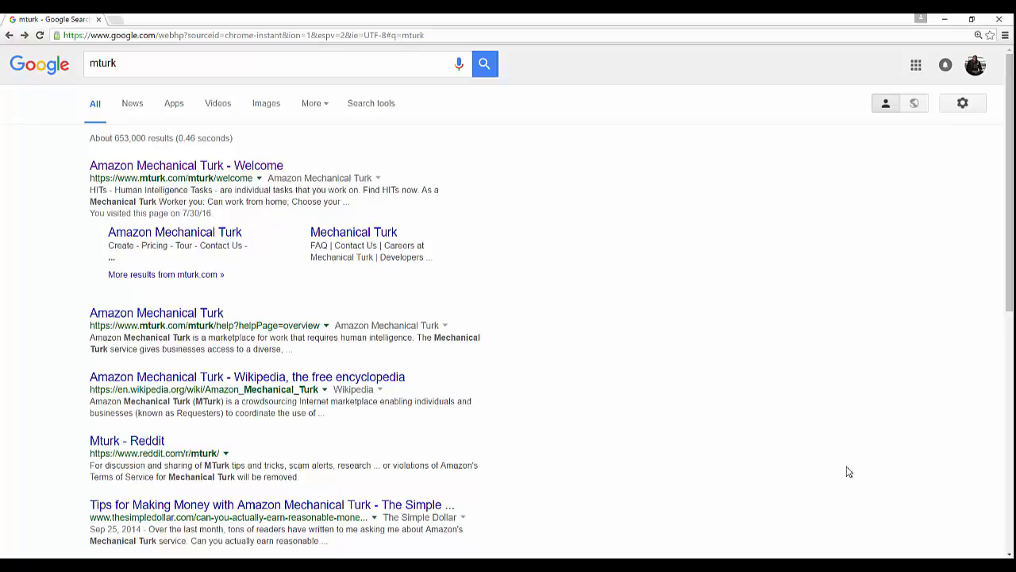
mouse_move(270, 167)
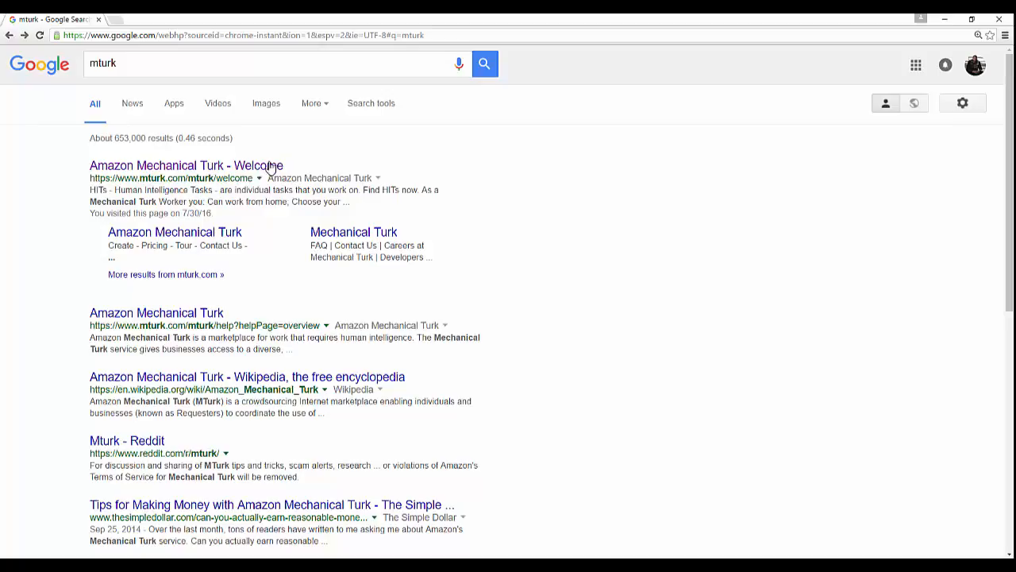
mouse_move(580, 310)
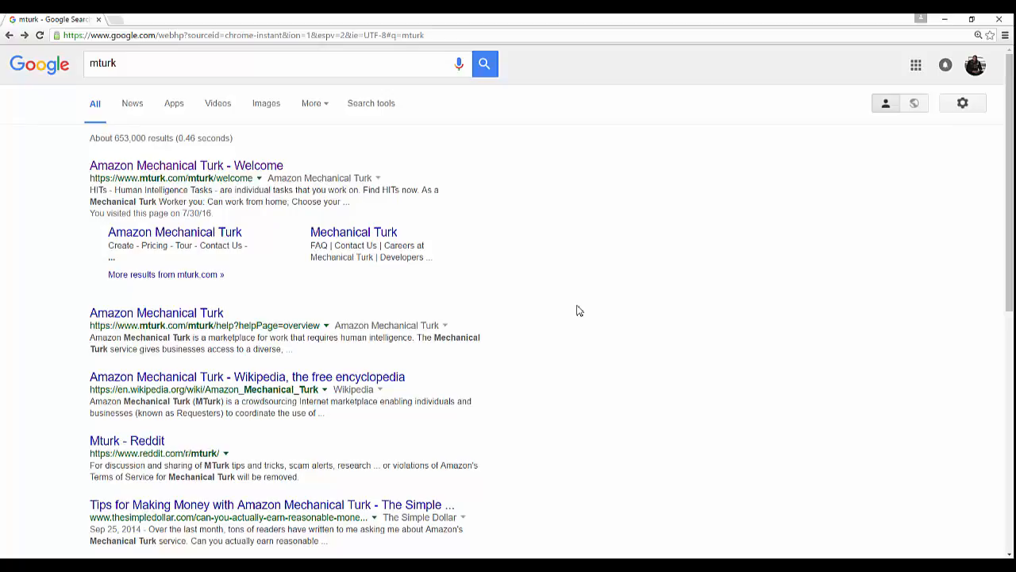
mouse_move(319, 143)
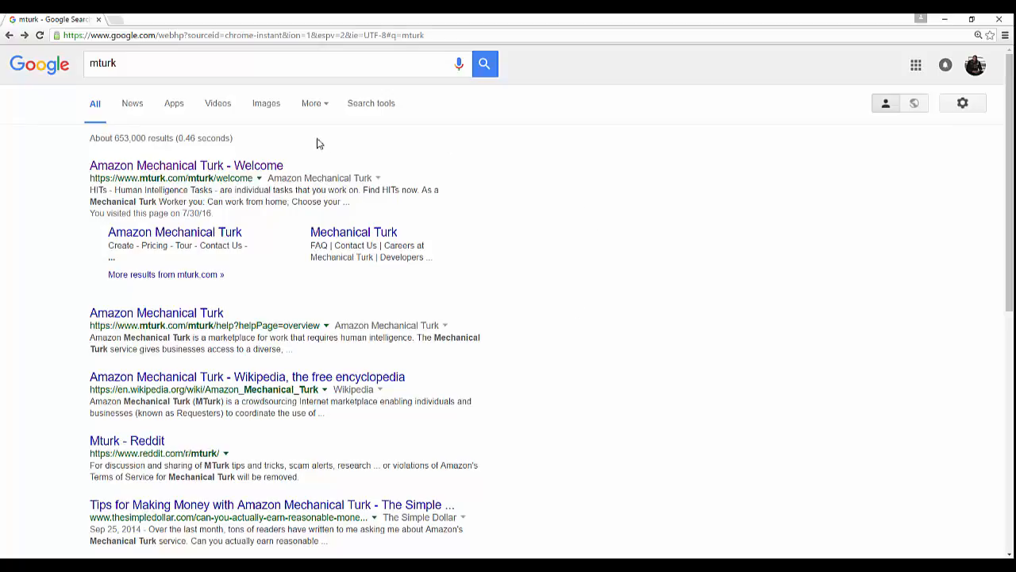
Step: Open the Mechanical Turk welcome site and head to Find HITs Now
left_click(186, 165)
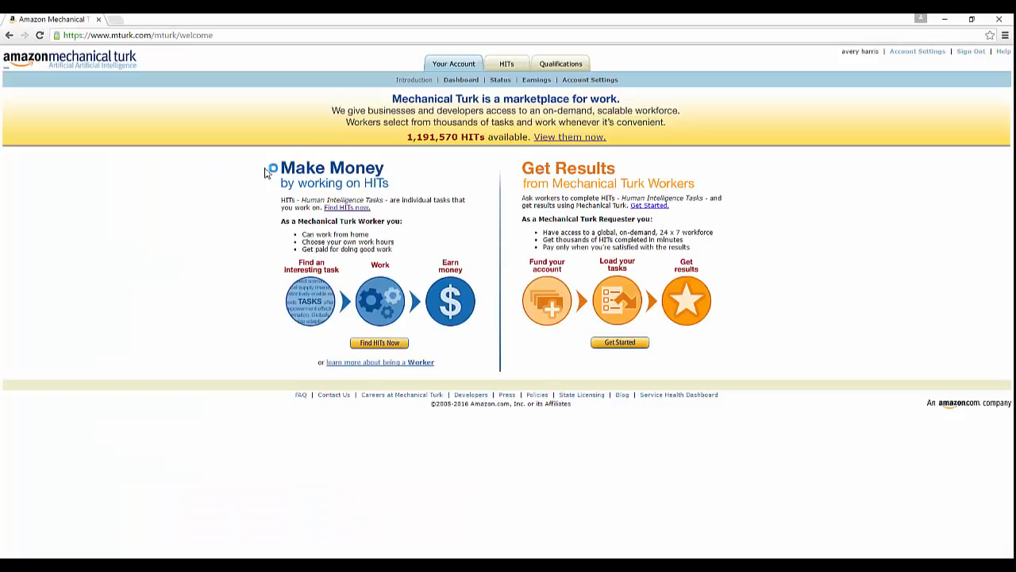
mouse_move(248, 214)
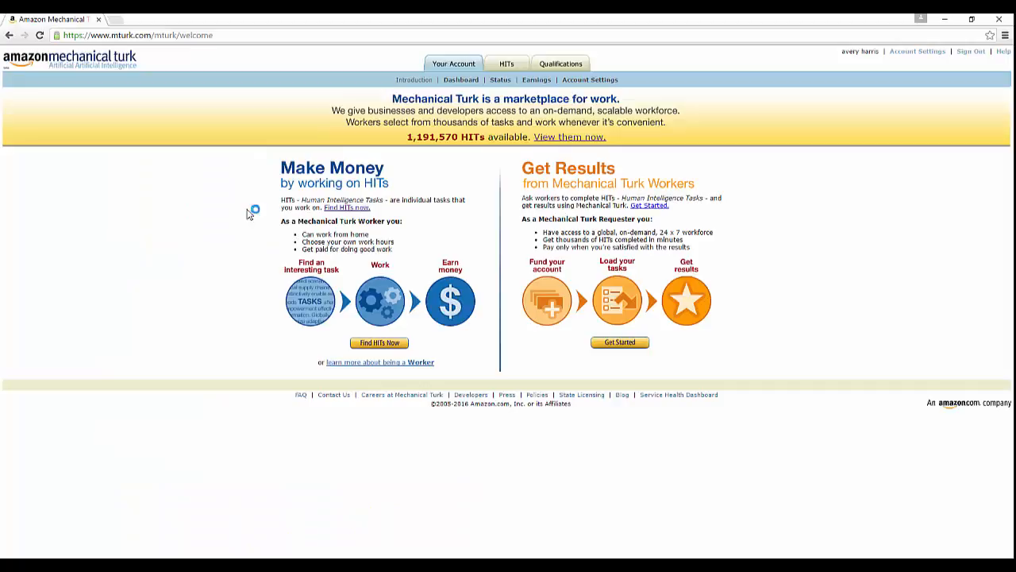
mouse_move(429, 172)
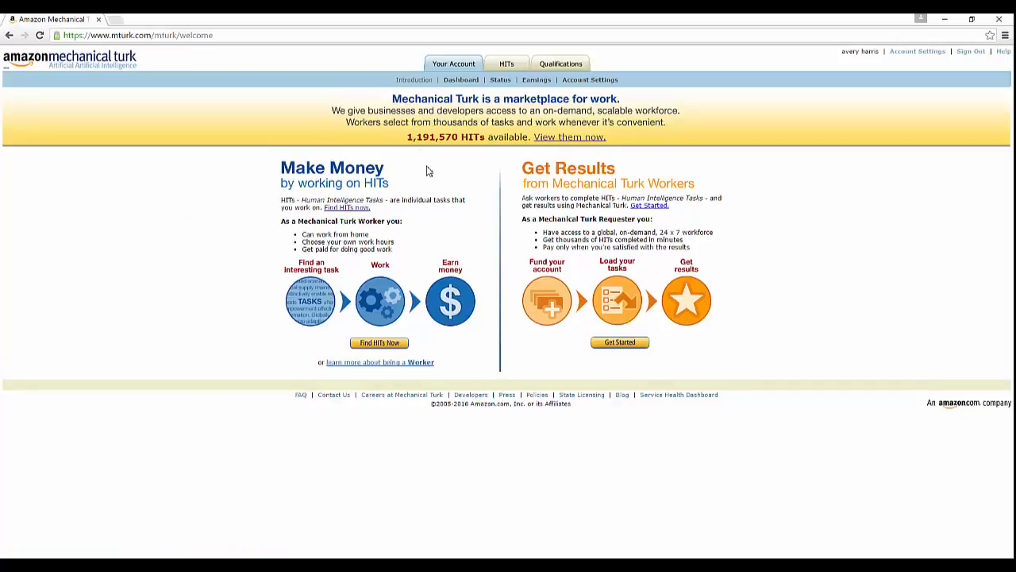
mouse_move(432, 165)
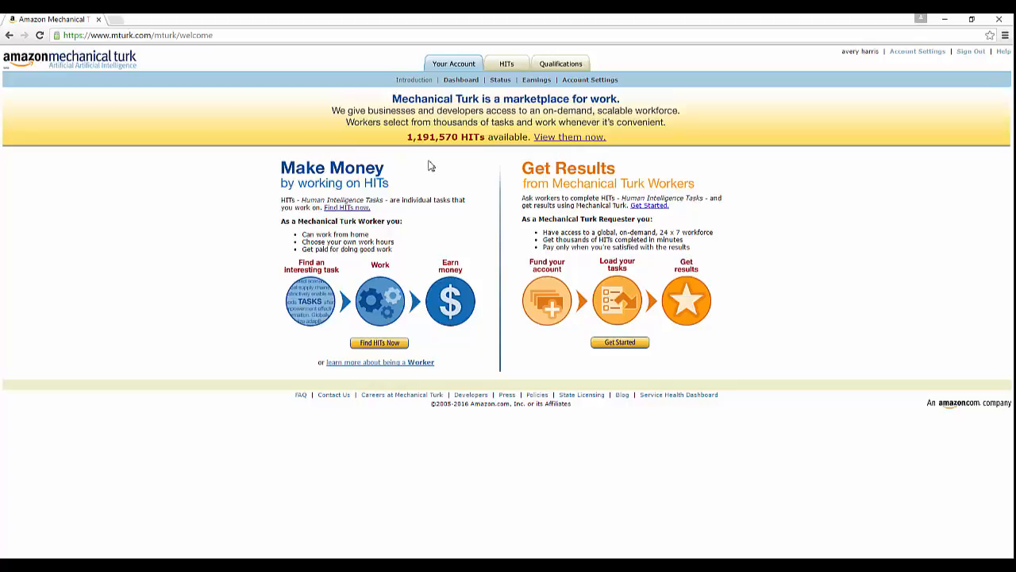
mouse_move(375, 178)
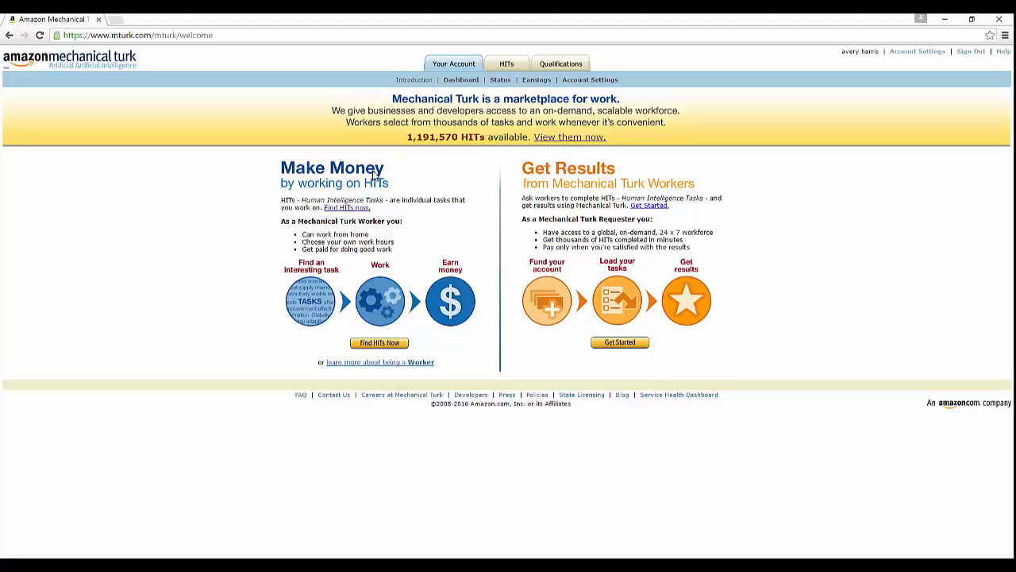
mouse_move(546, 178)
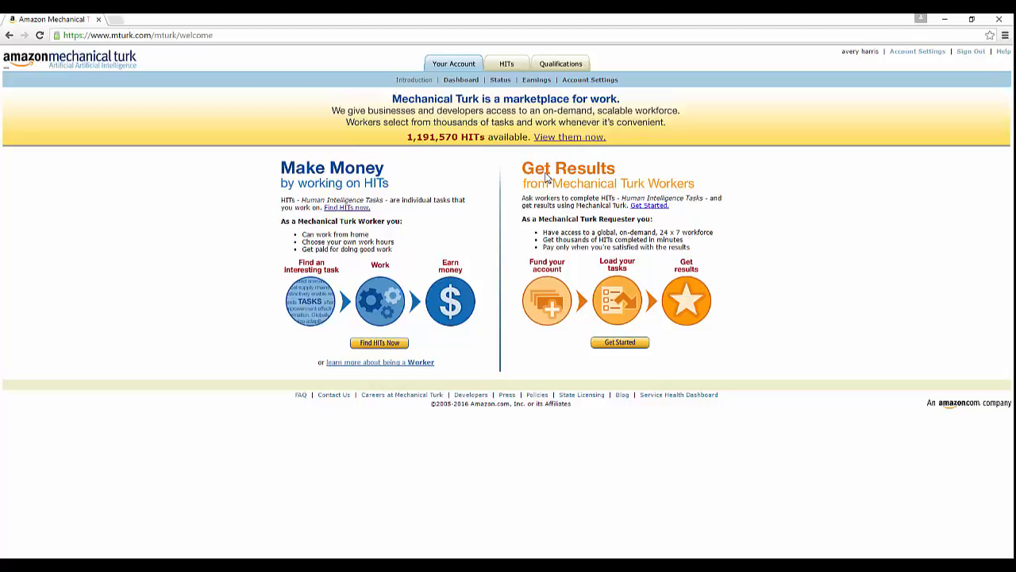
mouse_move(475, 159)
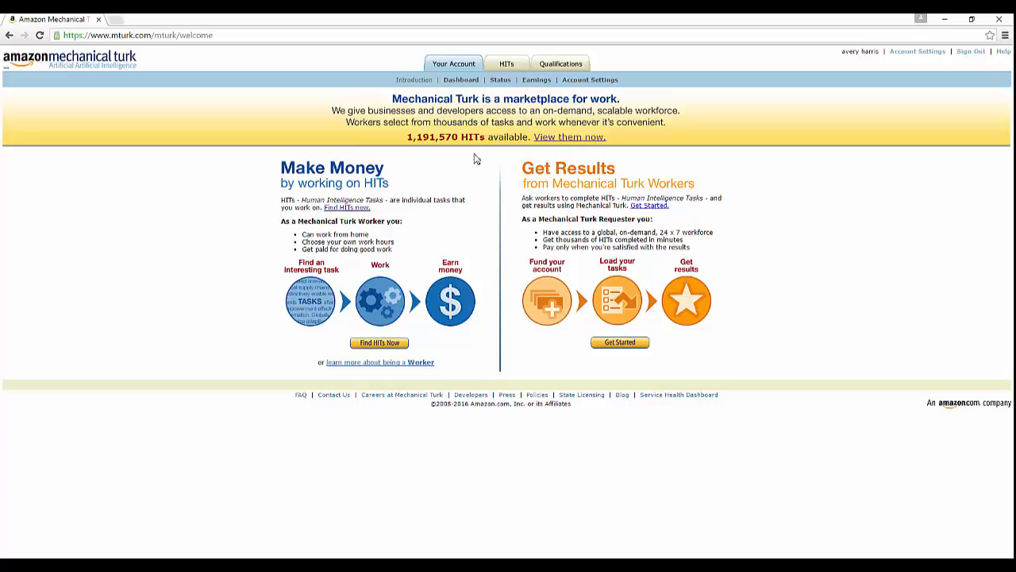
mouse_move(535, 197)
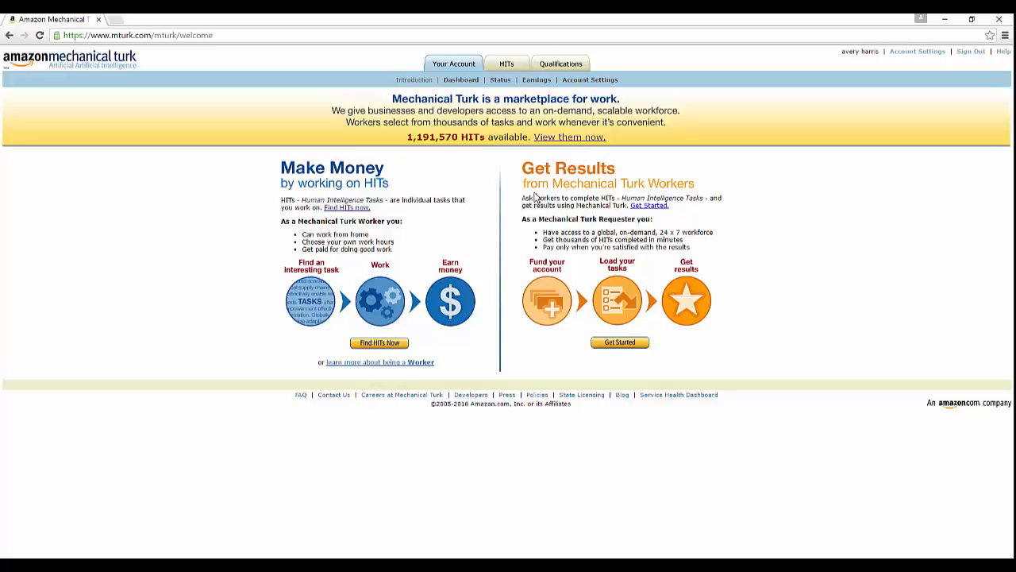
mouse_move(502, 205)
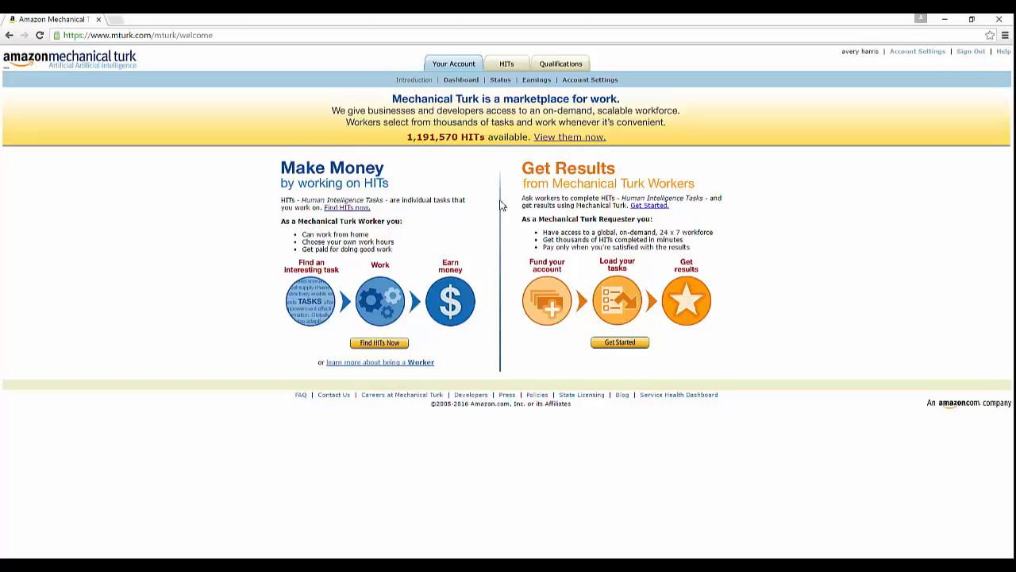
mouse_move(497, 378)
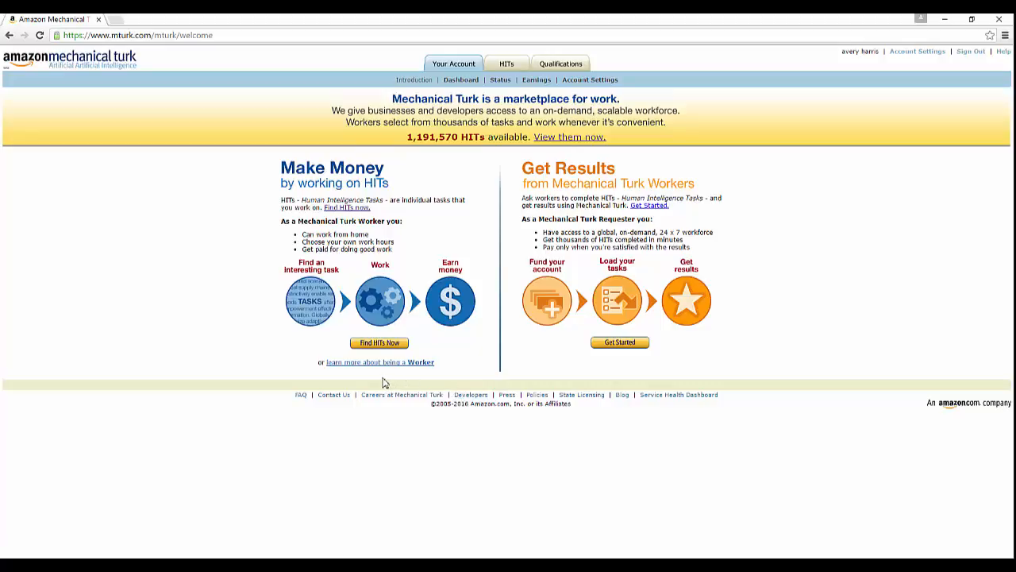
mouse_move(369, 351)
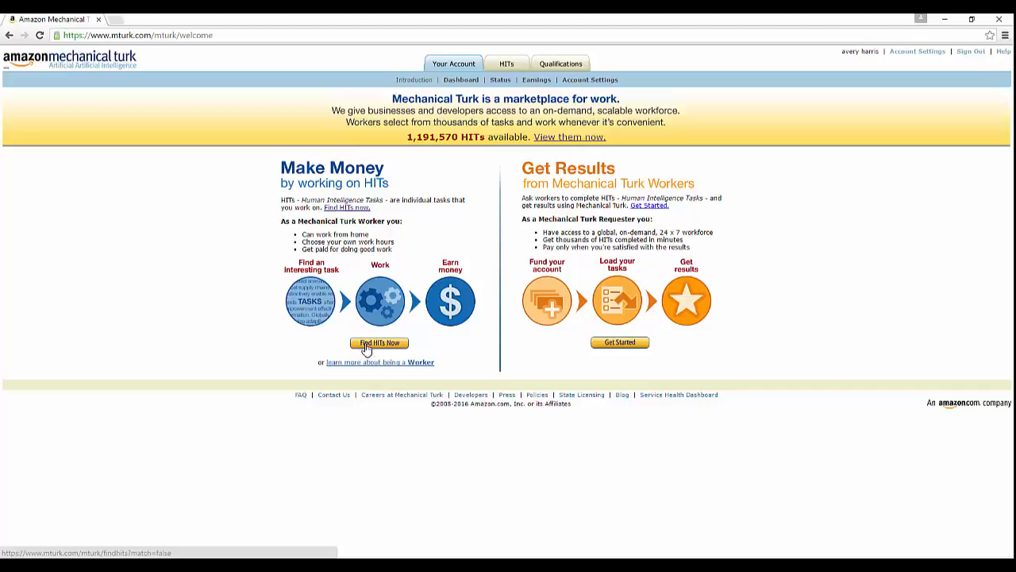
mouse_move(366, 359)
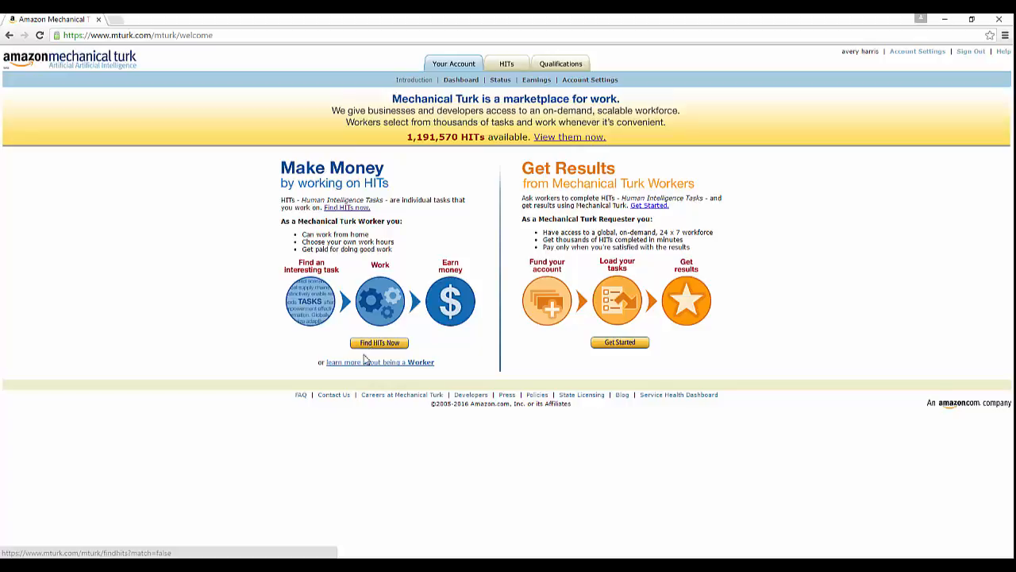
left_click(378, 343)
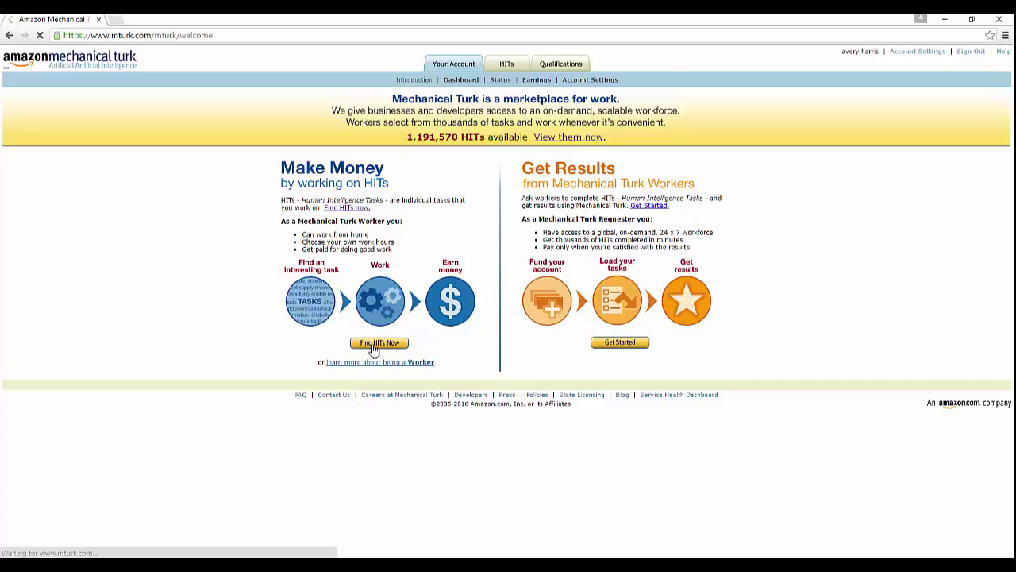
Step: Load the All HITs listing showing requester, reward and expiration for each group
left_click(378, 343)
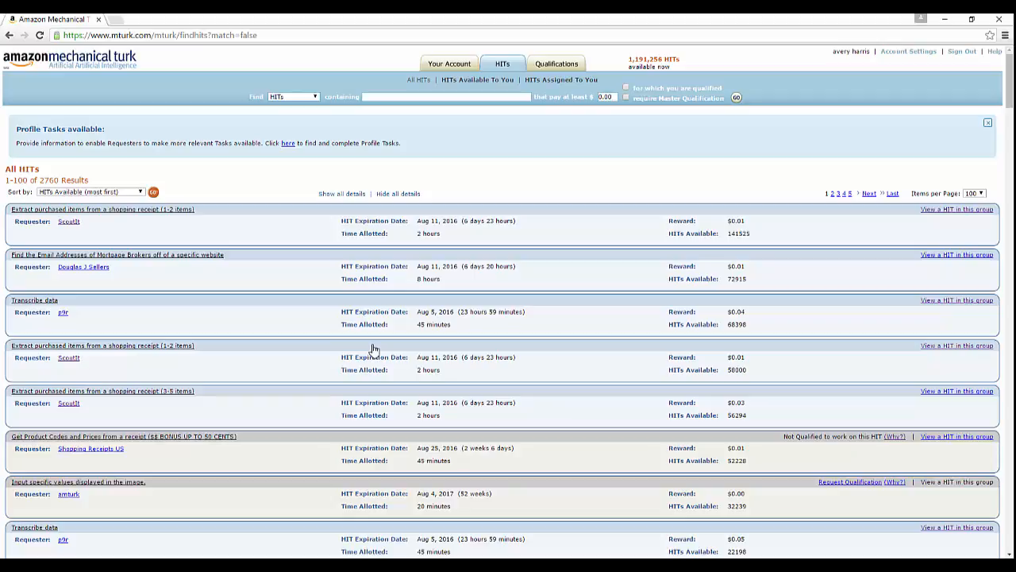
mouse_move(422, 199)
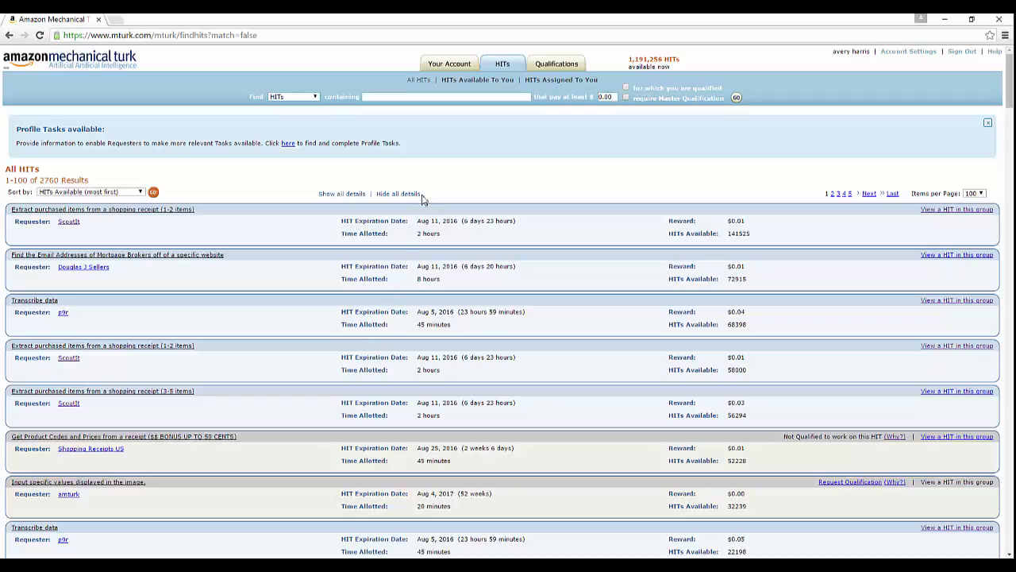
mouse_move(467, 65)
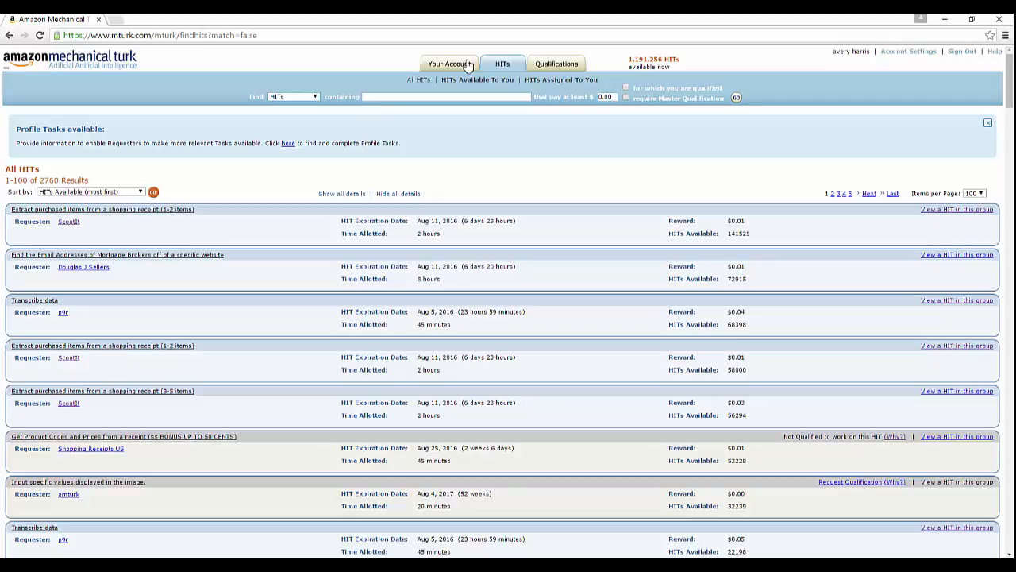
left_click(447, 64)
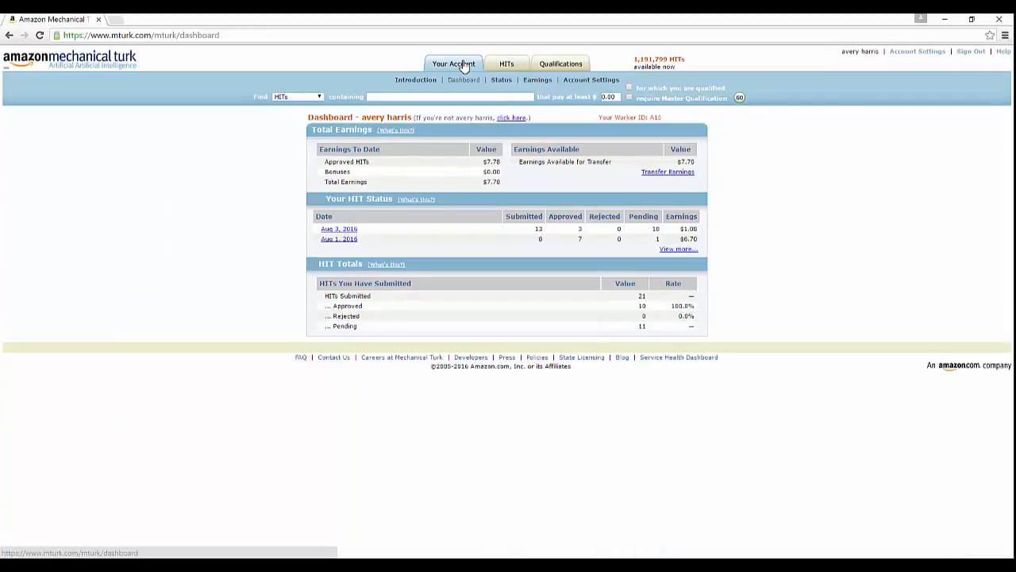
mouse_move(475, 65)
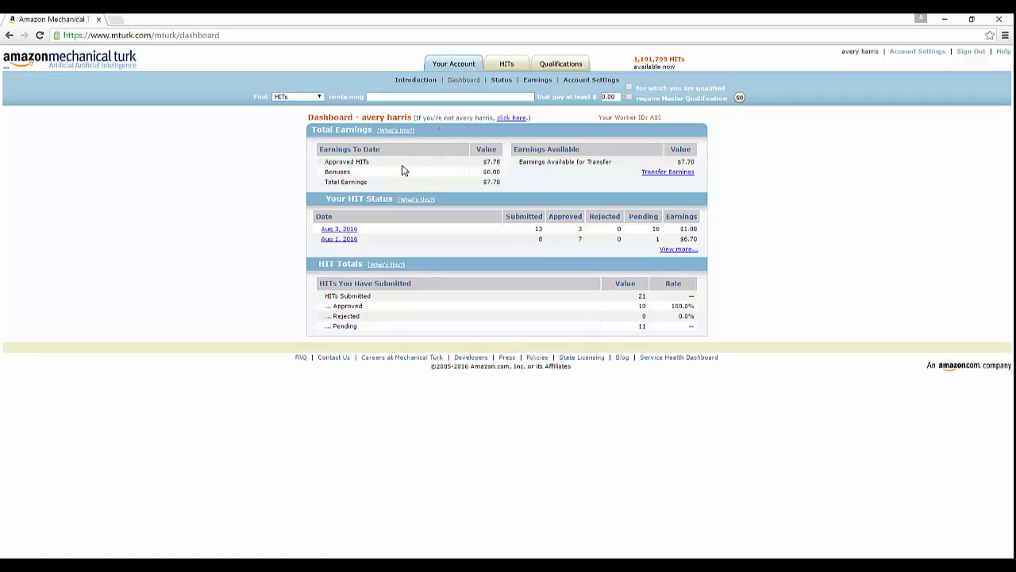
mouse_move(375, 173)
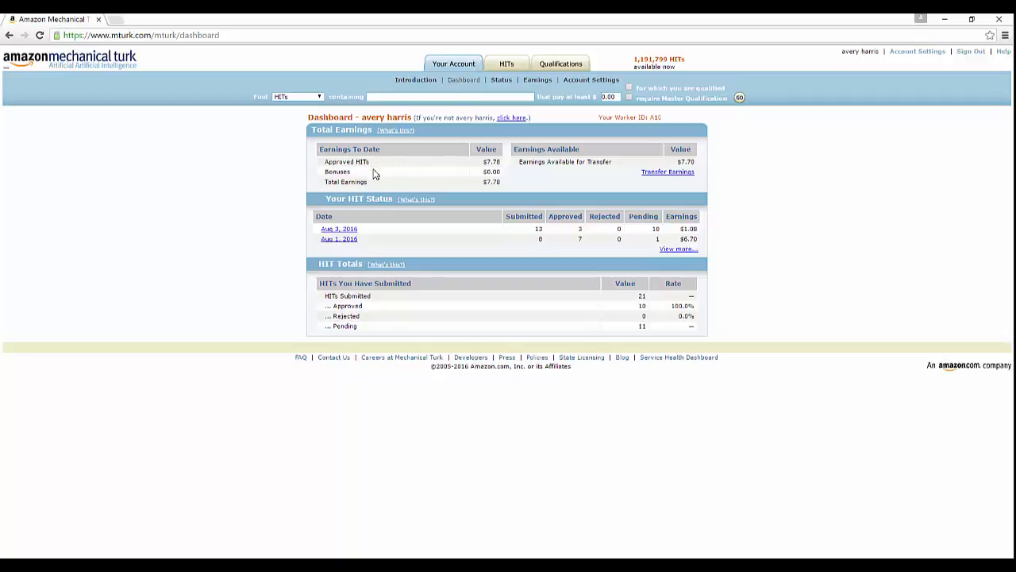
mouse_move(379, 173)
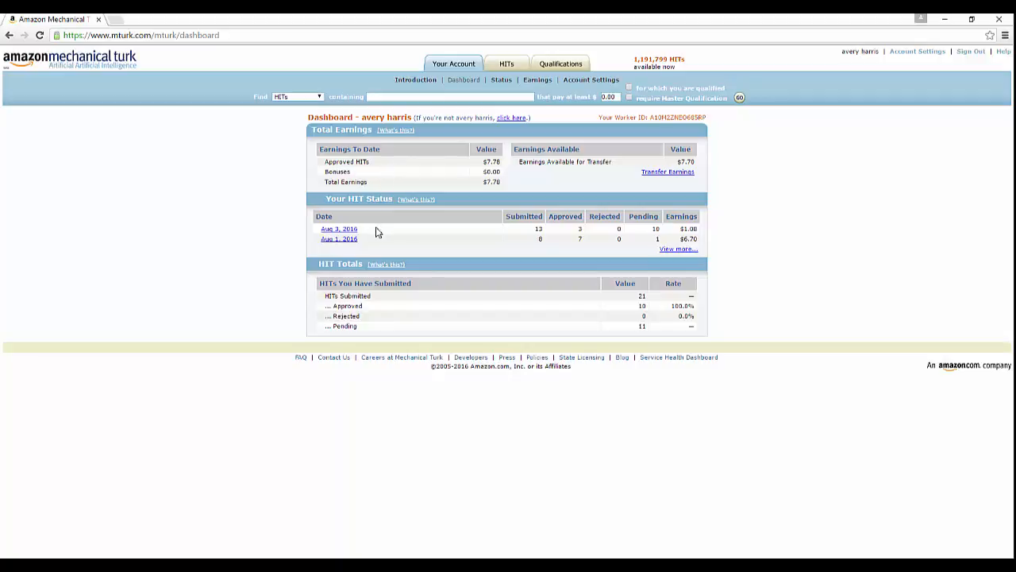
mouse_move(591, 254)
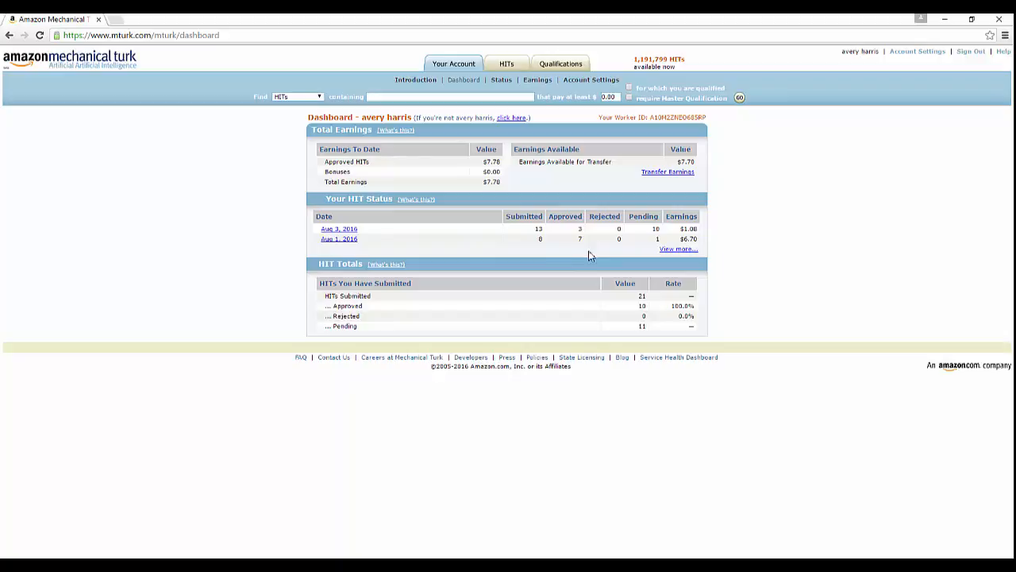
mouse_move(542, 251)
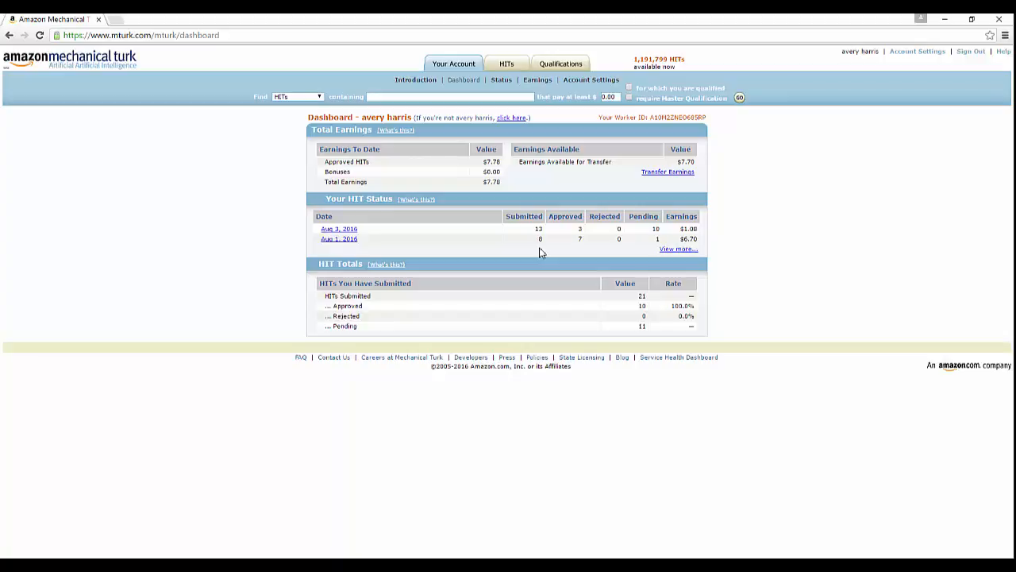
mouse_move(607, 245)
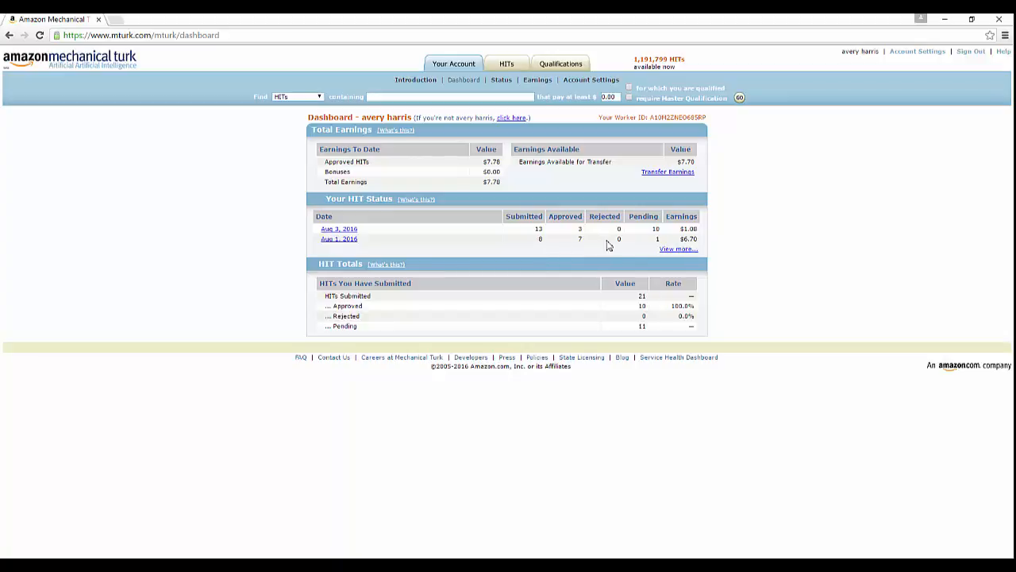
mouse_move(692, 255)
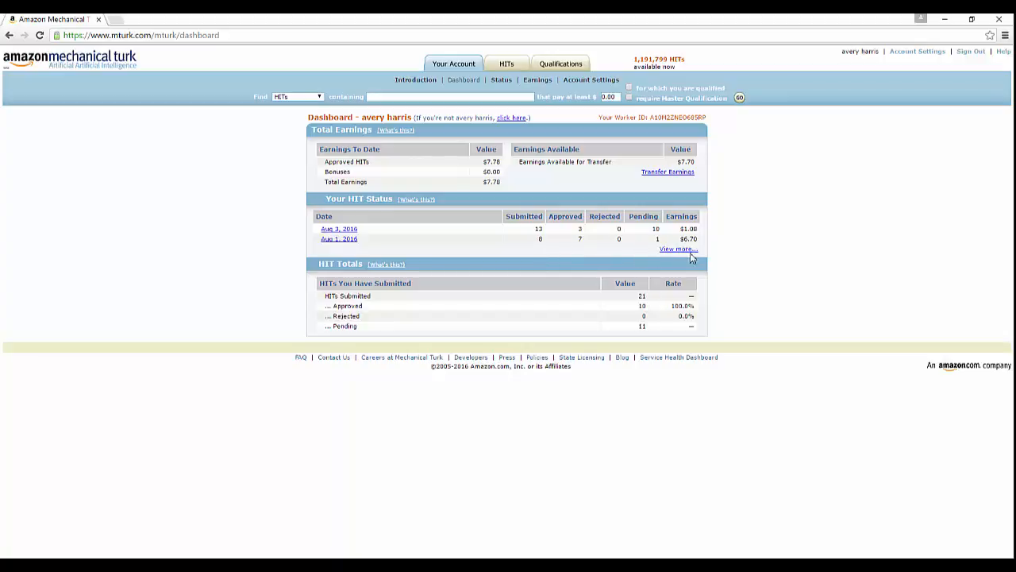
mouse_move(690, 253)
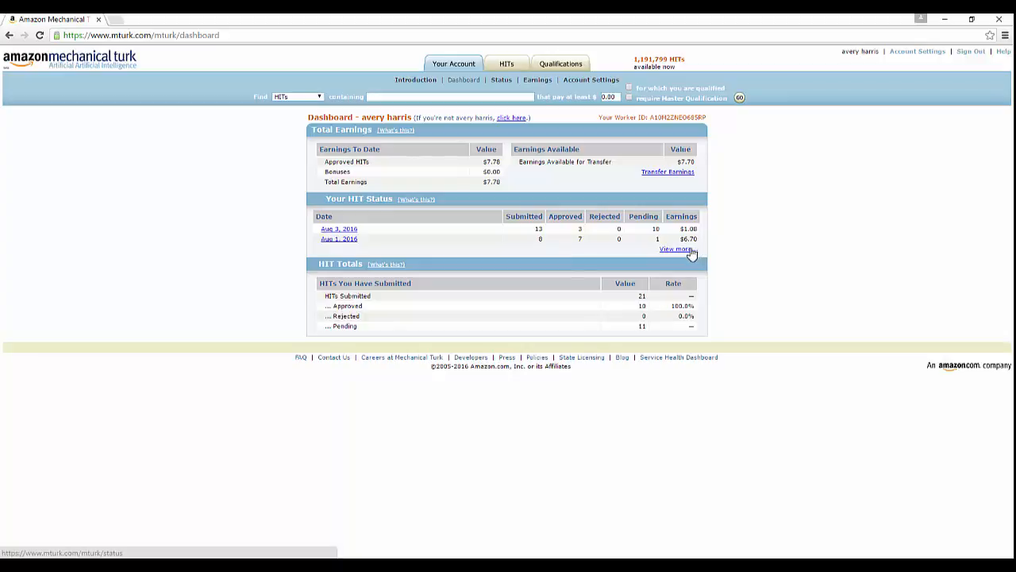
mouse_move(686, 252)
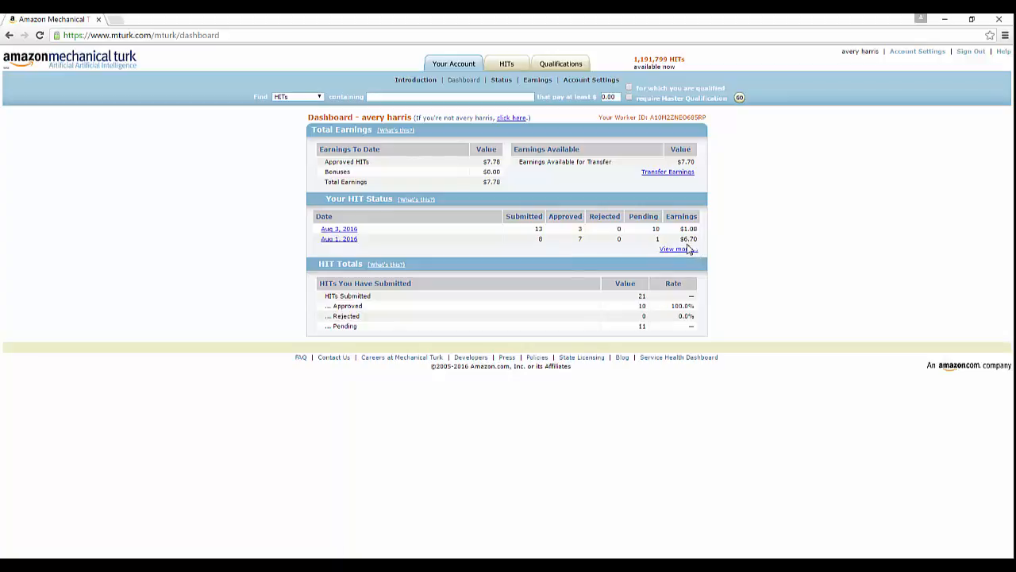
mouse_move(505, 67)
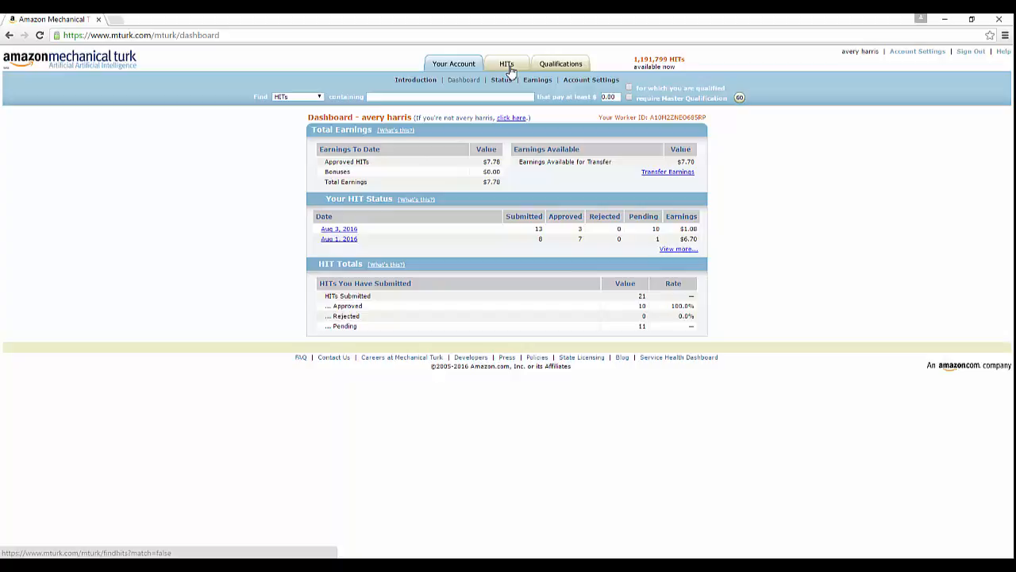
Step: Browse the All HITs list, highlighting the first group's available count, down to the shopping-receipt HIT
left_click(505, 64)
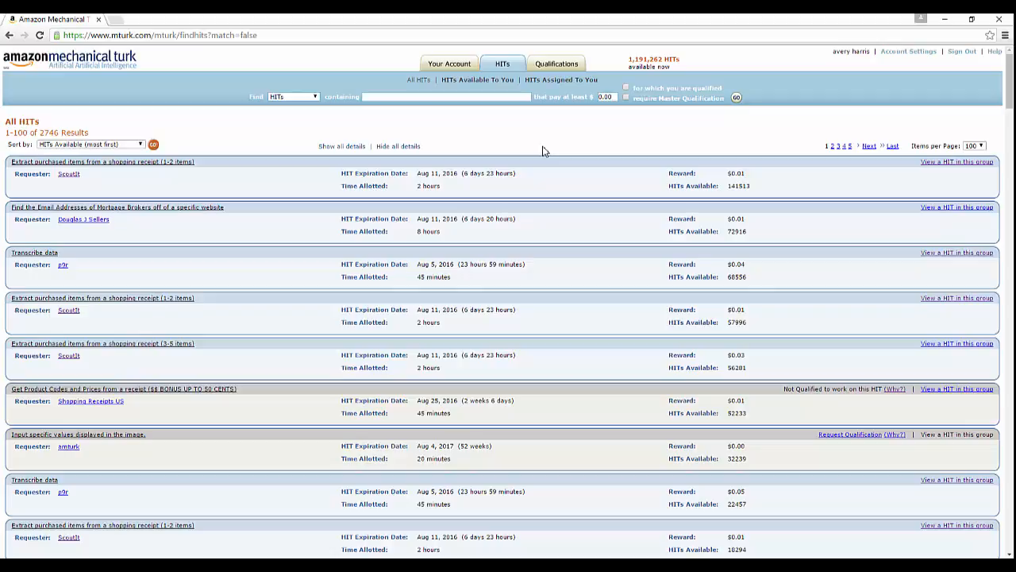
mouse_move(17, 197)
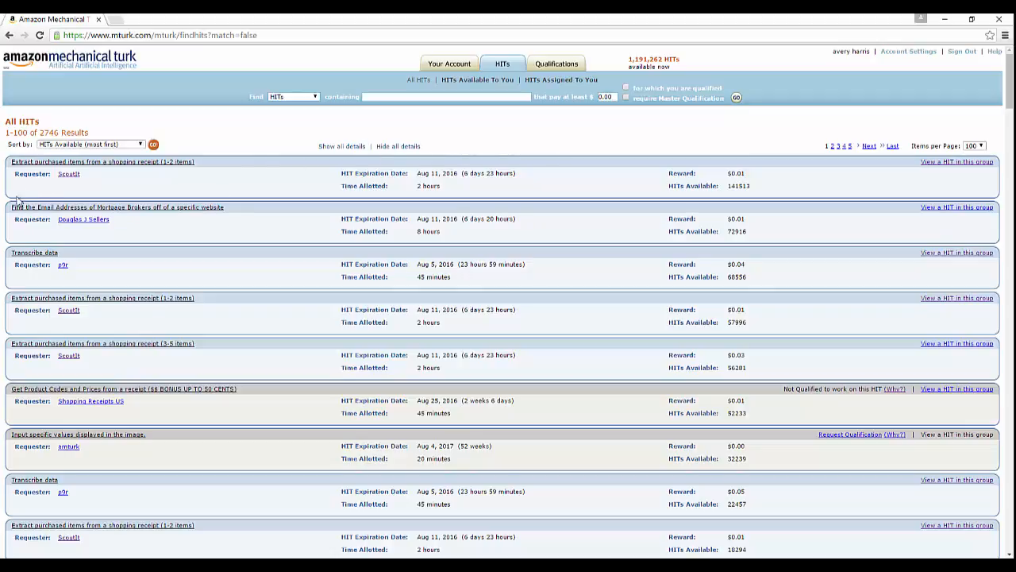
mouse_move(38, 184)
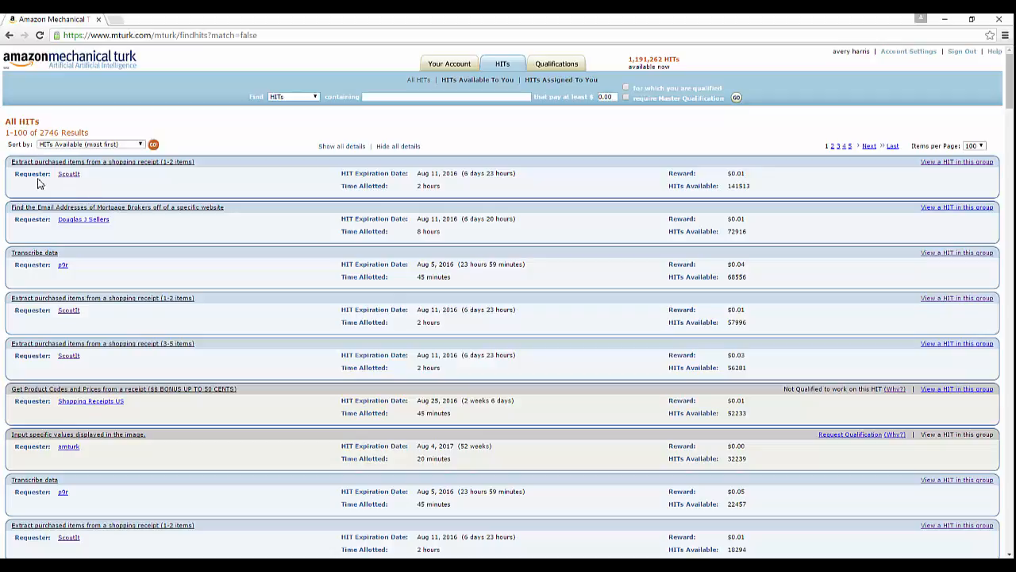
mouse_move(146, 173)
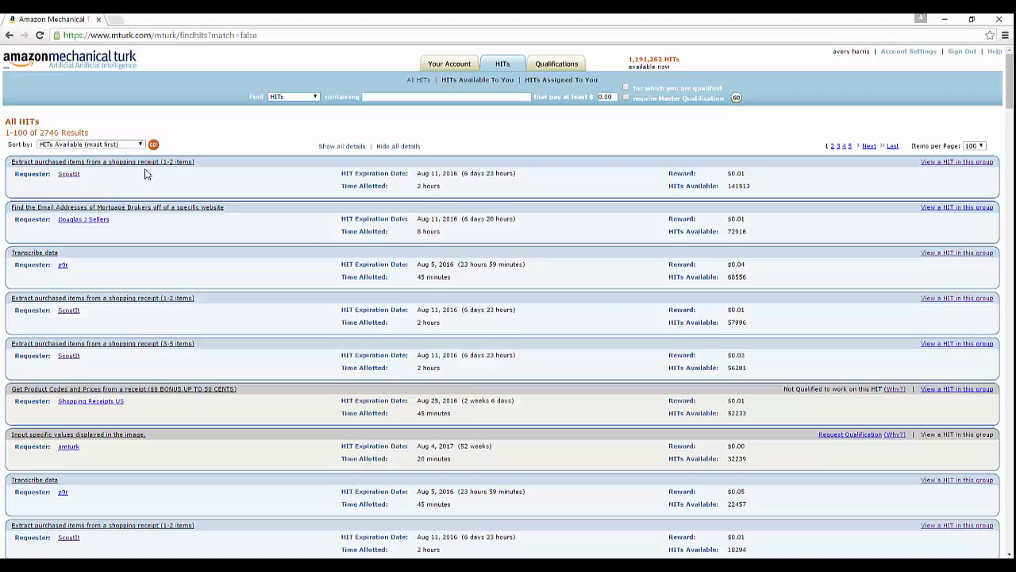
mouse_move(378, 206)
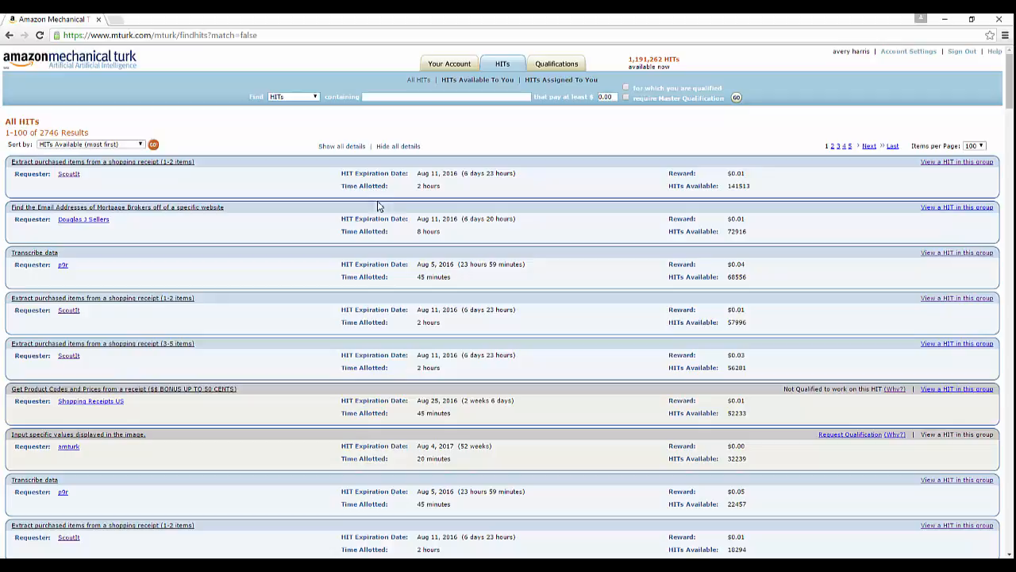
mouse_move(448, 181)
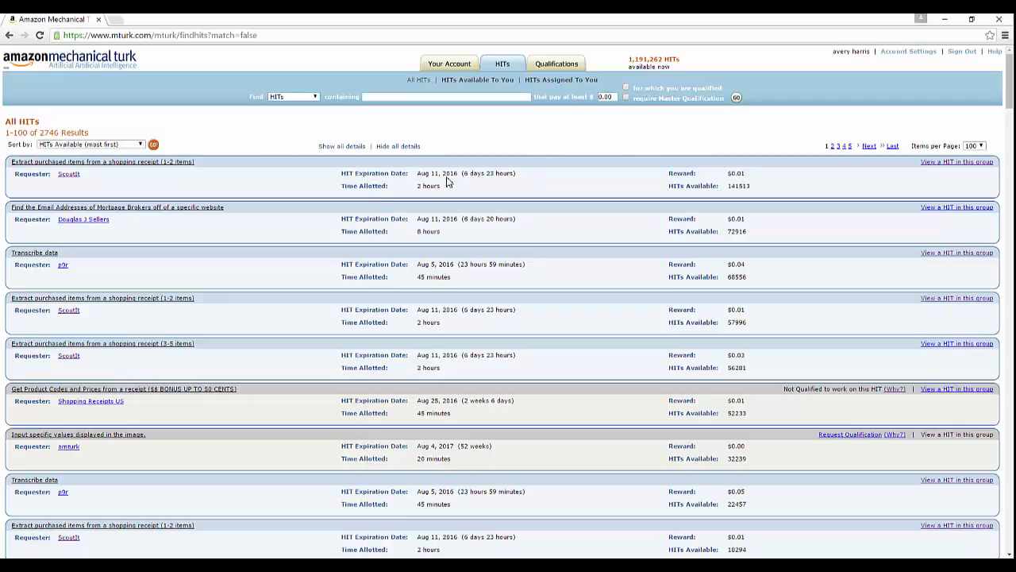
mouse_move(479, 175)
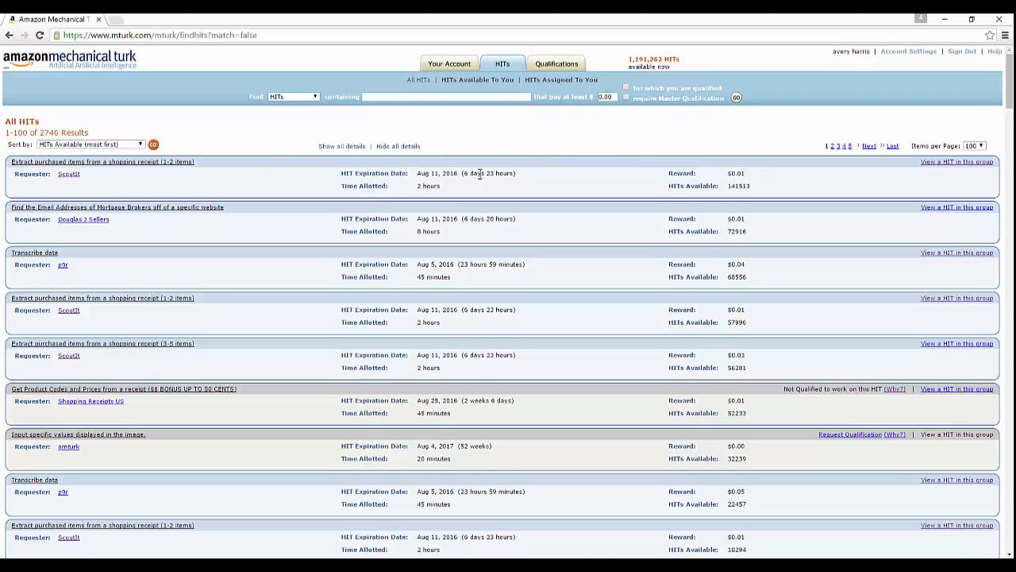
mouse_move(432, 194)
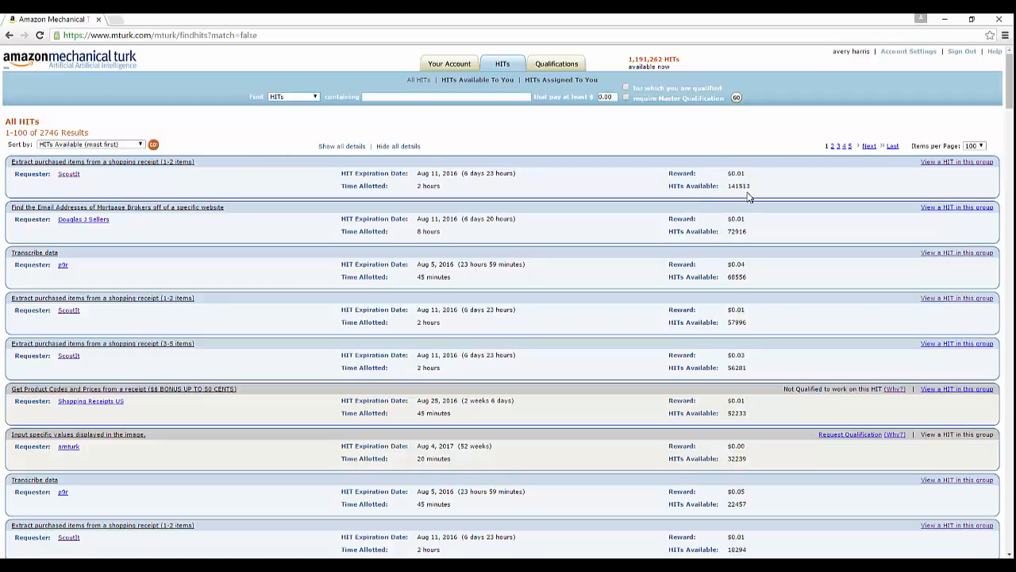
double_click(737, 186)
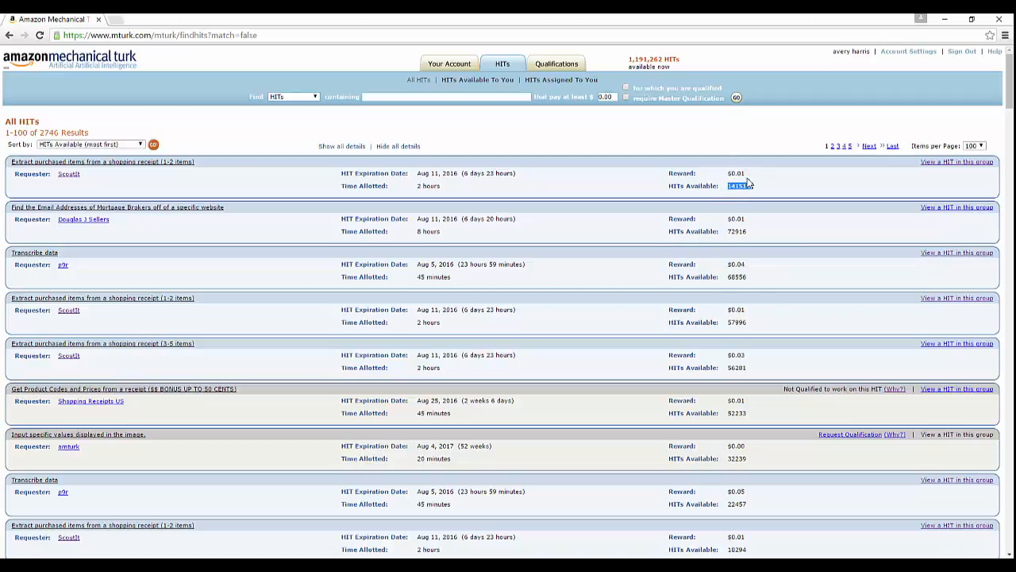
mouse_move(756, 220)
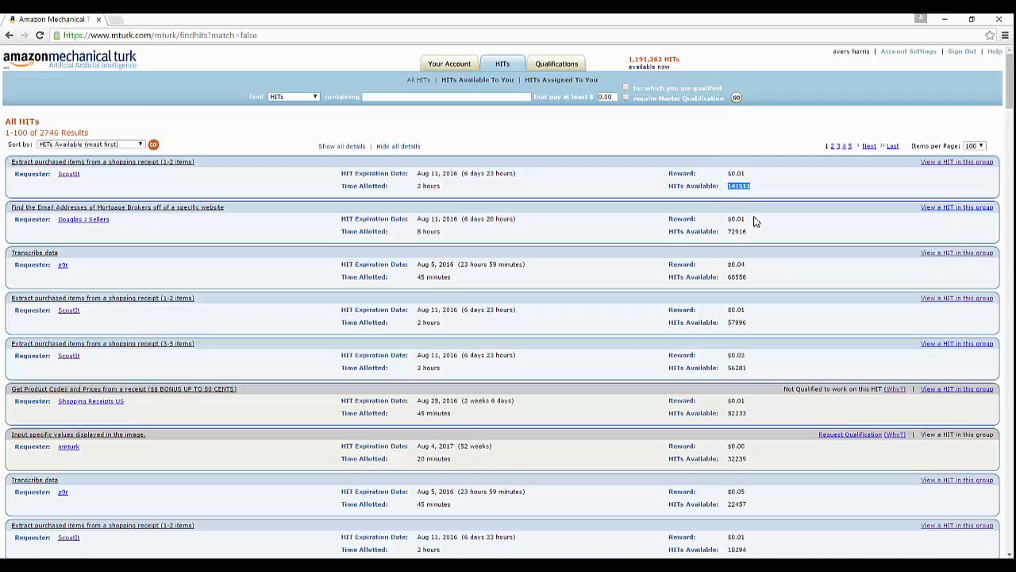
mouse_move(764, 461)
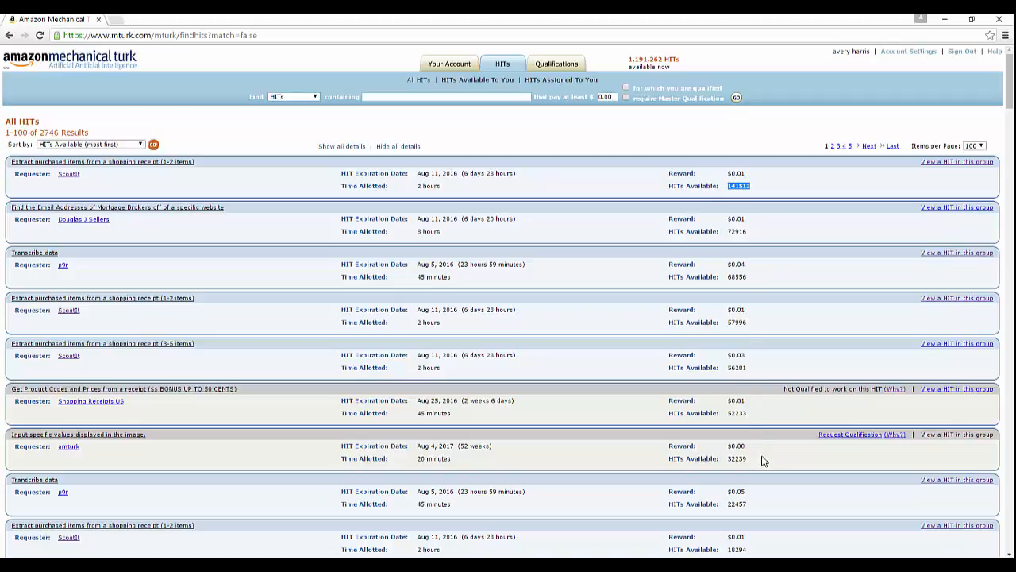
scroll("down", 3)
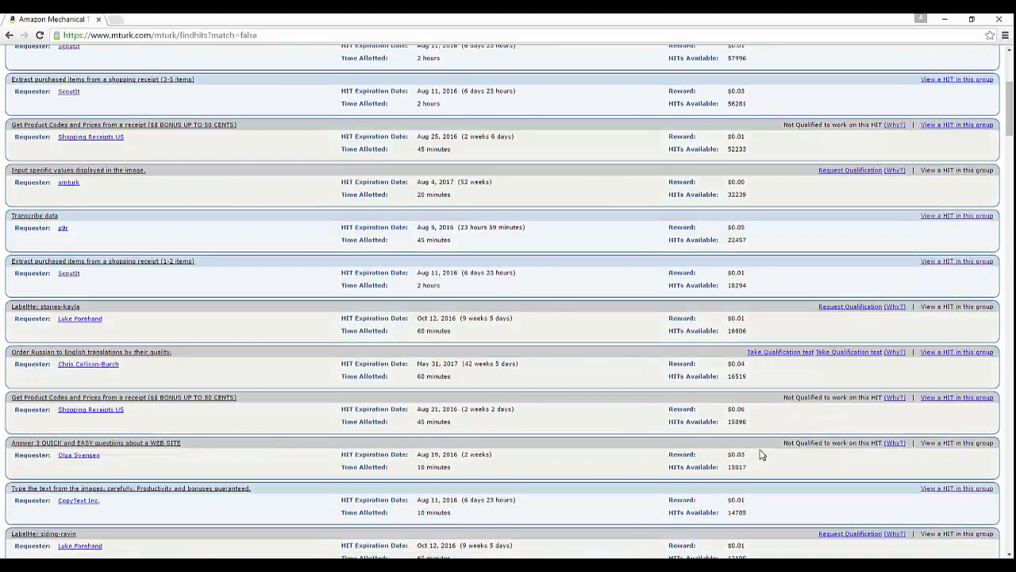
scroll("down", 3)
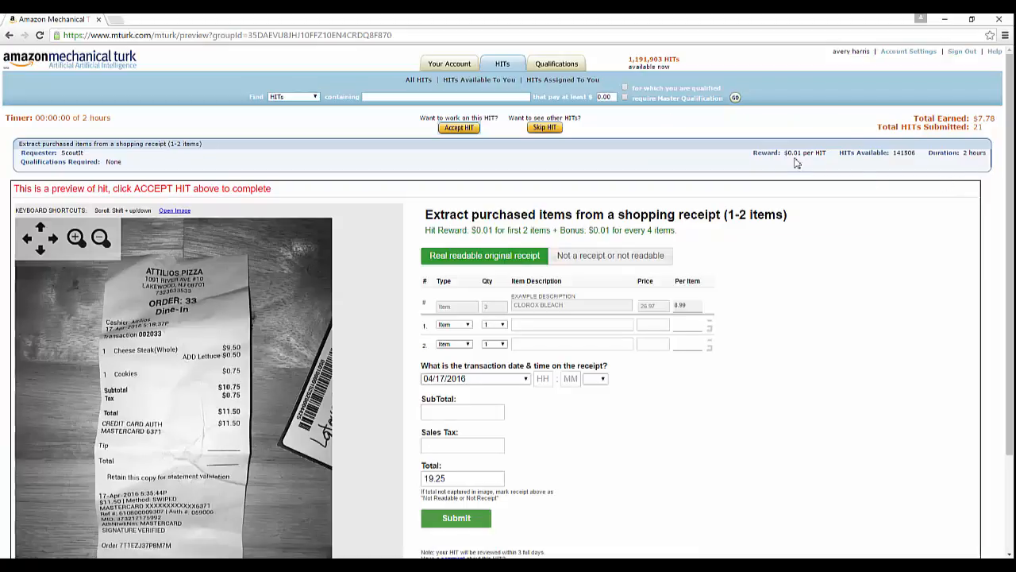
mouse_move(365, 279)
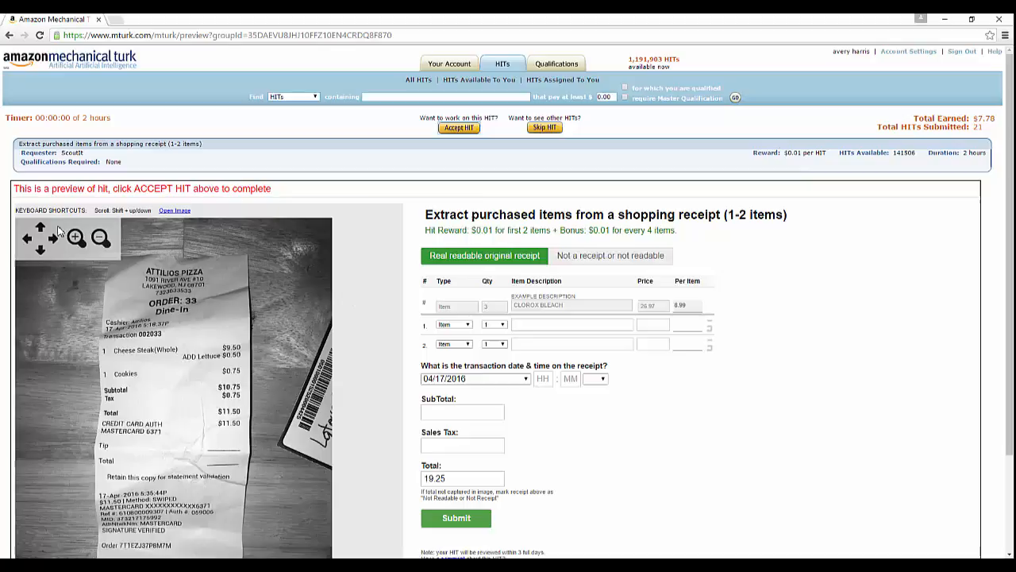
mouse_move(507, 225)
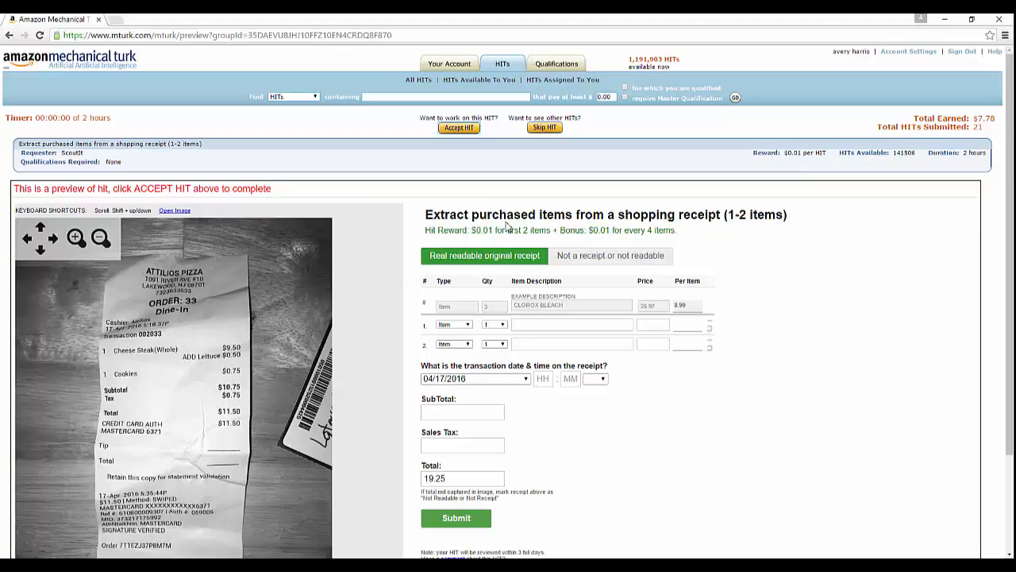
scroll("down", 3)
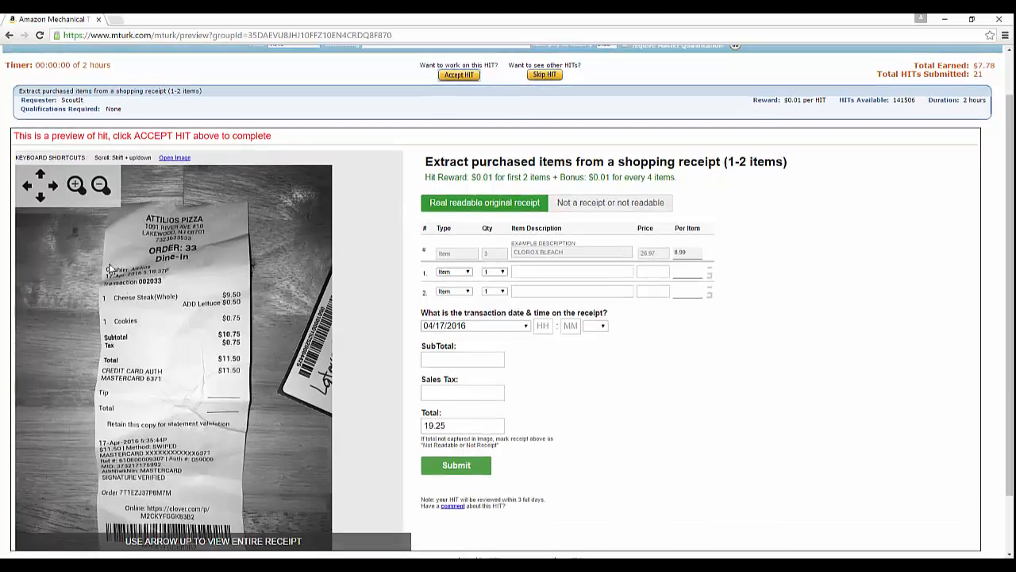
left_click(73, 186)
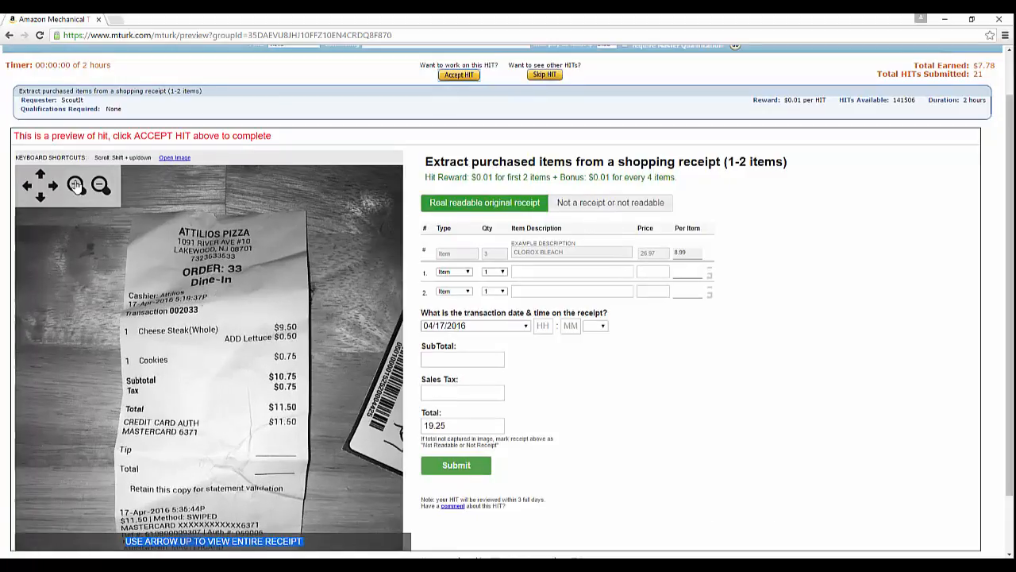
left_click(73, 185)
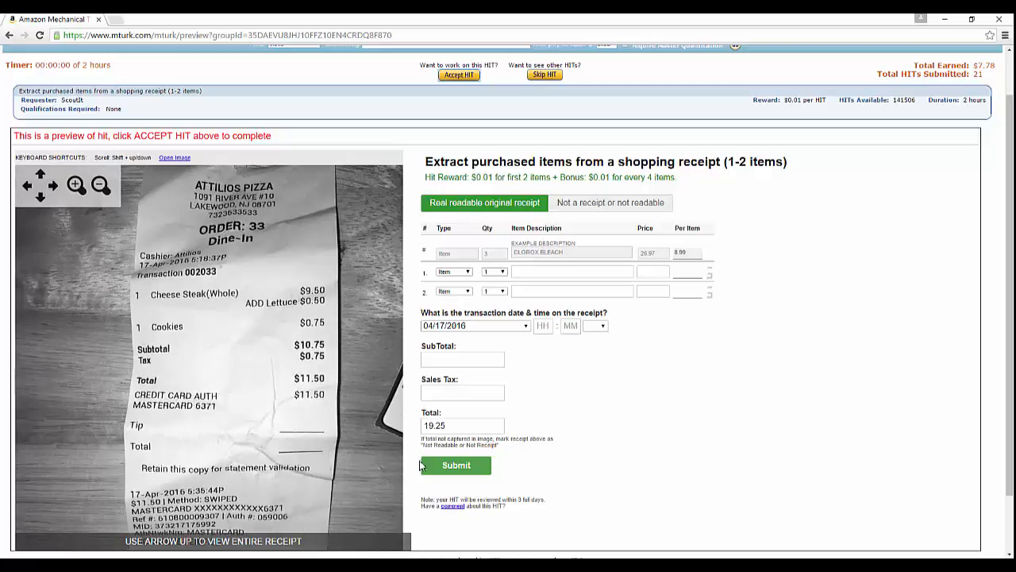
mouse_move(222, 324)
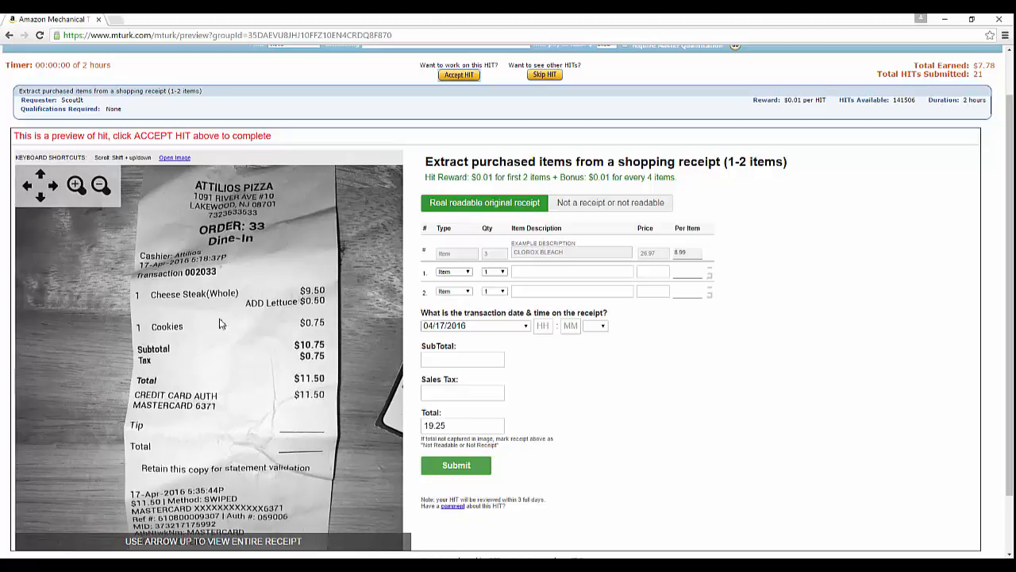
mouse_move(210, 308)
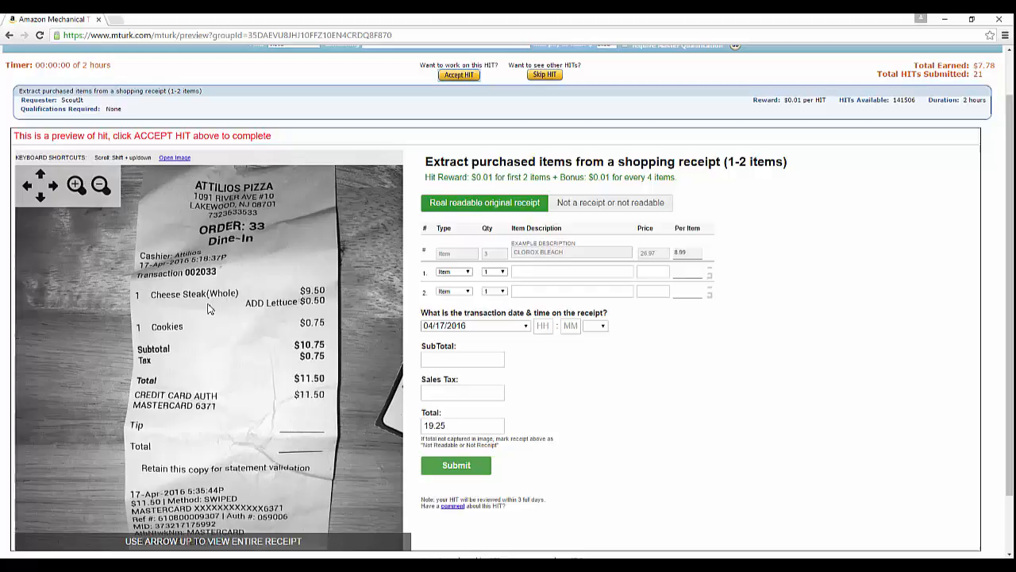
mouse_move(264, 314)
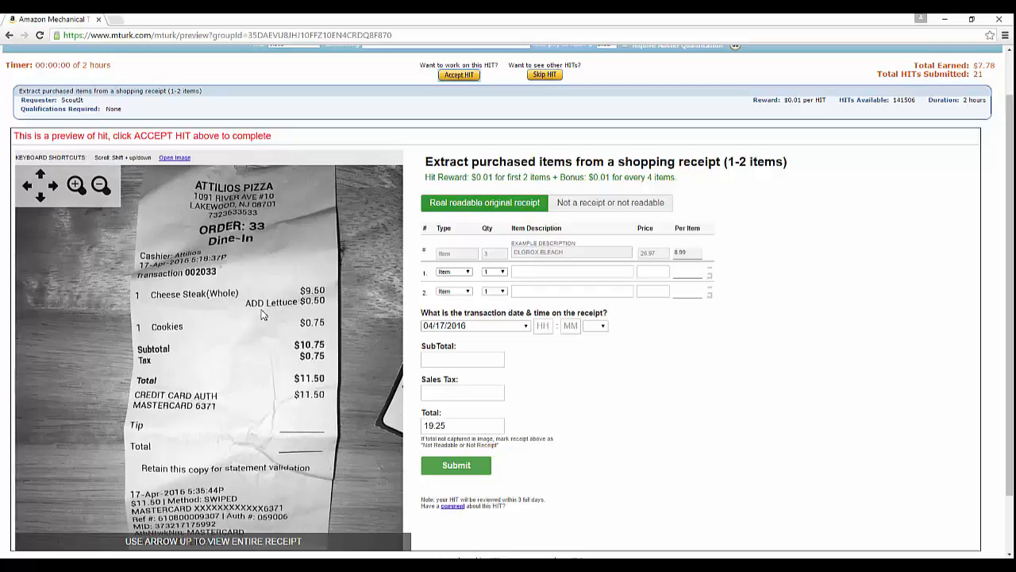
mouse_move(176, 327)
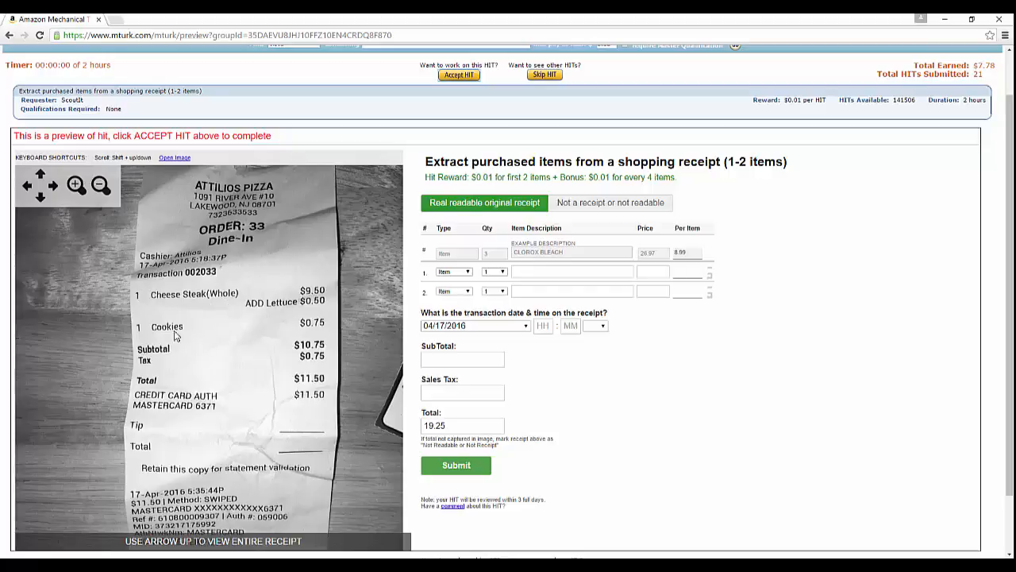
mouse_move(295, 369)
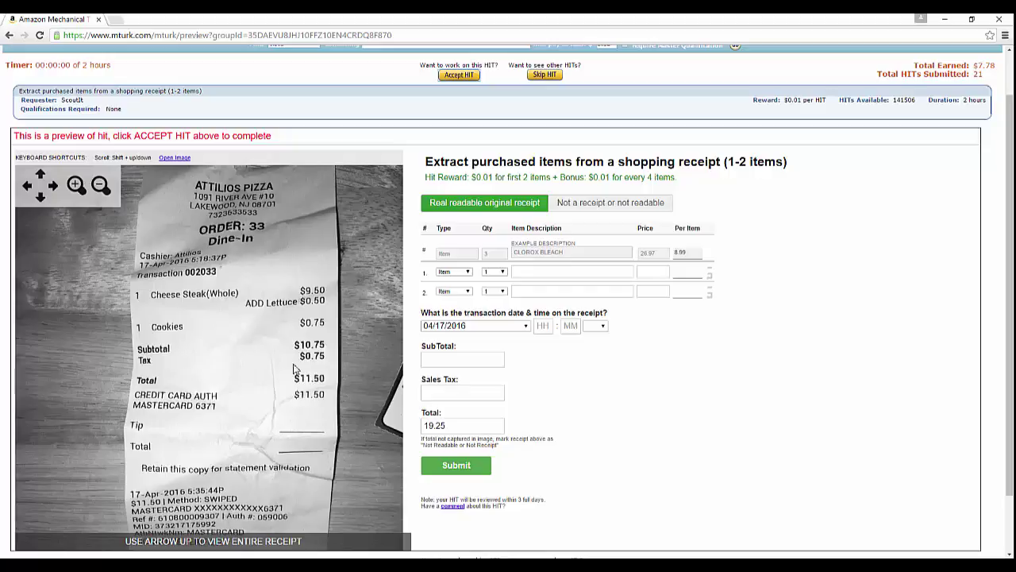
left_click(572, 270)
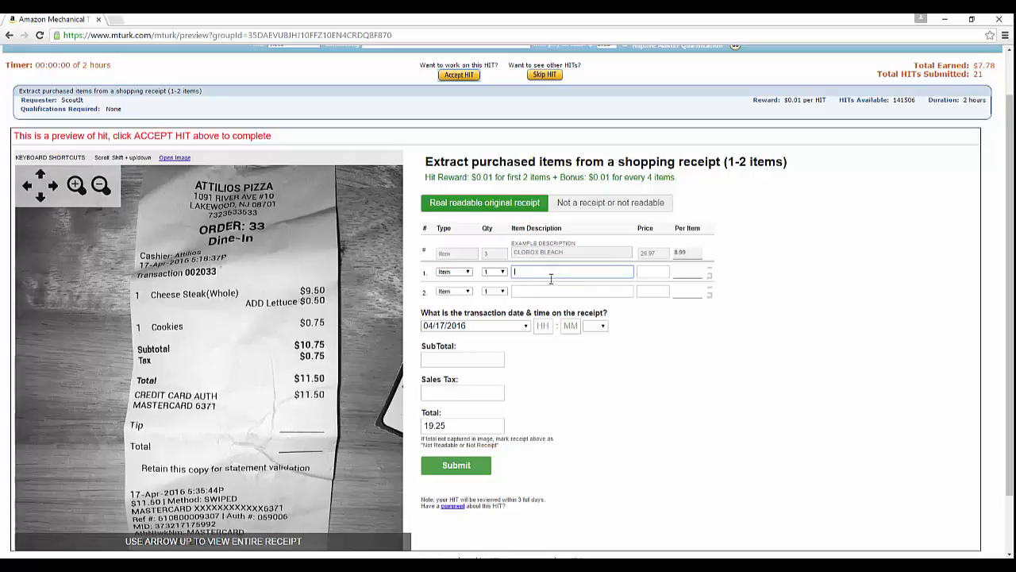
left_click(571, 291)
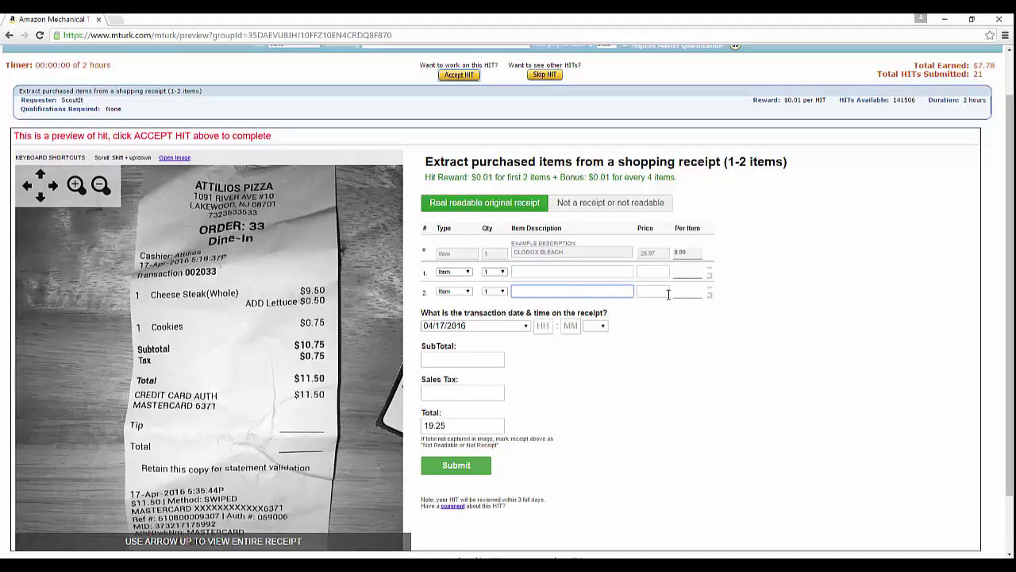
mouse_move(697, 313)
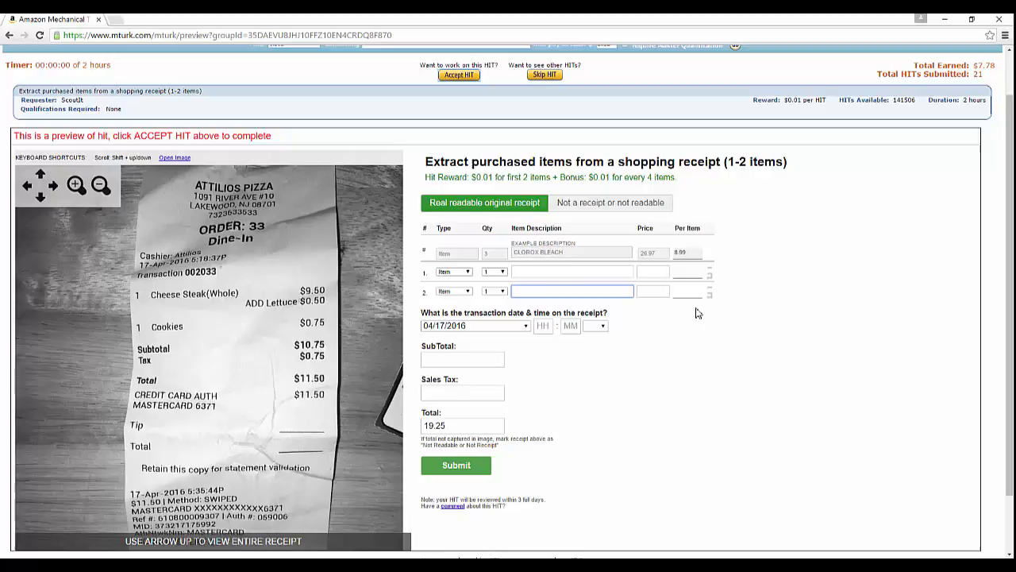
mouse_move(597, 311)
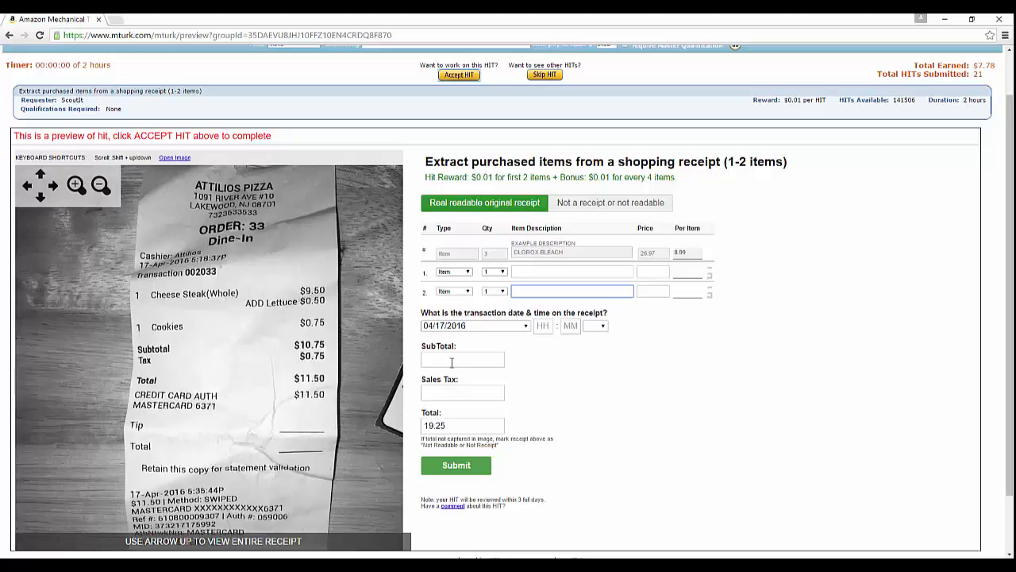
left_click(462, 394)
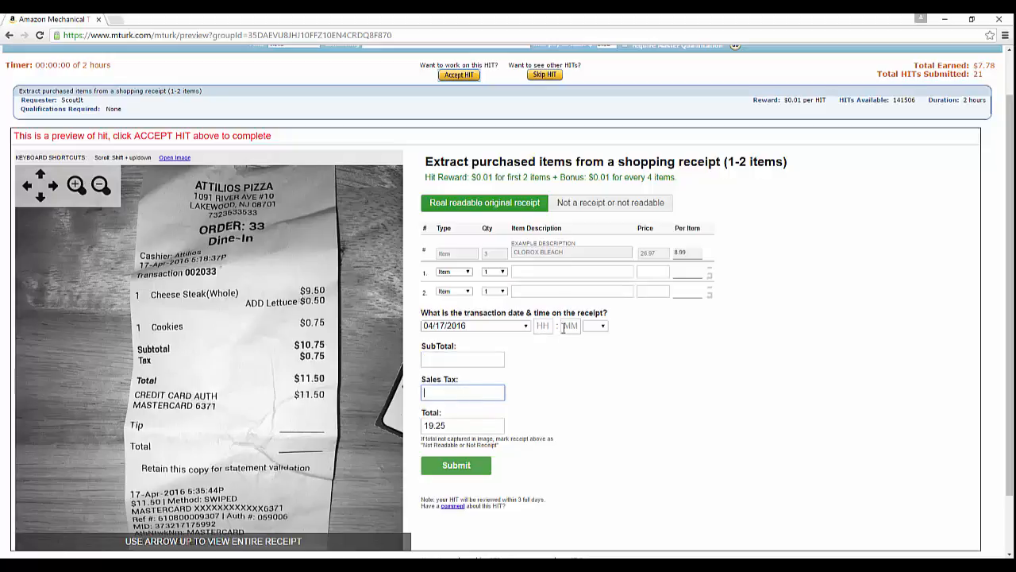
left_click(543, 325)
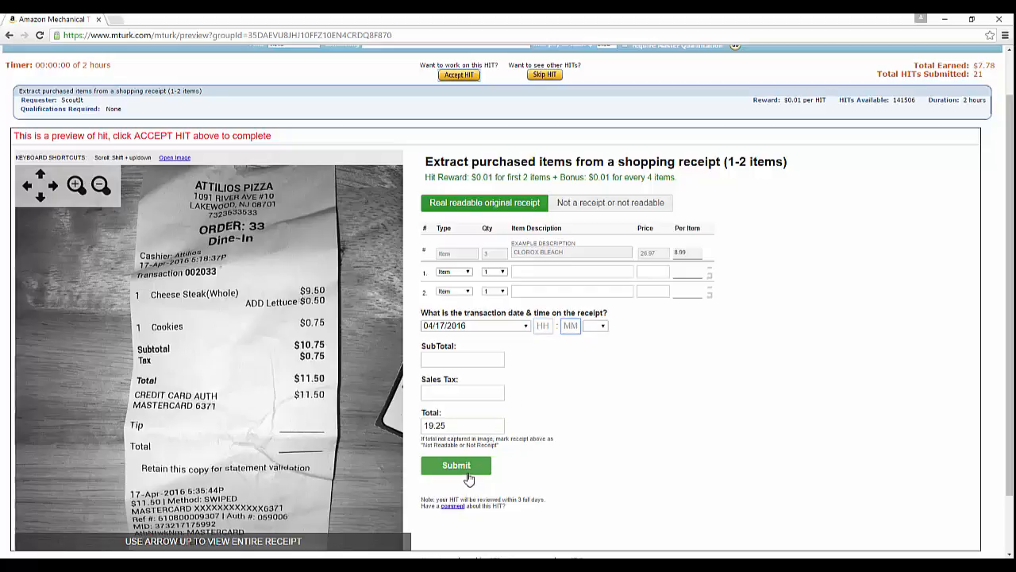
mouse_move(483, 435)
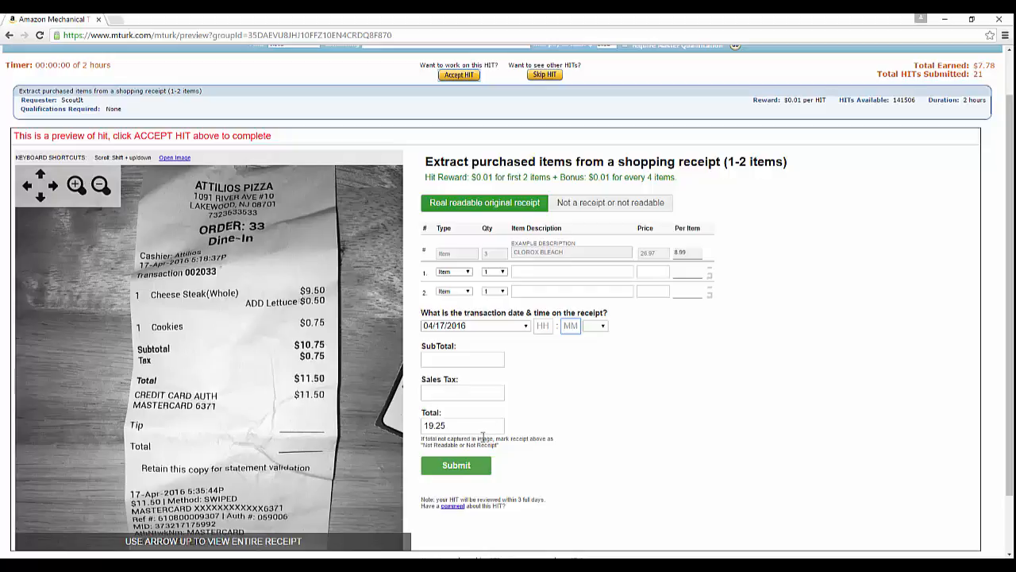
mouse_move(609, 413)
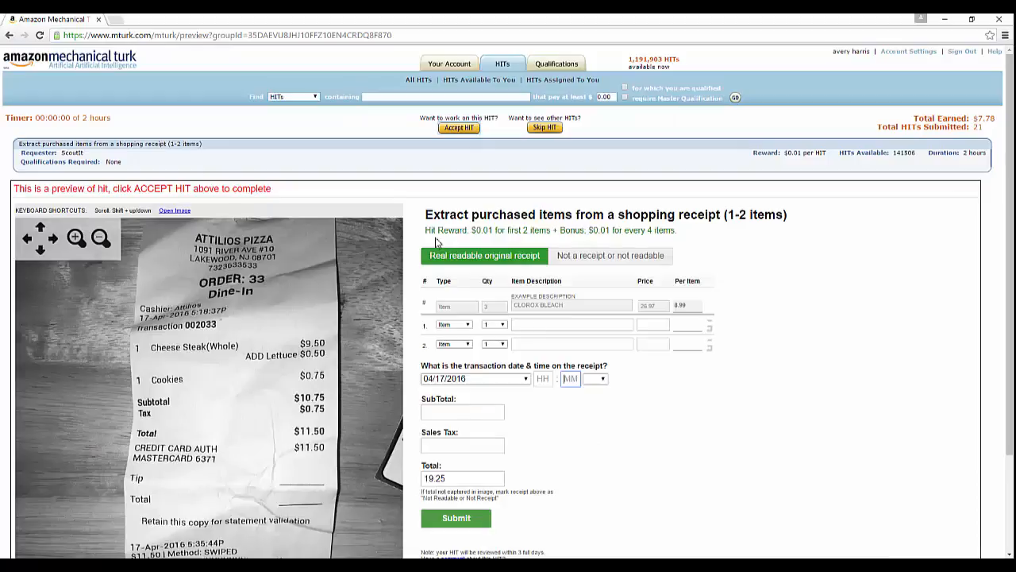
mouse_move(489, 241)
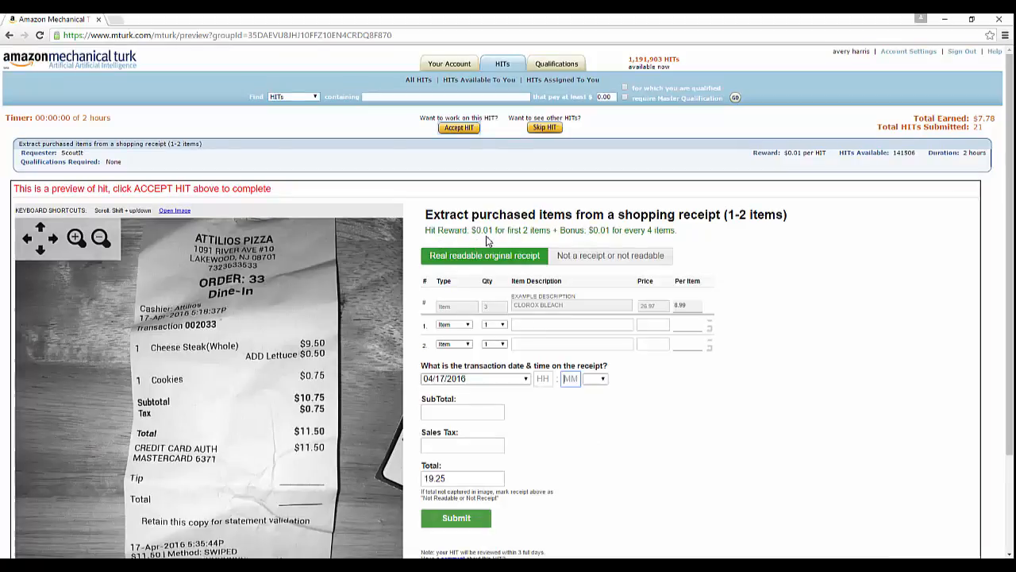
mouse_move(534, 245)
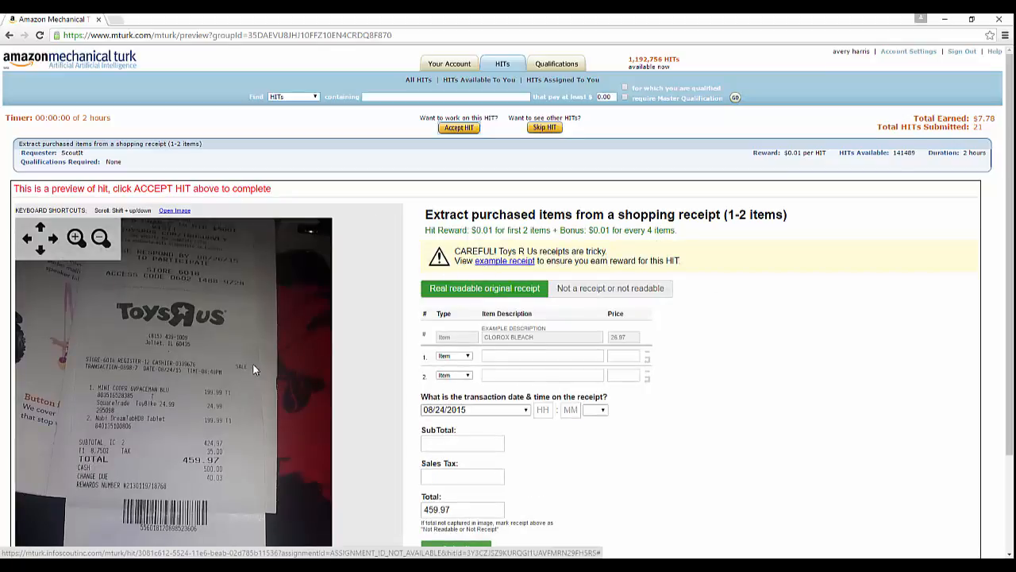
Step: Review the example transcribed Toys R Us receipt from the warning link, then dismiss it
left_click(504, 260)
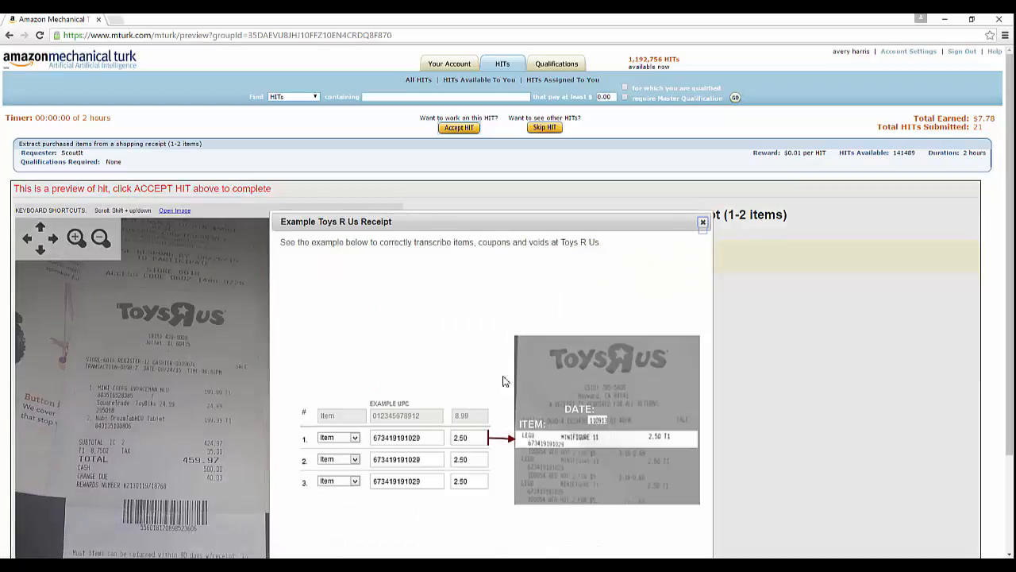
scroll("down", 3)
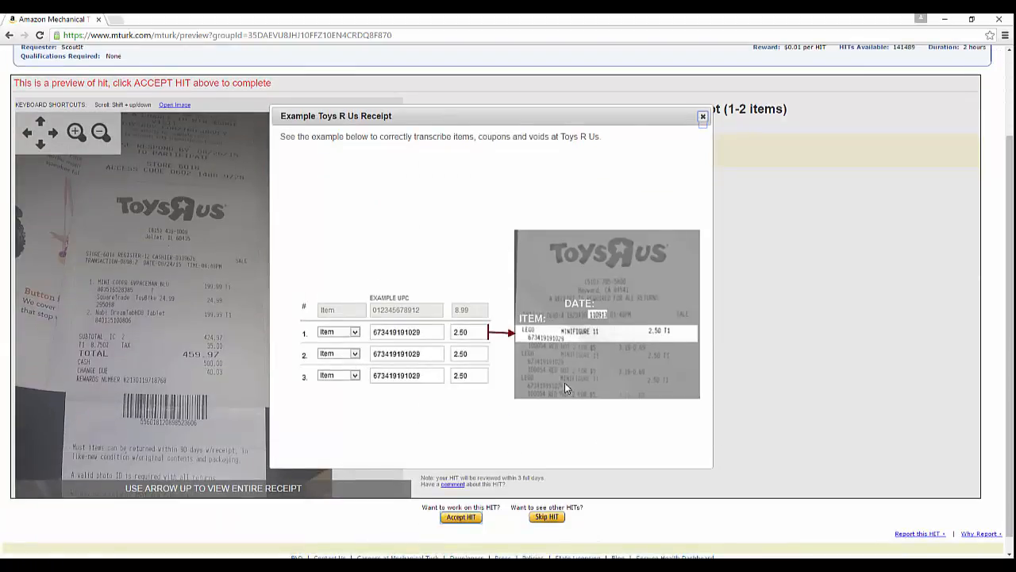
mouse_move(565, 346)
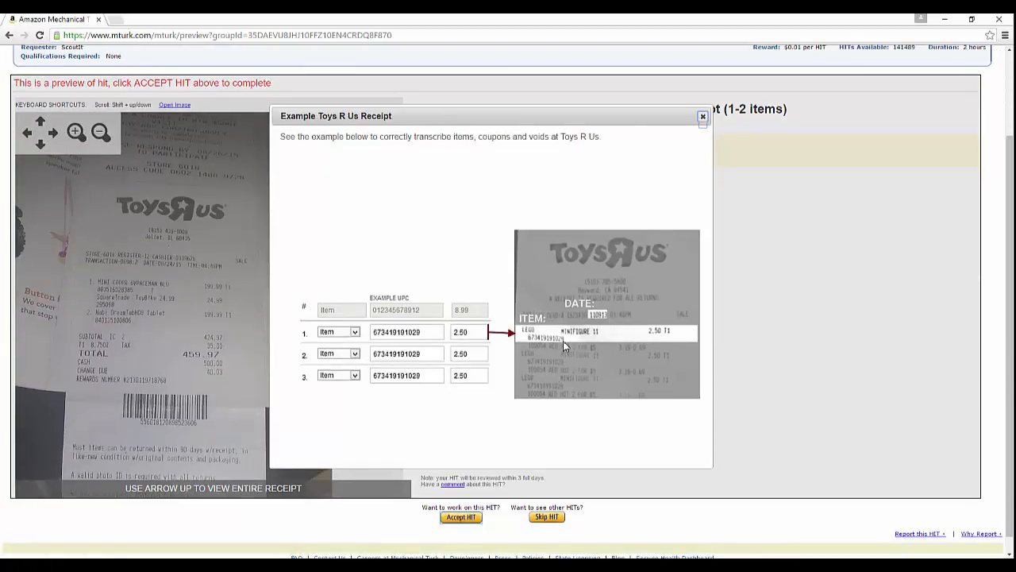
mouse_move(432, 343)
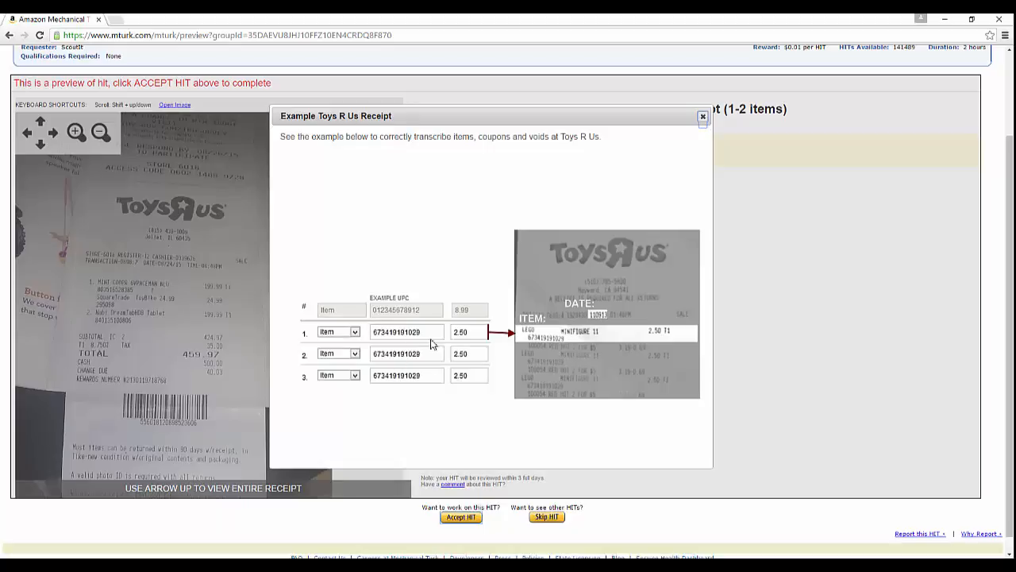
mouse_move(479, 376)
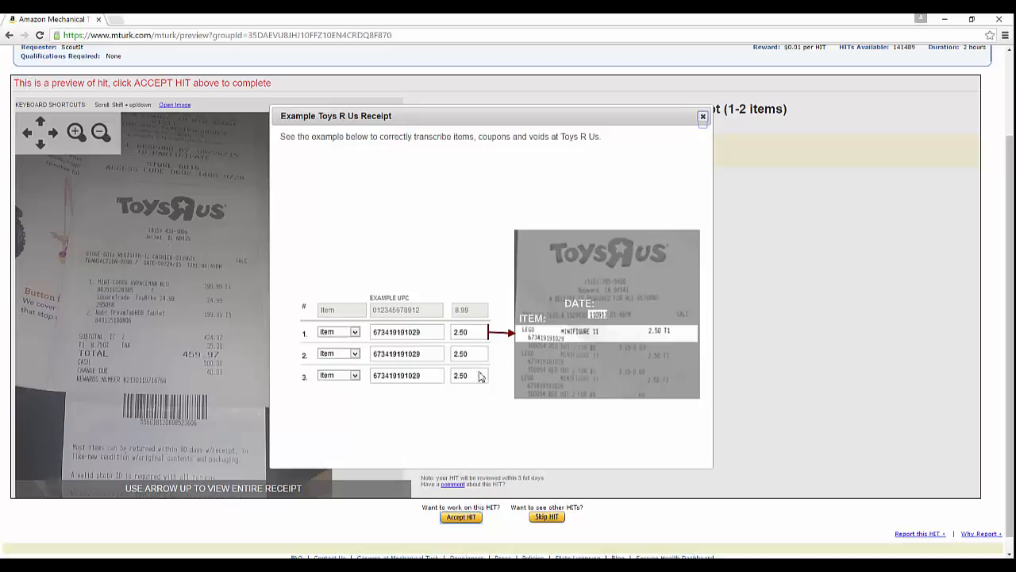
mouse_move(632, 204)
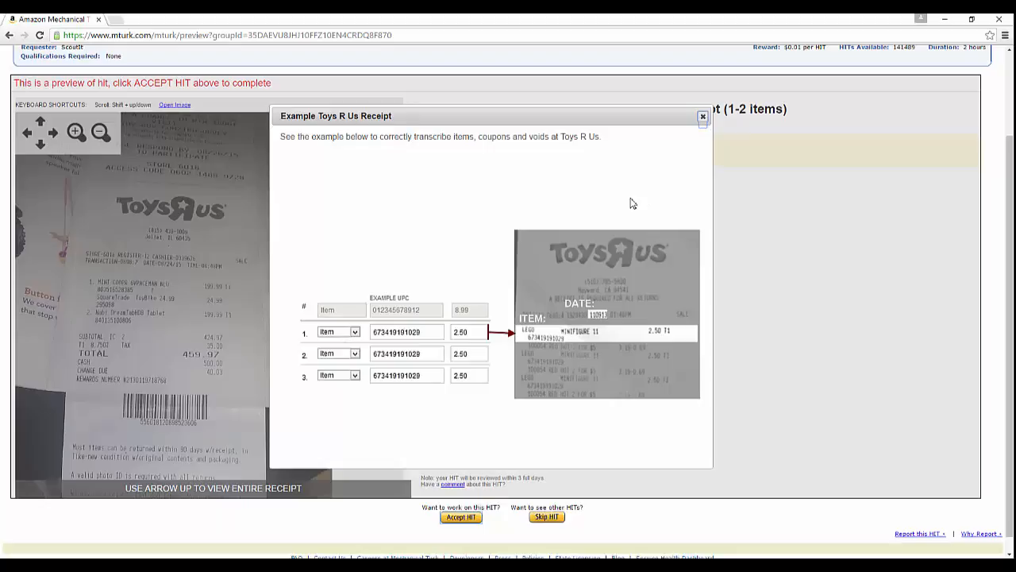
left_click(700, 118)
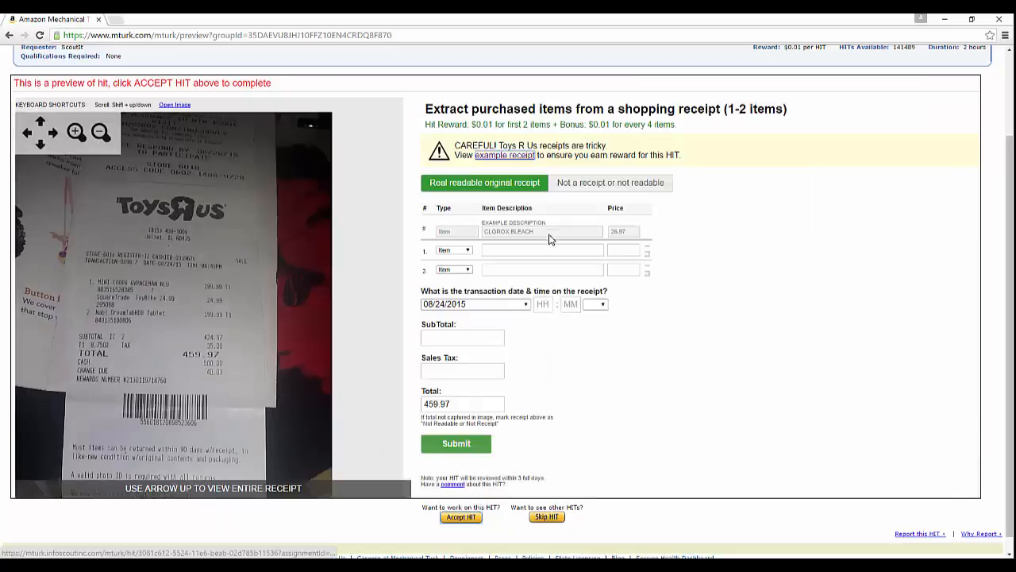
left_click(544, 250)
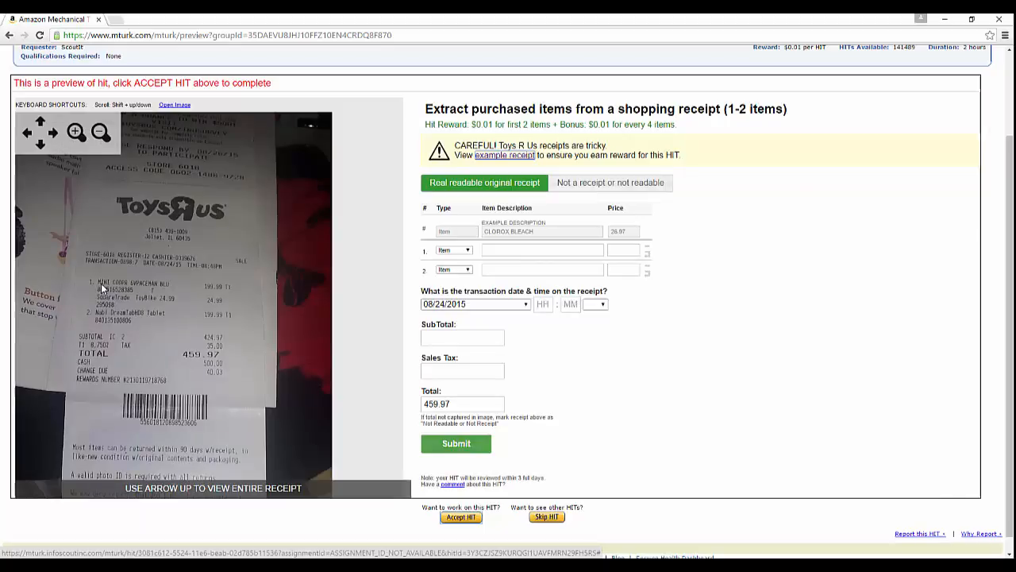
mouse_move(155, 286)
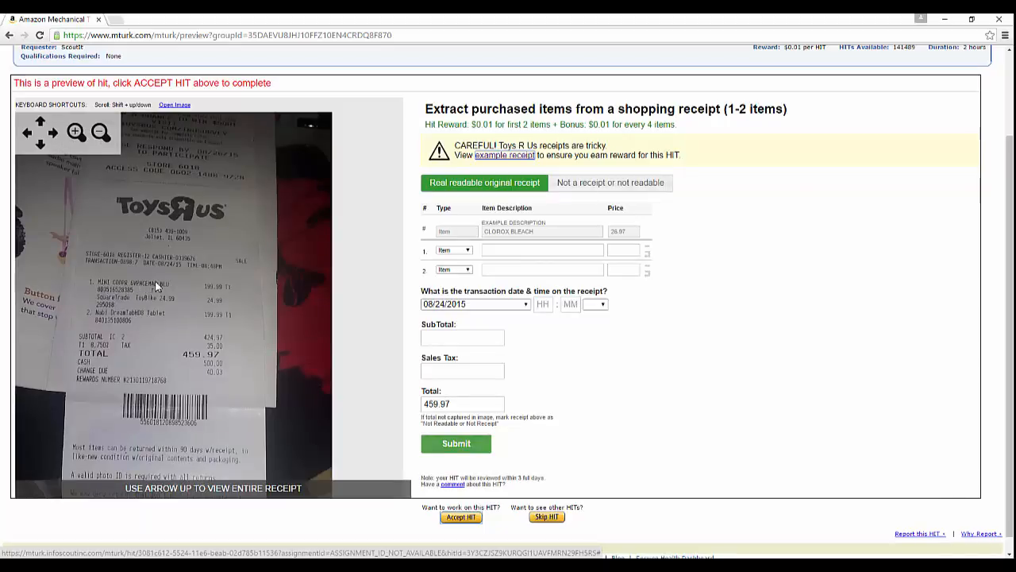
mouse_move(162, 299)
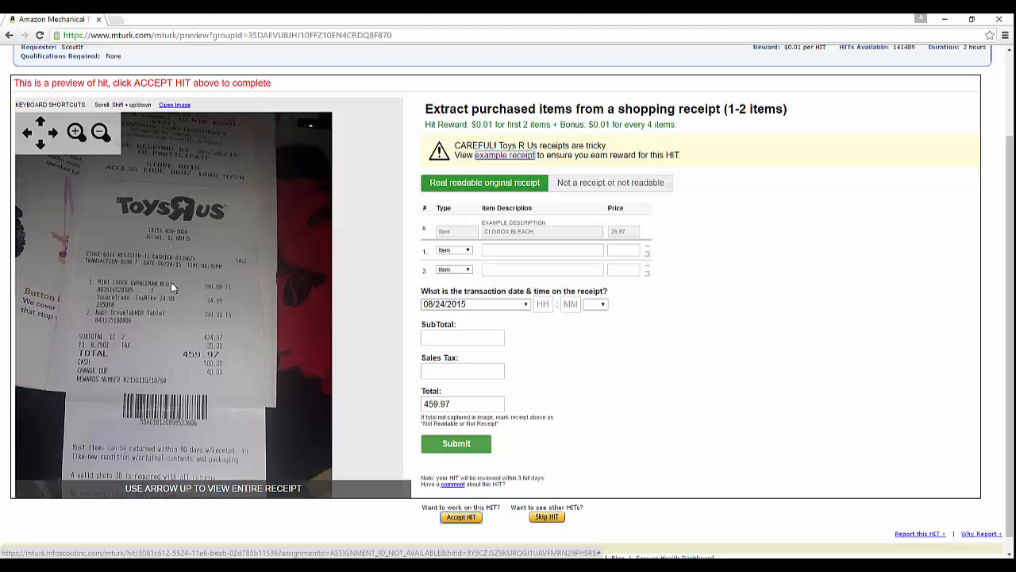
mouse_move(102, 289)
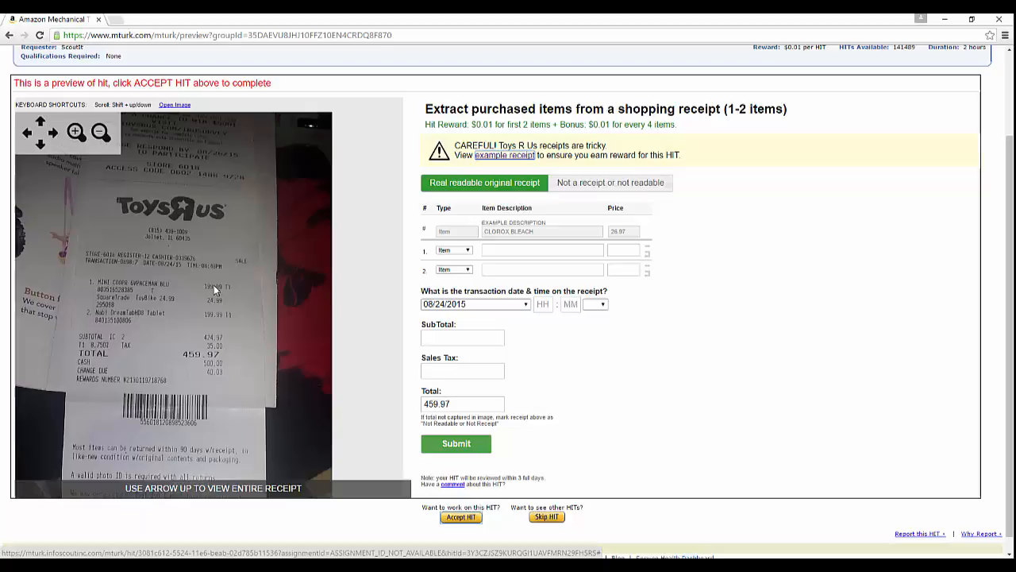
mouse_move(461, 294)
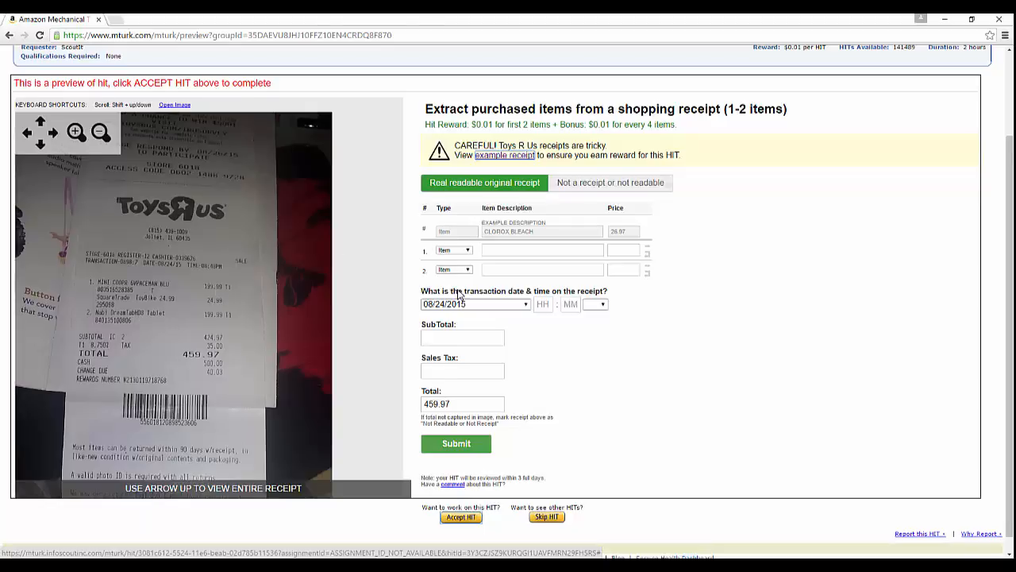
Step: Skip the Toys R Us task, accept the gas station receipt HIT and enlarge its image to read the items
left_click(457, 518)
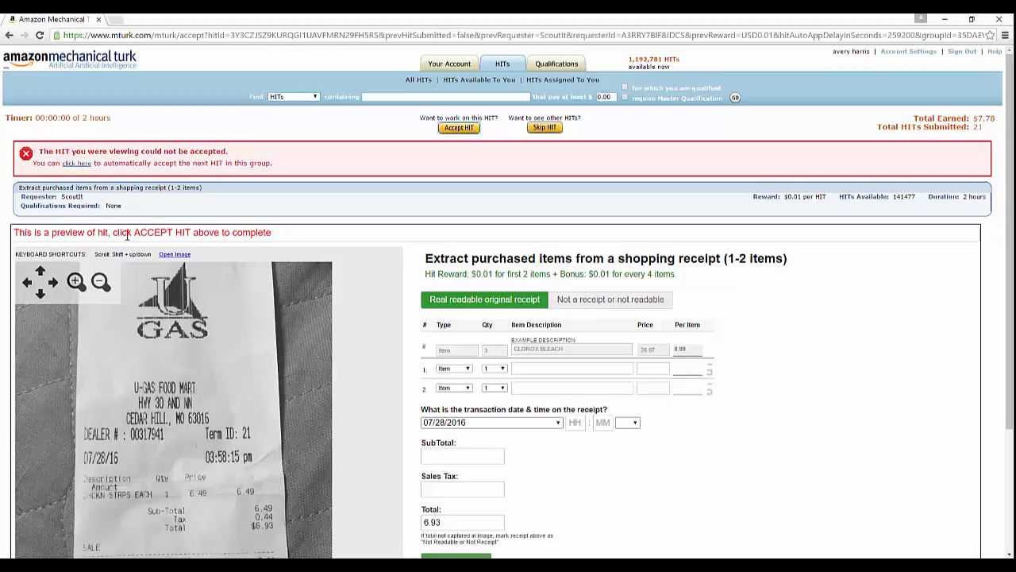
mouse_move(247, 232)
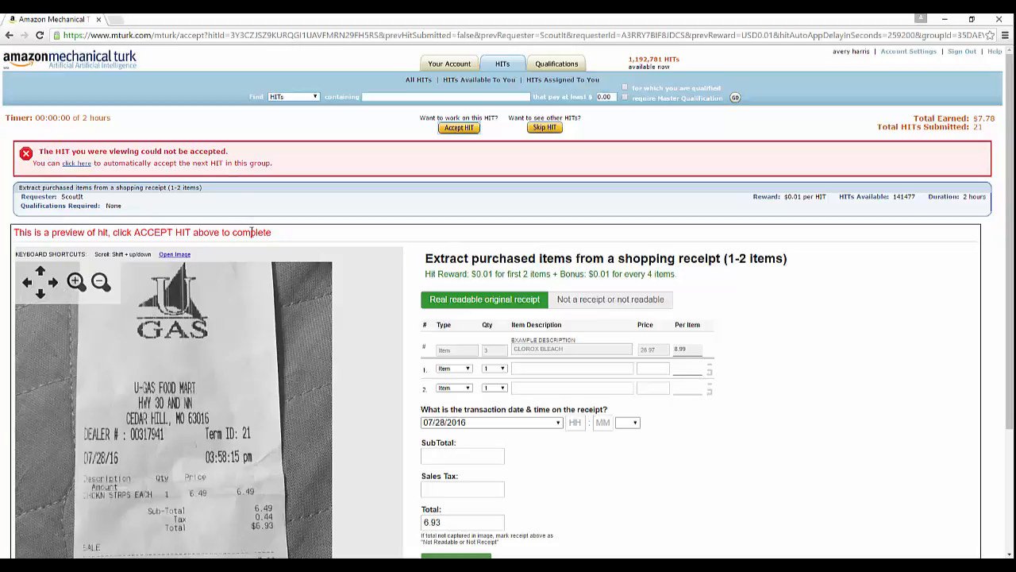
scroll("down", 3)
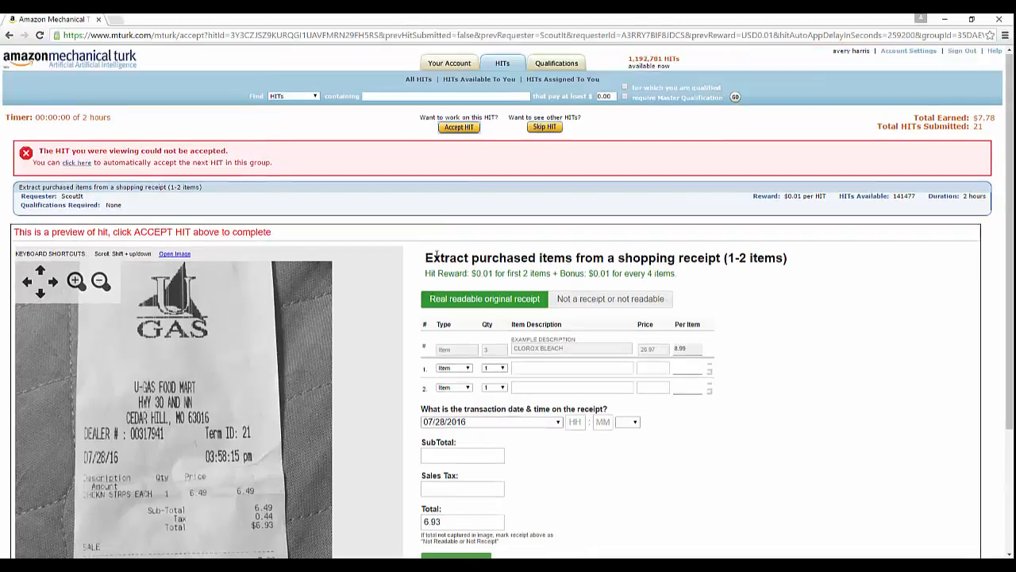
left_click(459, 127)
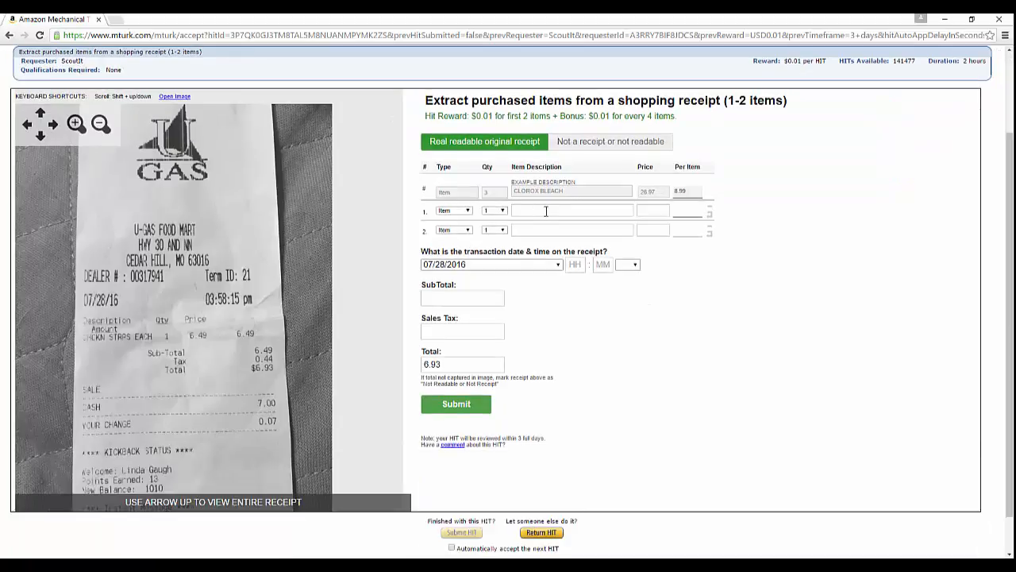
left_click(571, 210)
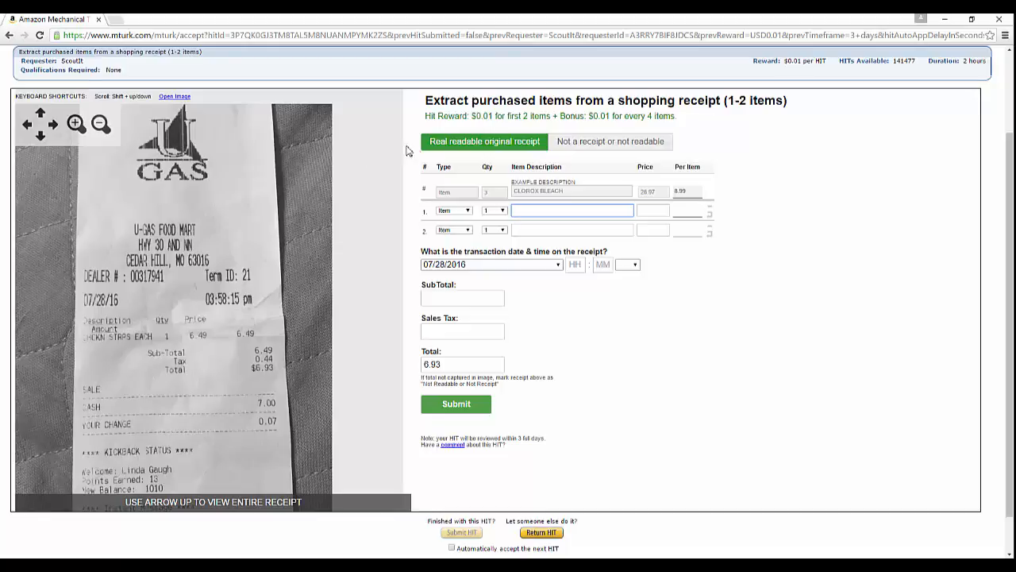
mouse_move(607, 141)
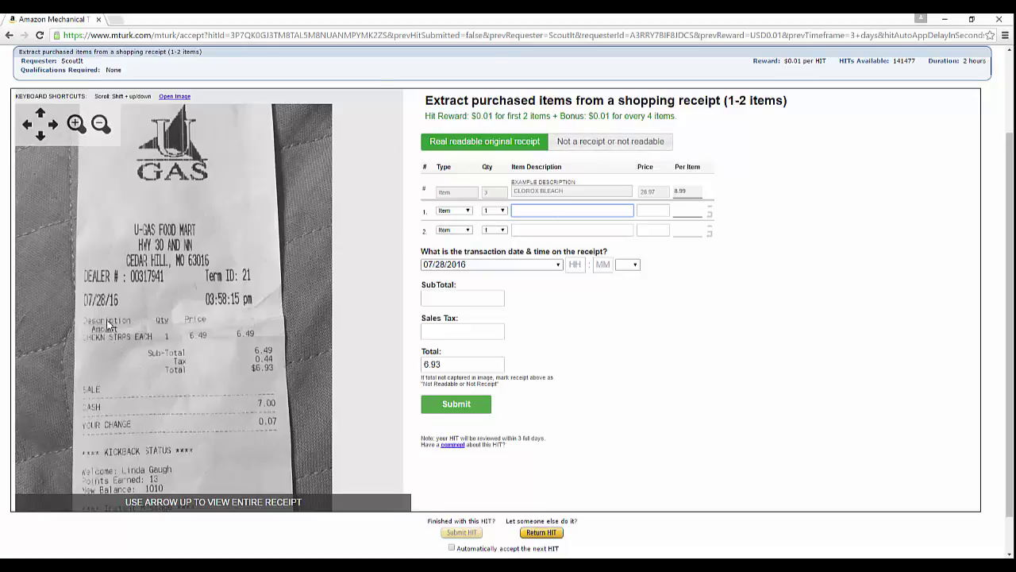
left_click(73, 127)
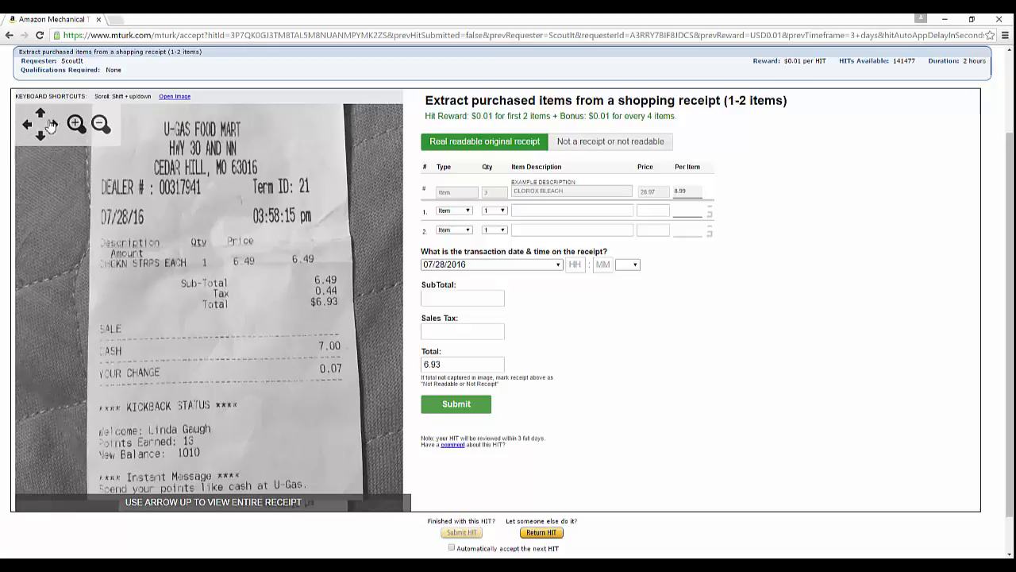
mouse_move(270, 262)
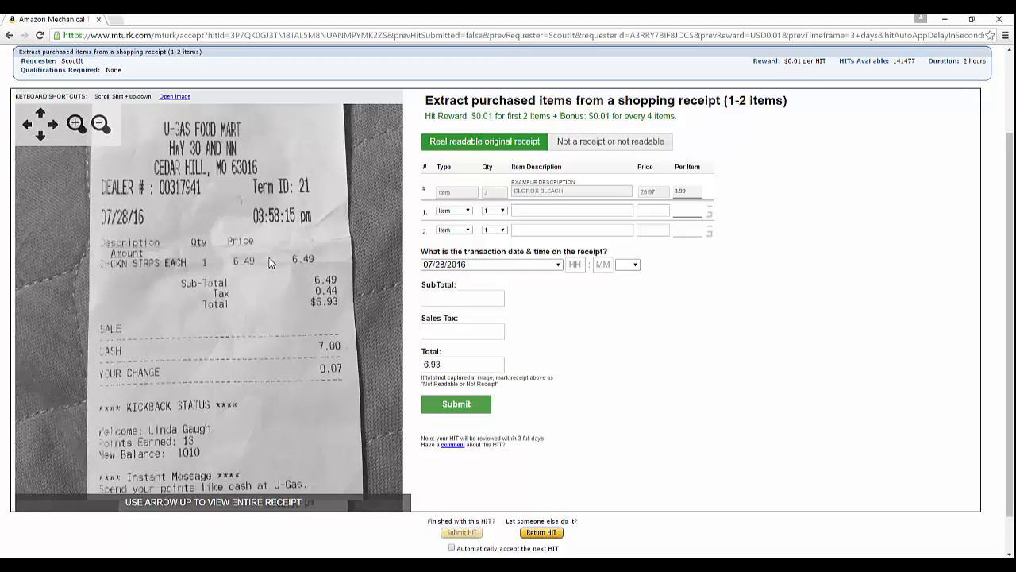
mouse_move(277, 257)
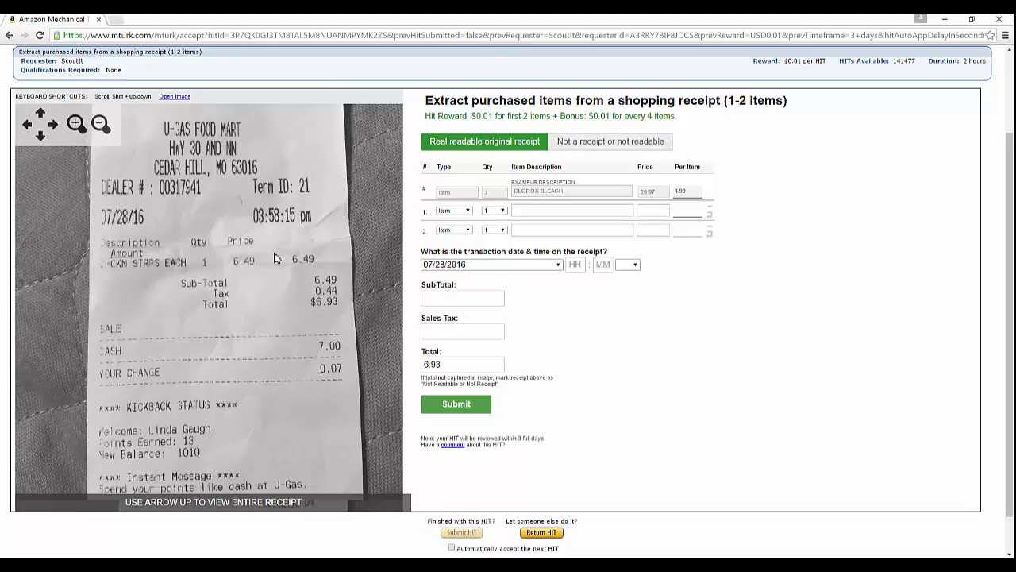
left_click(572, 210)
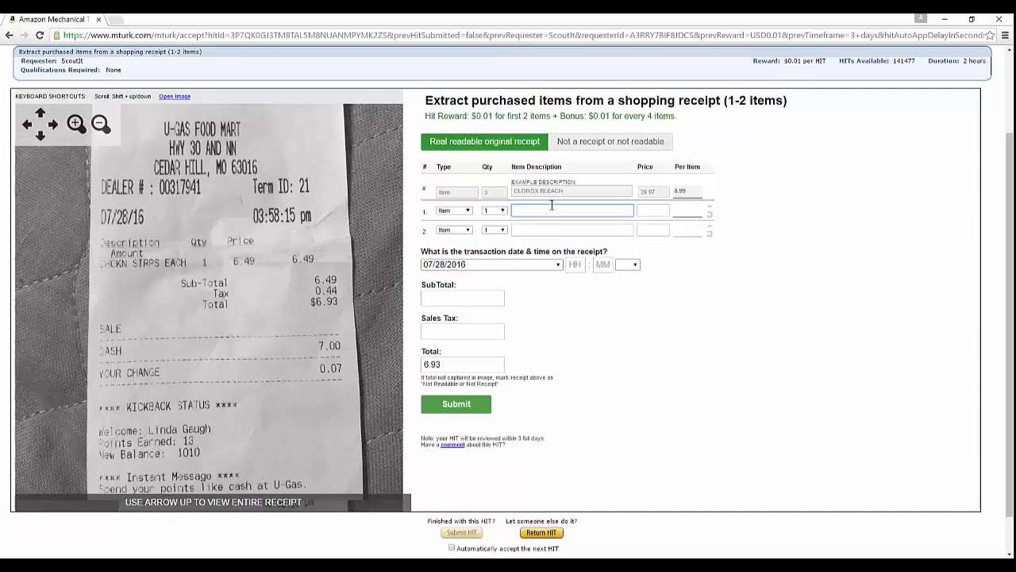
Step: Enter the item description, subtotal 6.49 and sales tax 0.44, then submit the receipt transcription
type("CHI")
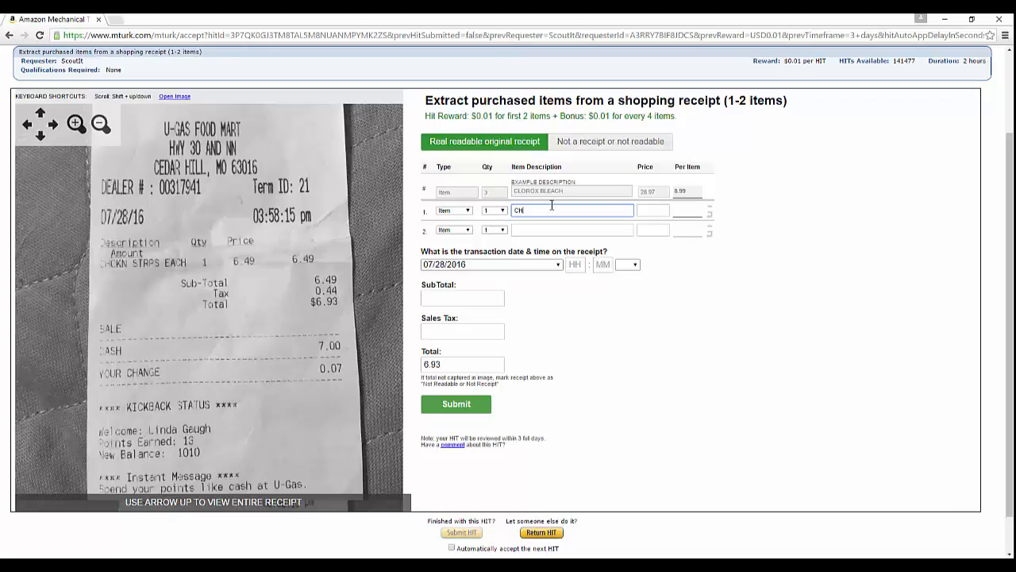
type("CKN STRPS EACH")
left_click(652, 210)
type("6.49")
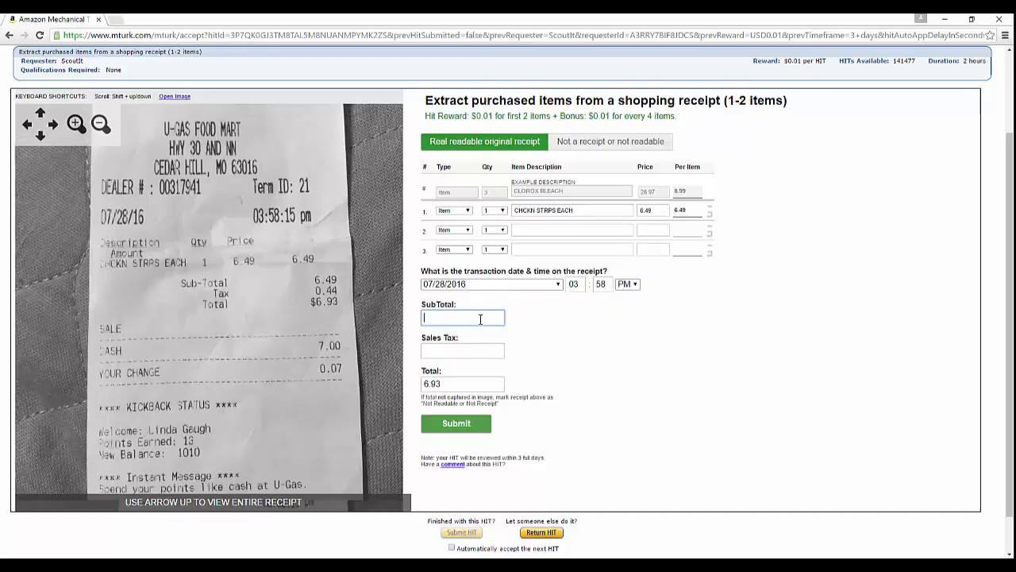
mouse_move(483, 318)
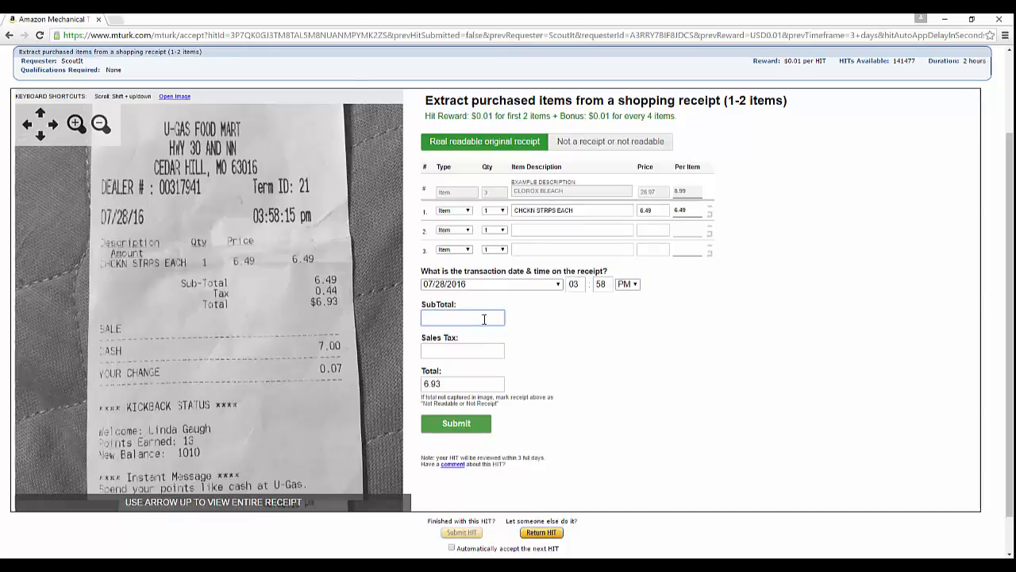
type("6.49")
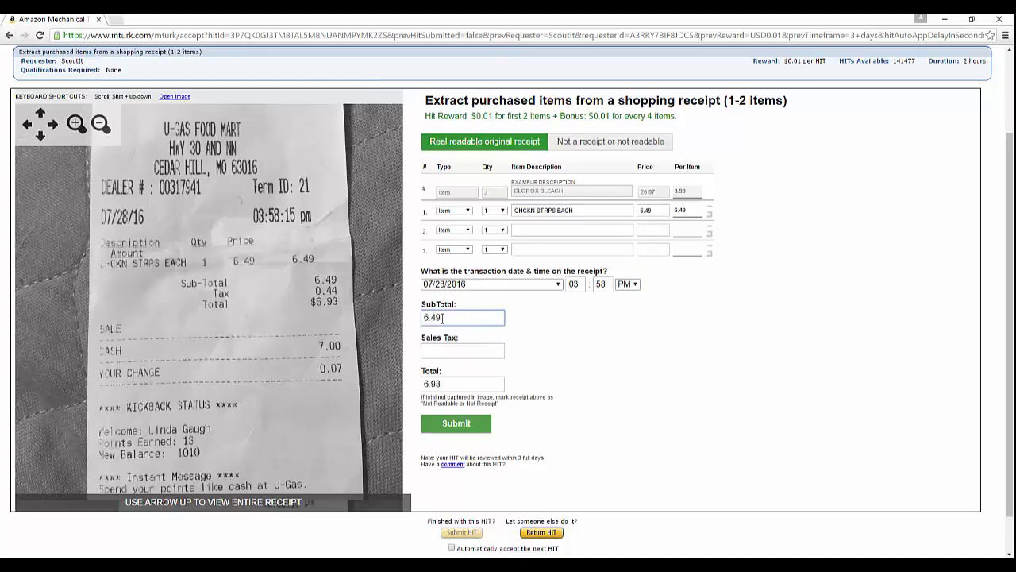
type("0.44")
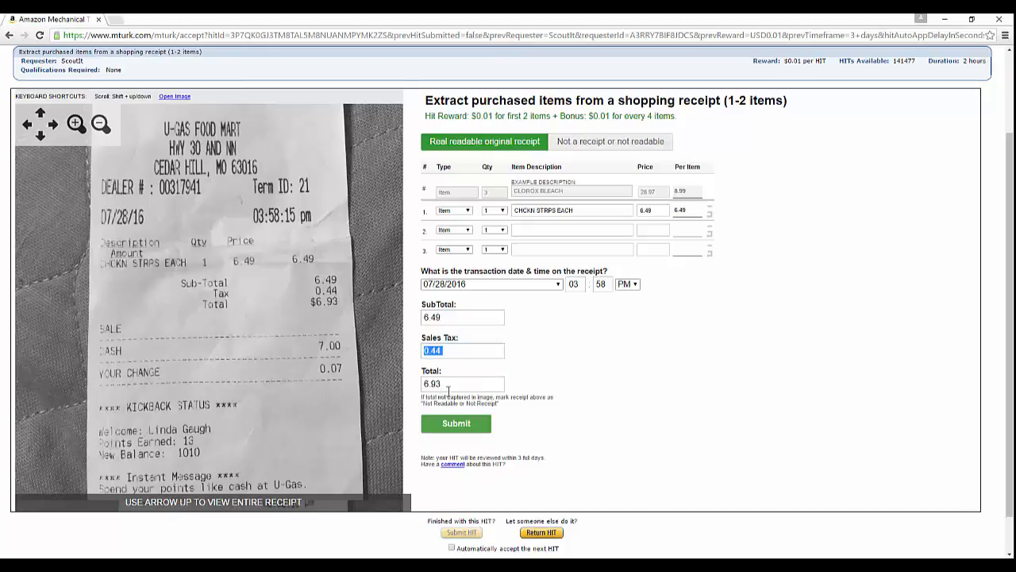
mouse_move(165, 373)
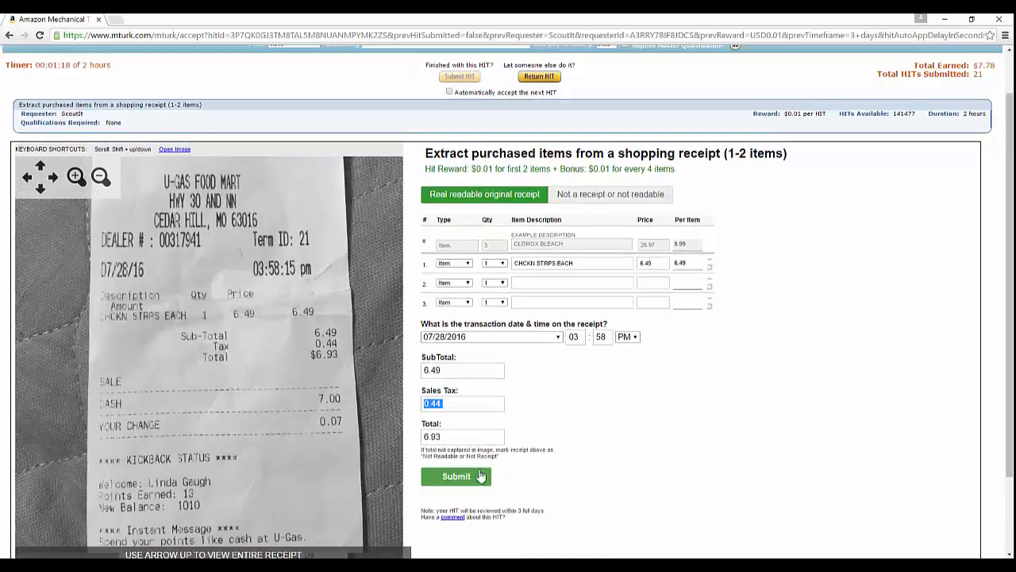
left_click(456, 477)
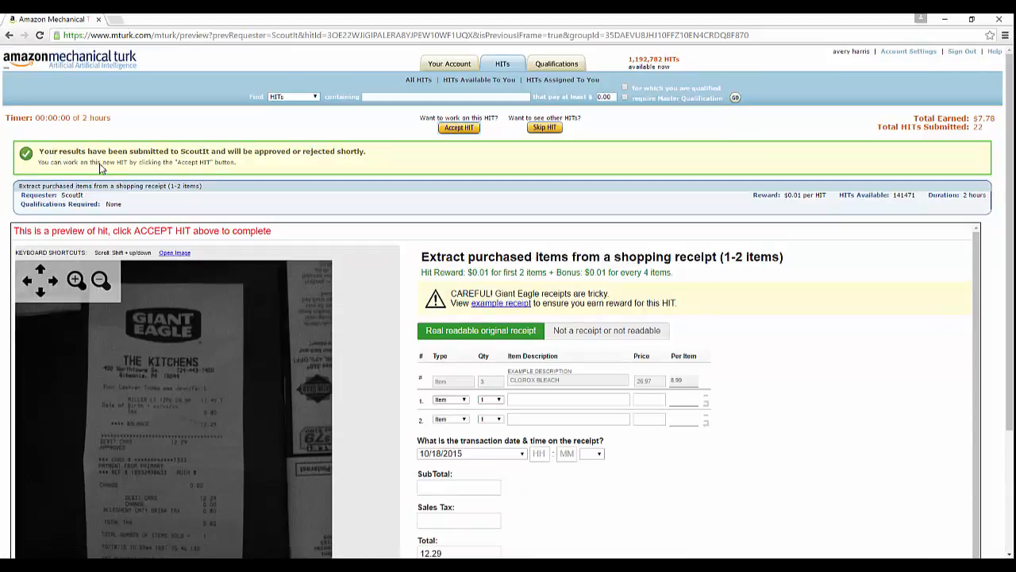
mouse_move(197, 171)
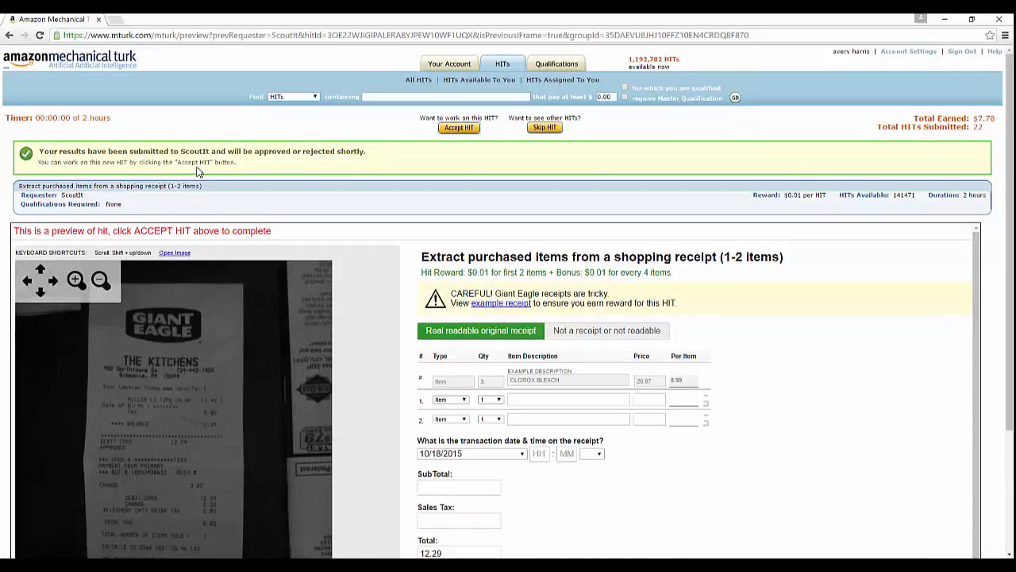
mouse_move(283, 162)
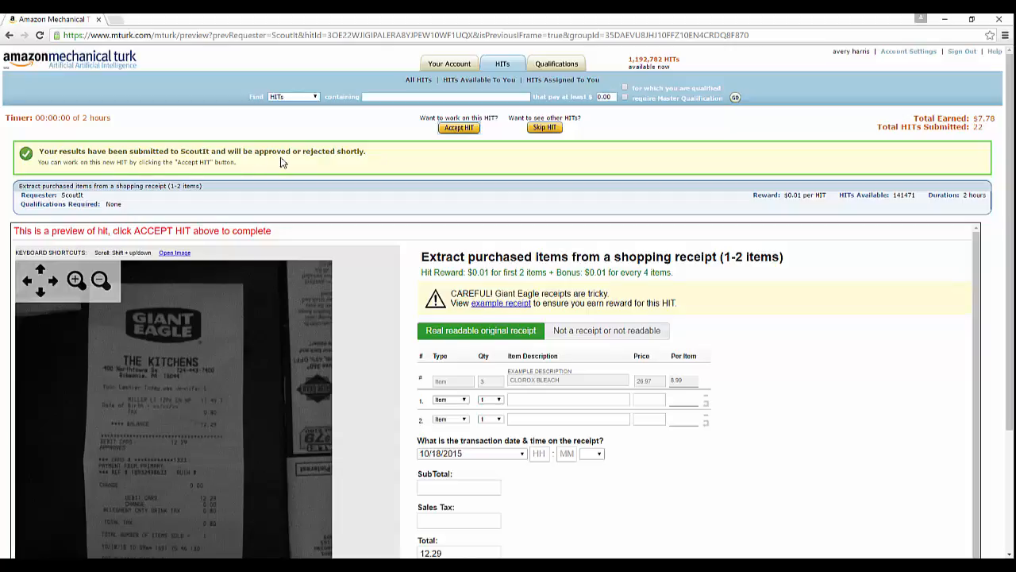
mouse_move(343, 175)
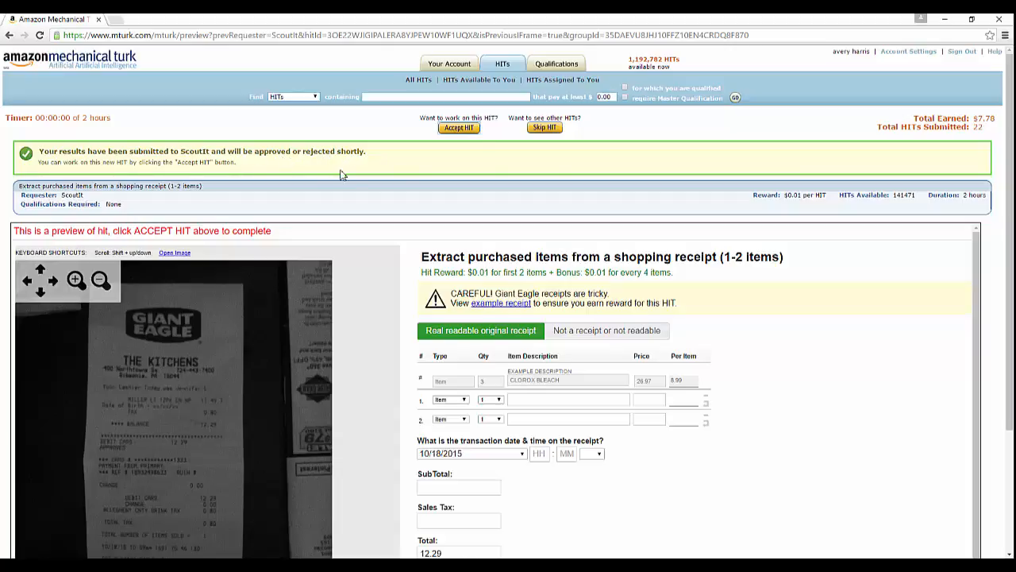
mouse_move(394, 191)
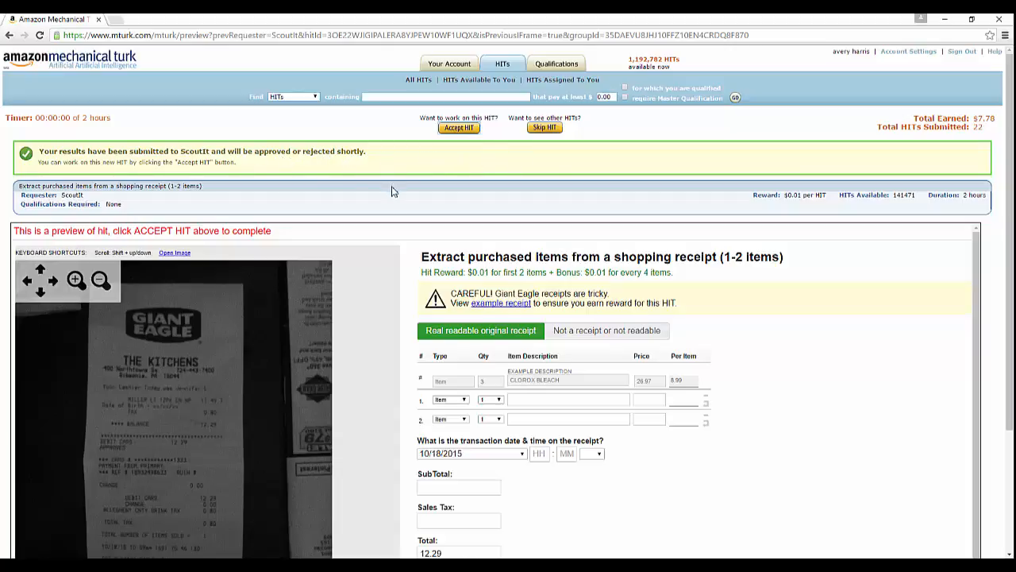
mouse_move(394, 210)
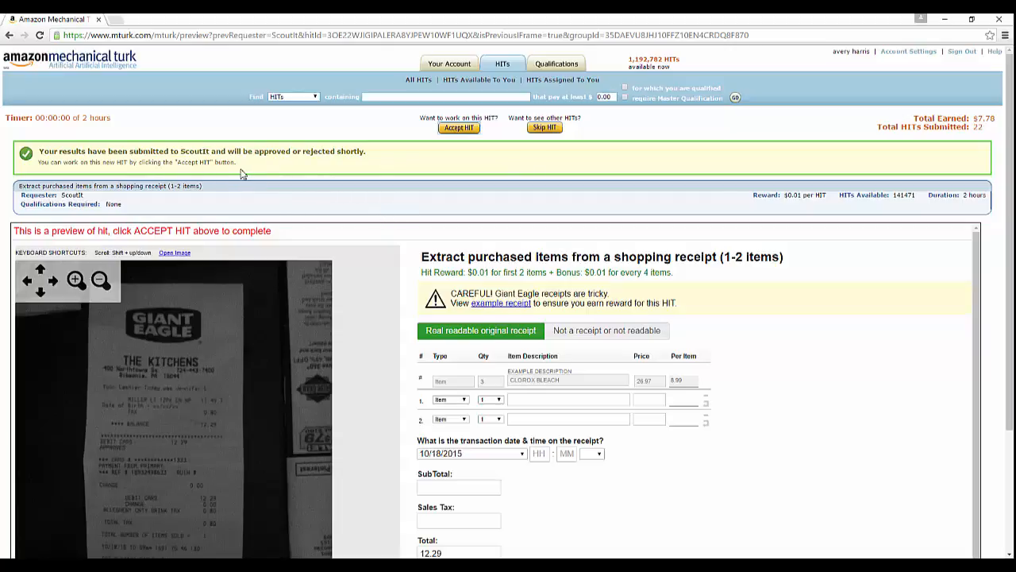
mouse_move(251, 175)
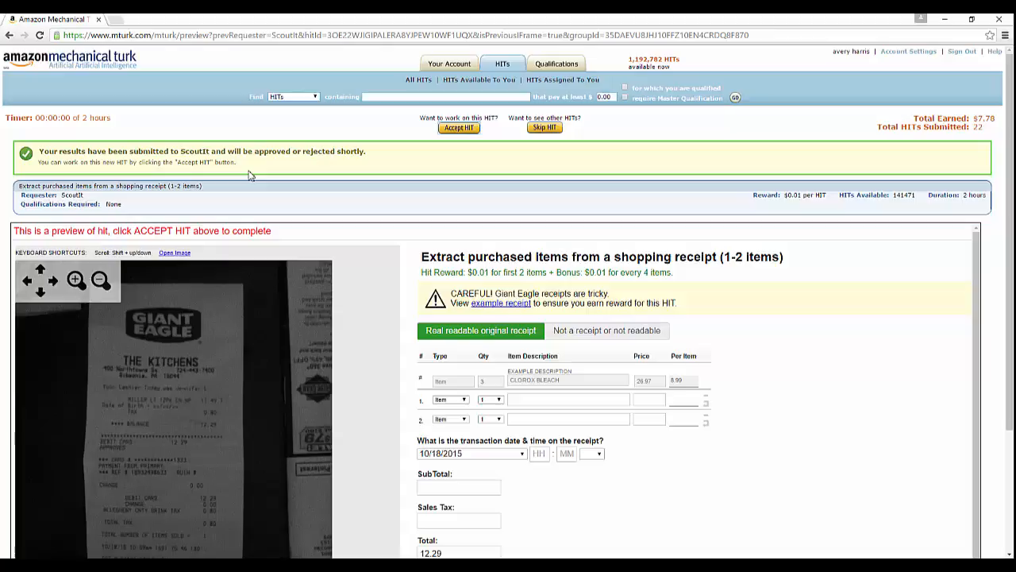
mouse_move(356, 356)
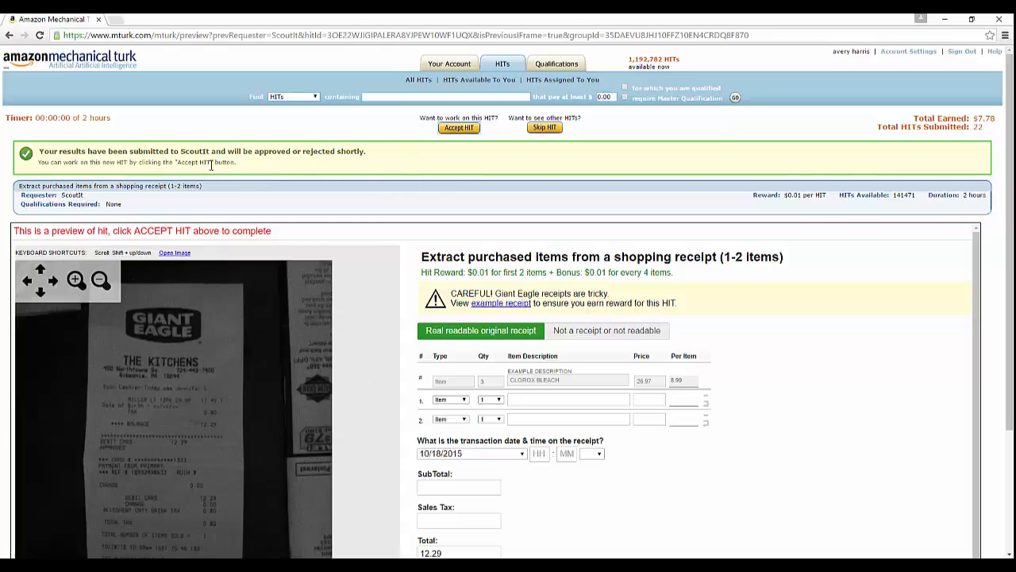
mouse_move(356, 127)
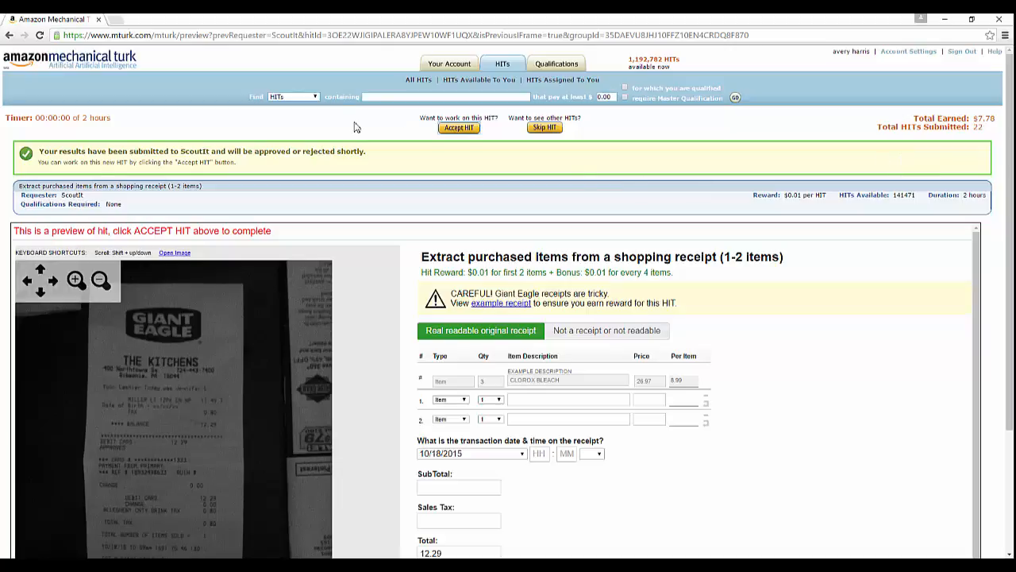
mouse_move(321, 126)
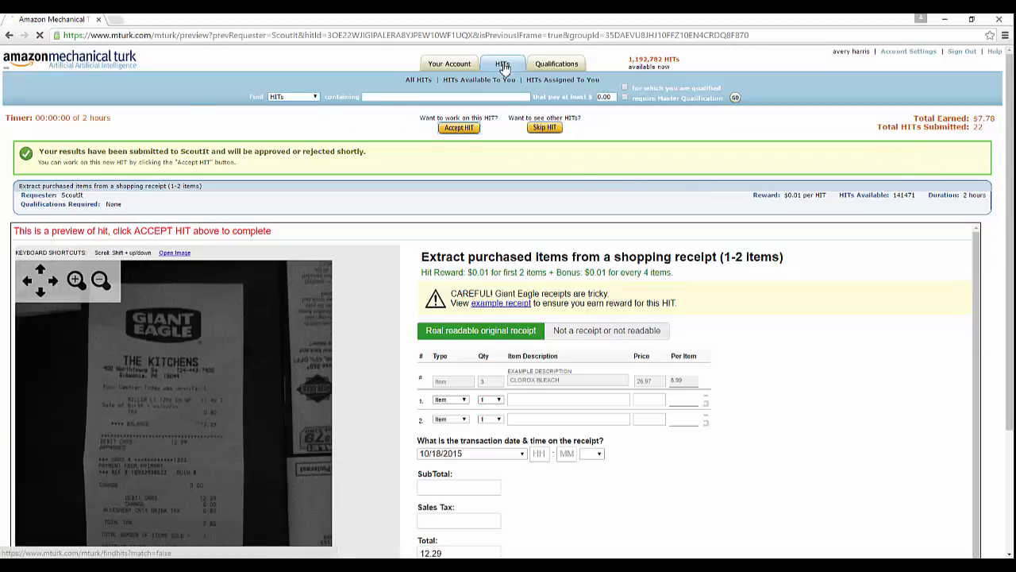
Step: Return from the Giant Eagle receipt preview to the full list of HITs
left_click(502, 63)
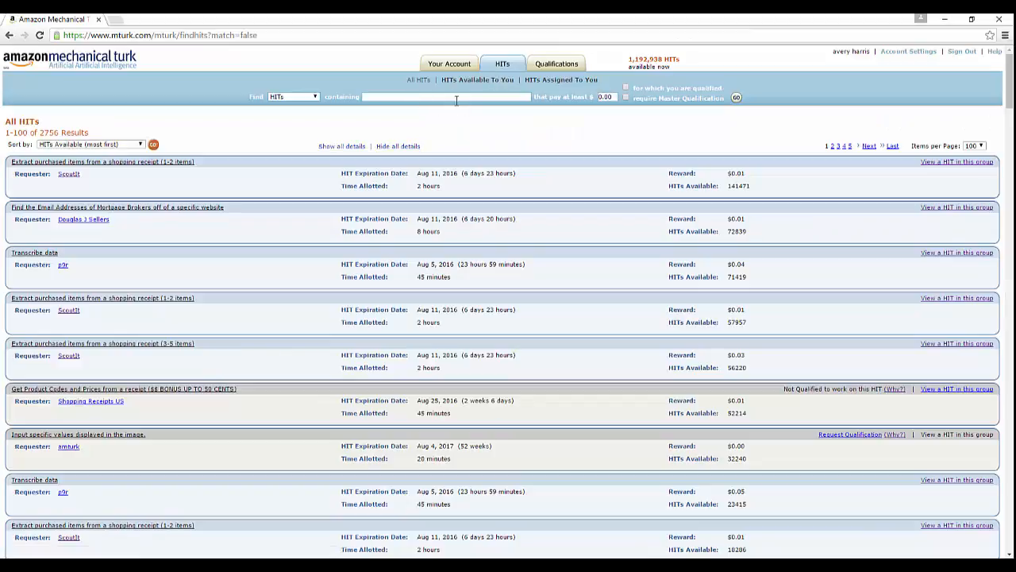
Step: Search for HITs containing SURVEY with a minimum reward of $0.50
type("SURVEY")
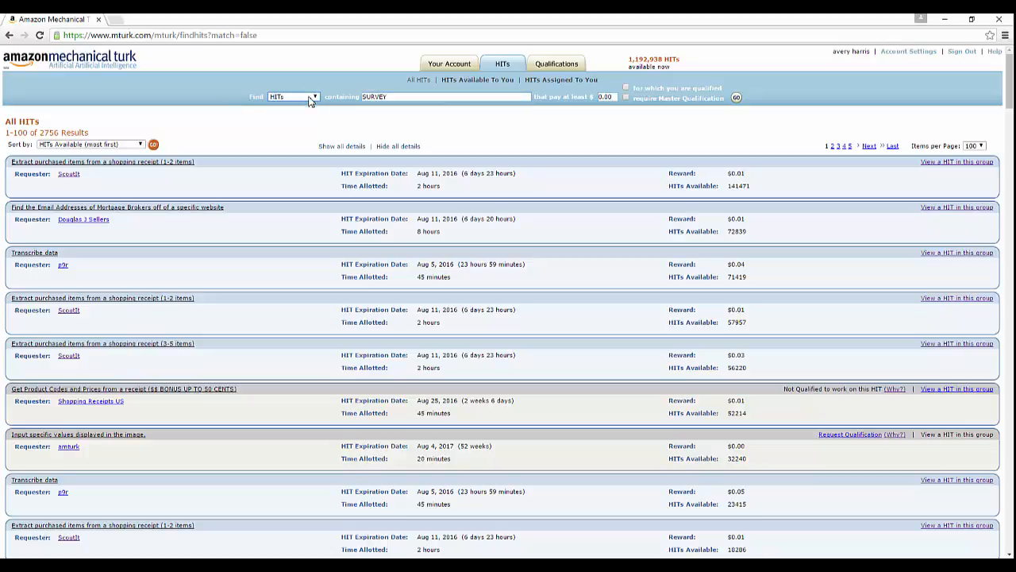
left_click(362, 96)
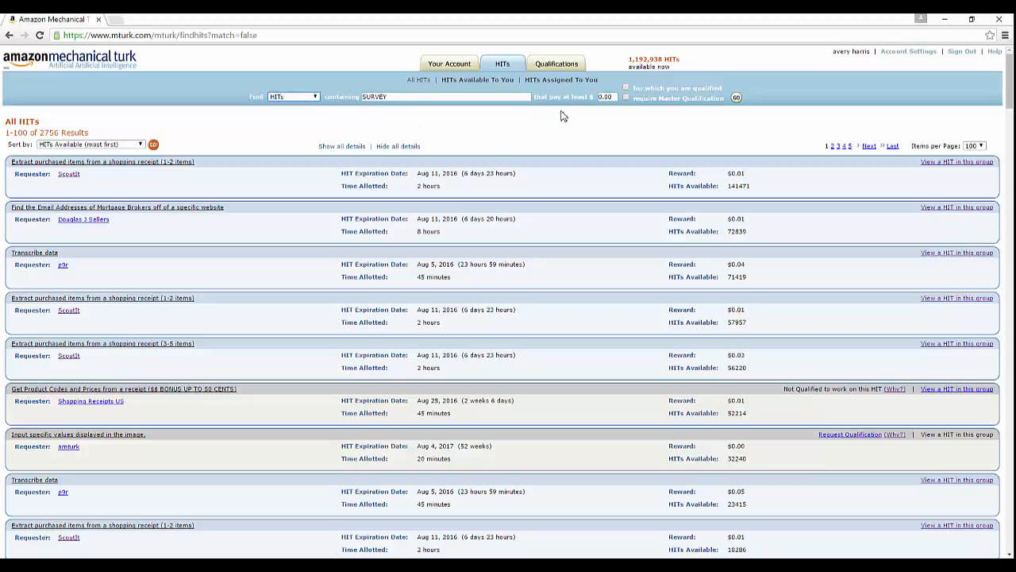
mouse_move(607, 114)
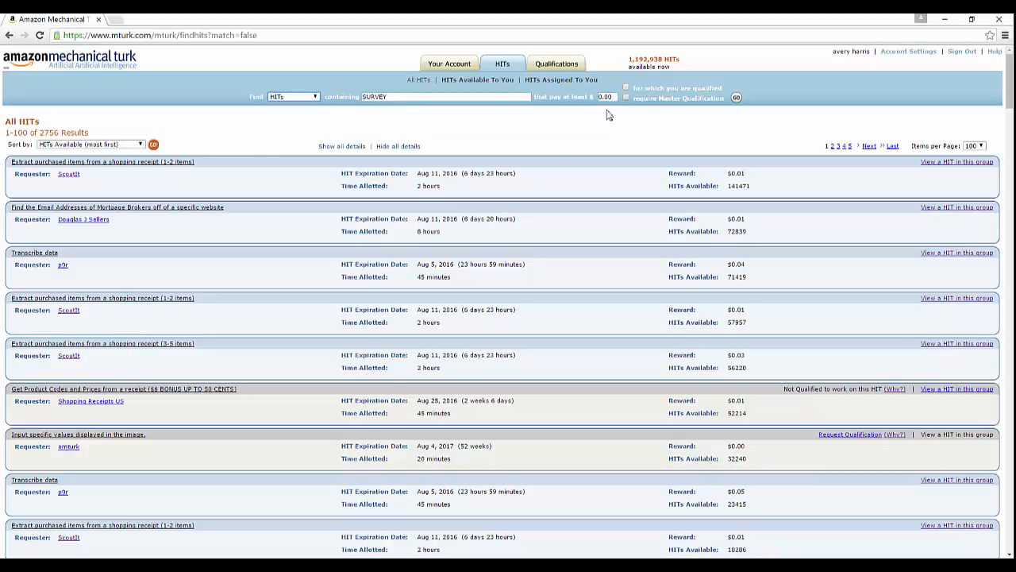
left_click(603, 97)
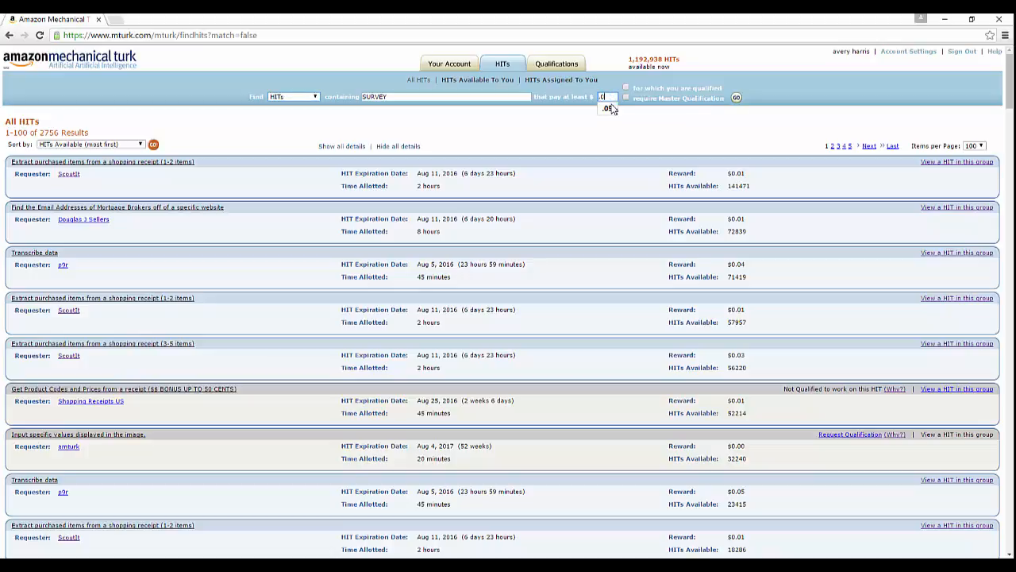
type("50")
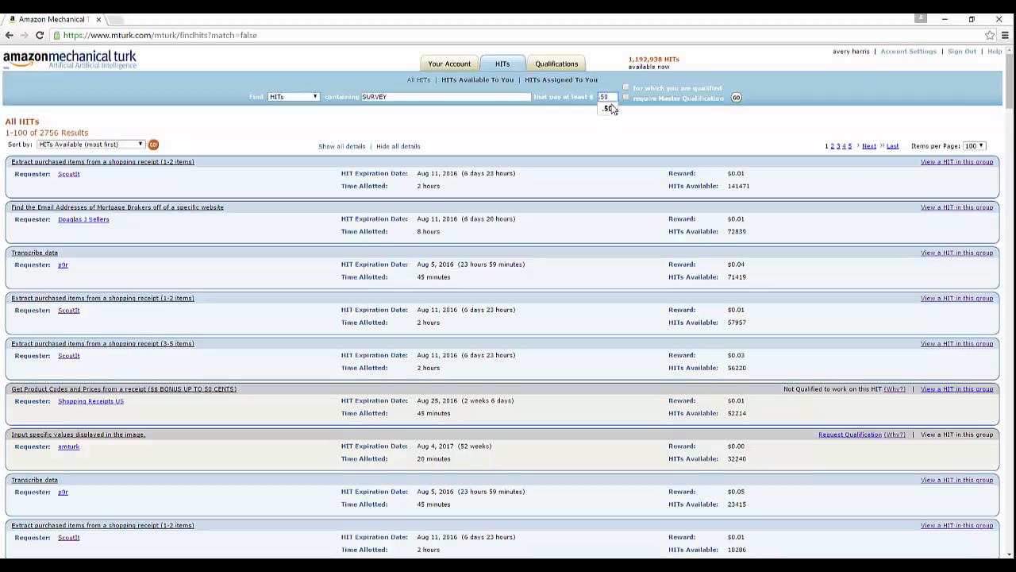
left_click(737, 98)
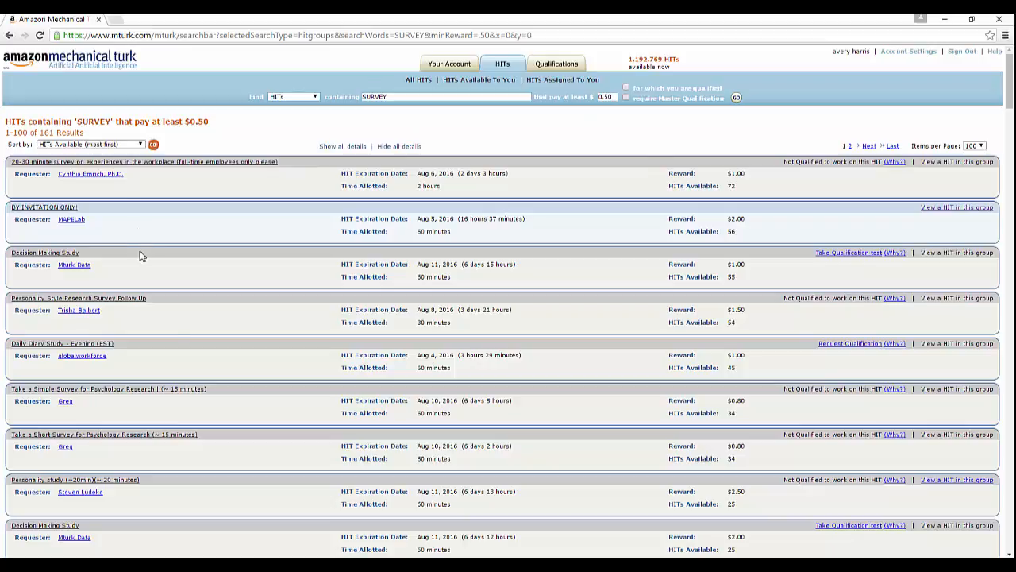
mouse_move(225, 324)
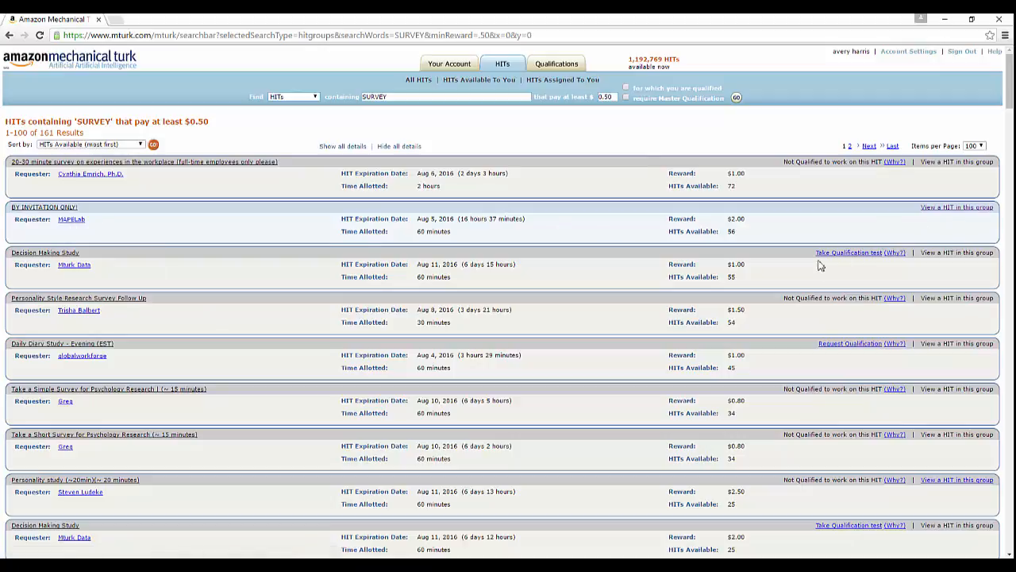
mouse_move(743, 181)
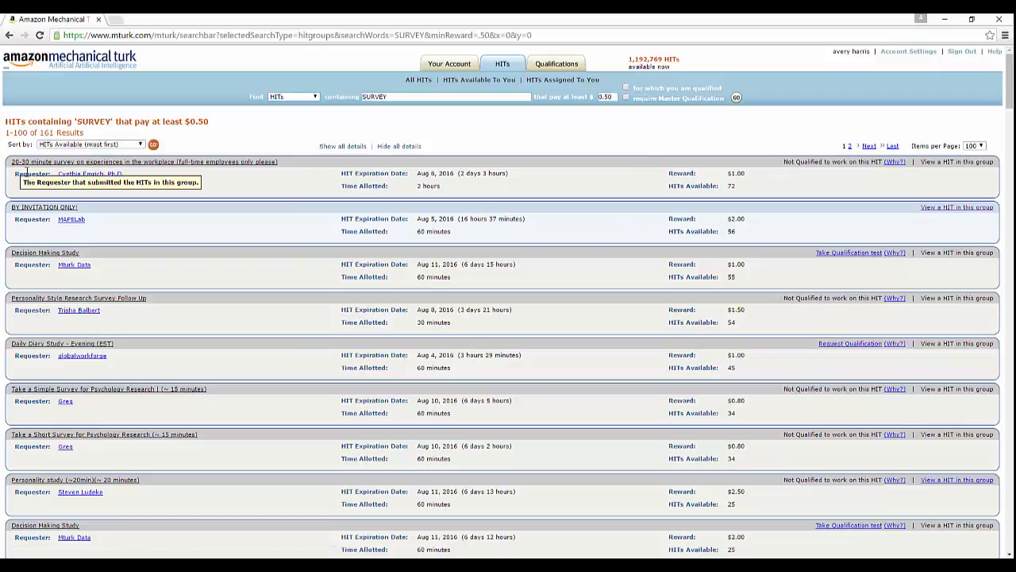
mouse_move(118, 280)
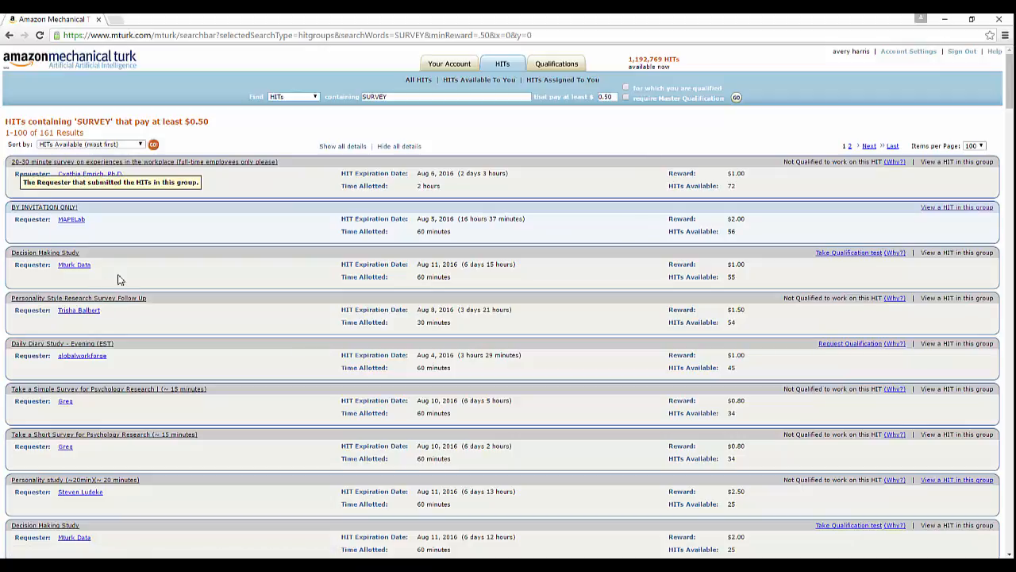
mouse_move(118, 270)
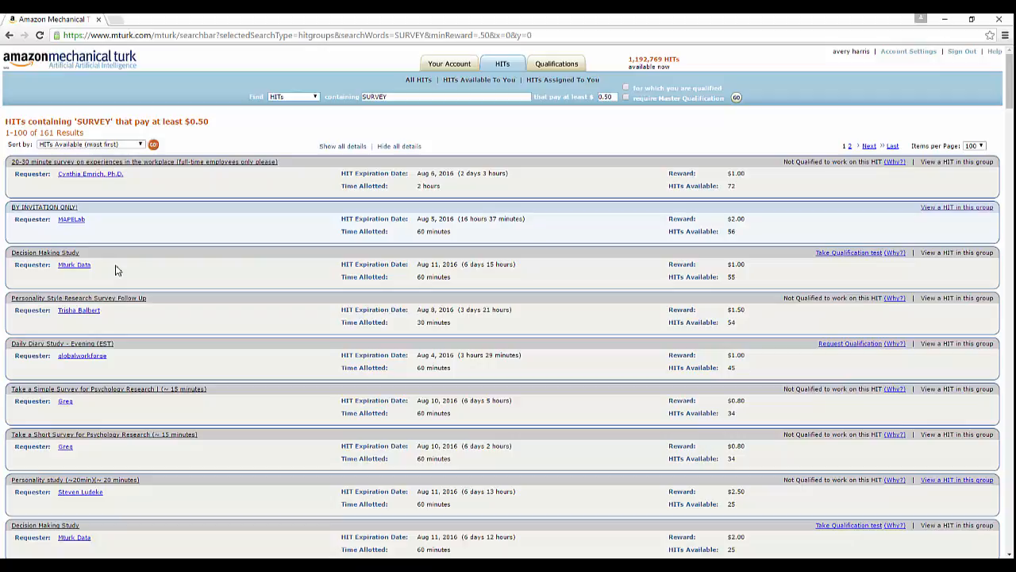
mouse_move(177, 310)
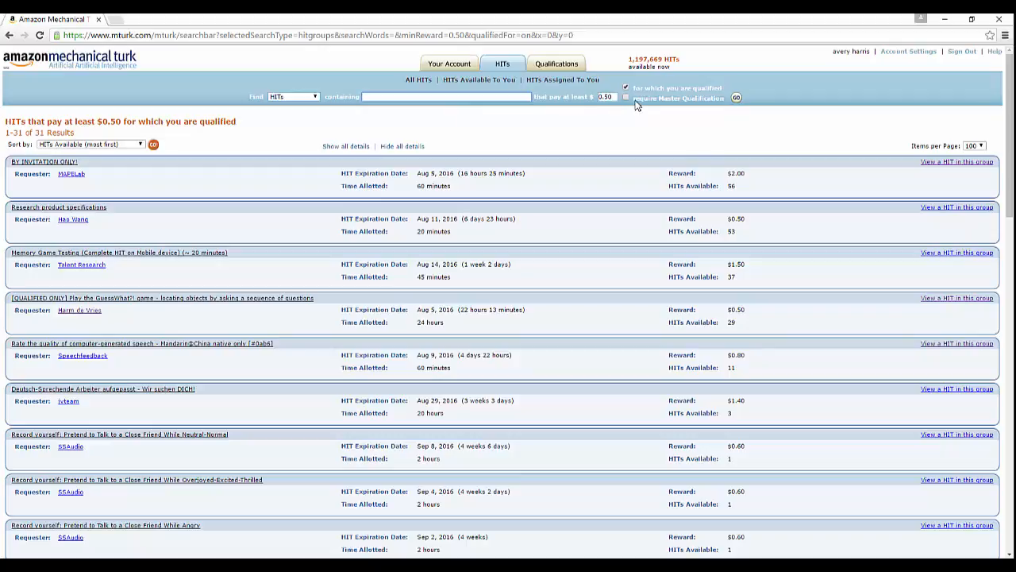
mouse_move(667, 108)
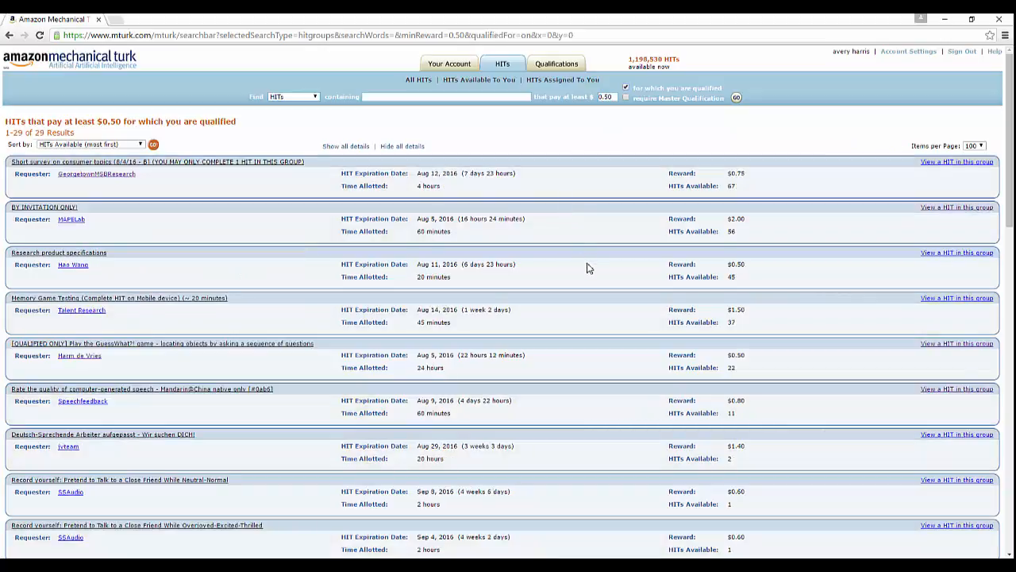
mouse_move(637, 243)
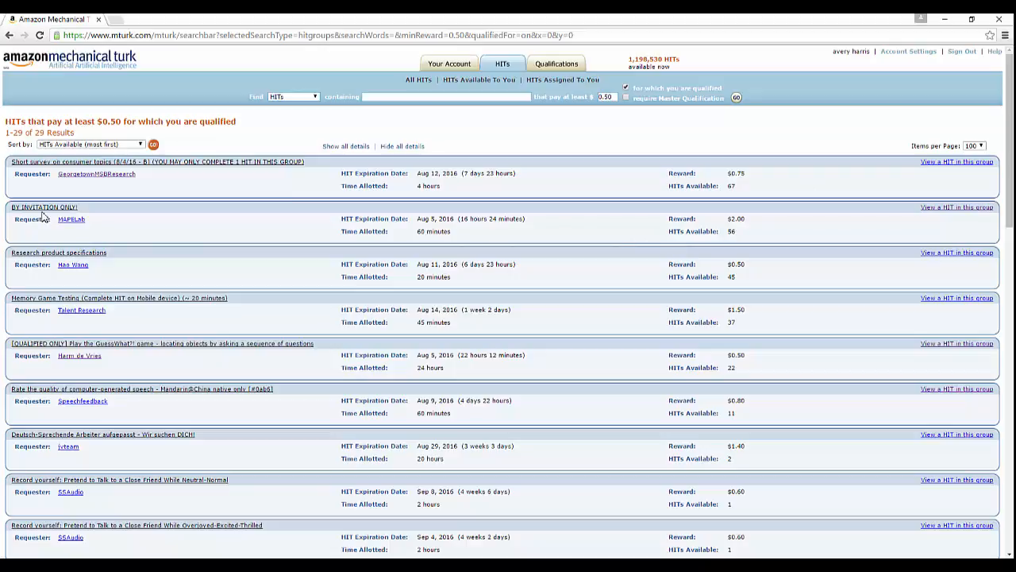
mouse_move(89, 235)
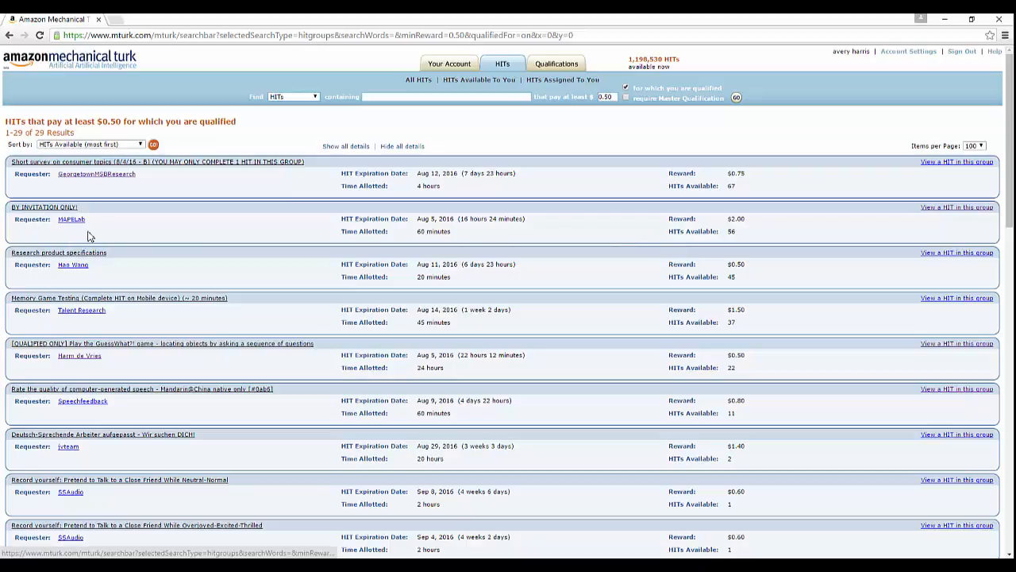
mouse_move(648, 327)
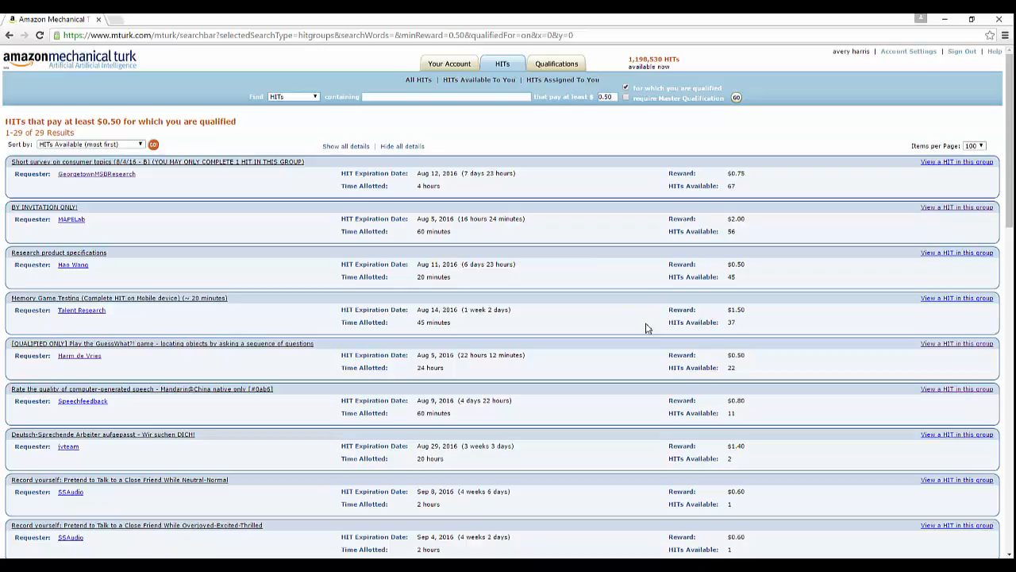
mouse_move(45, 293)
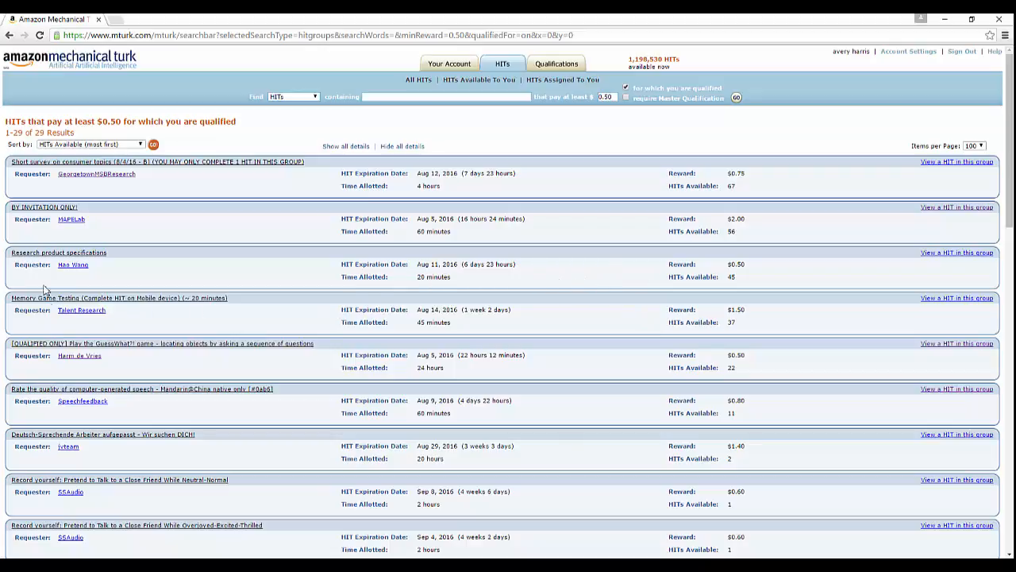
mouse_move(124, 273)
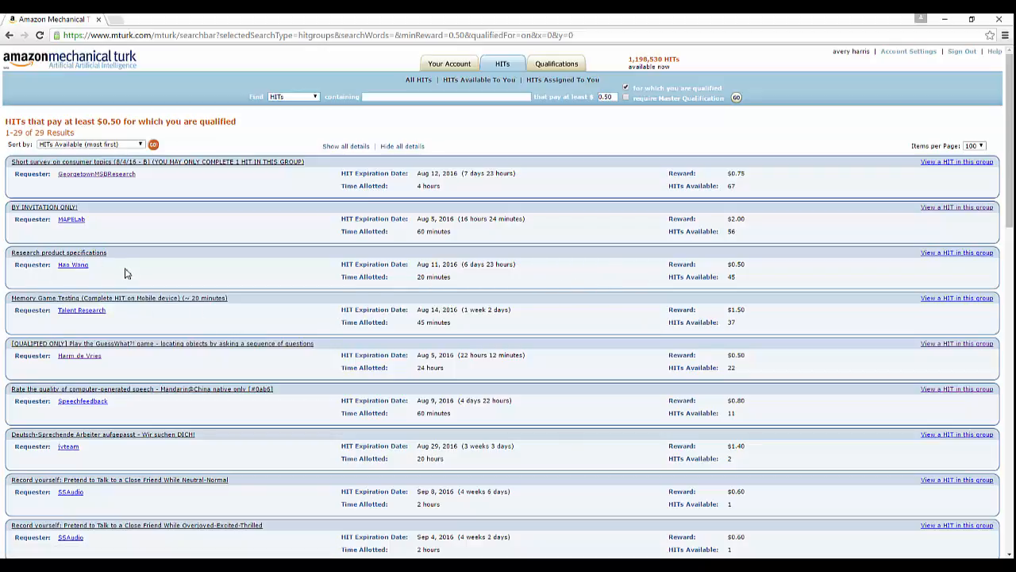
mouse_move(929, 306)
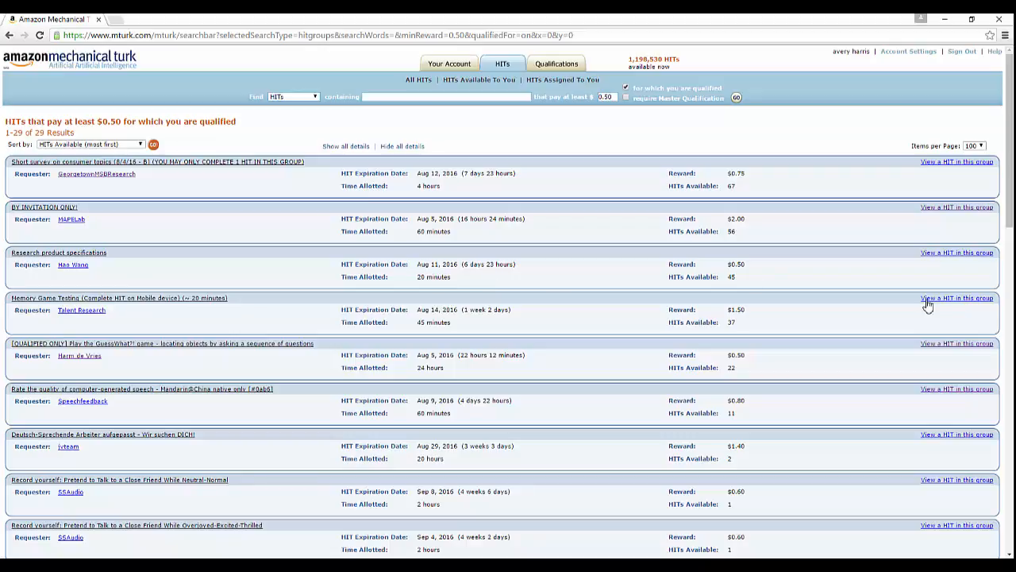
mouse_move(191, 349)
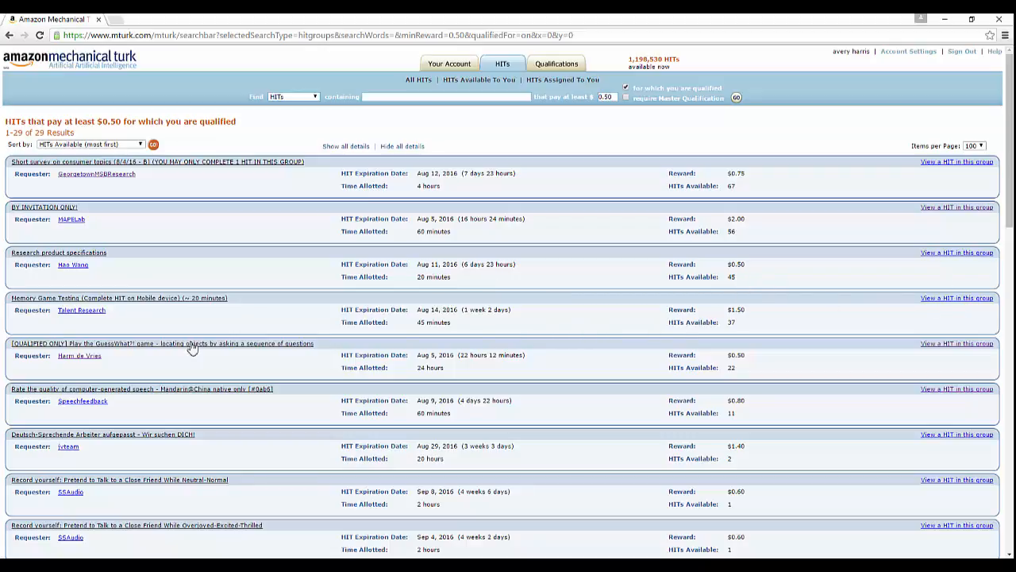
mouse_move(737, 310)
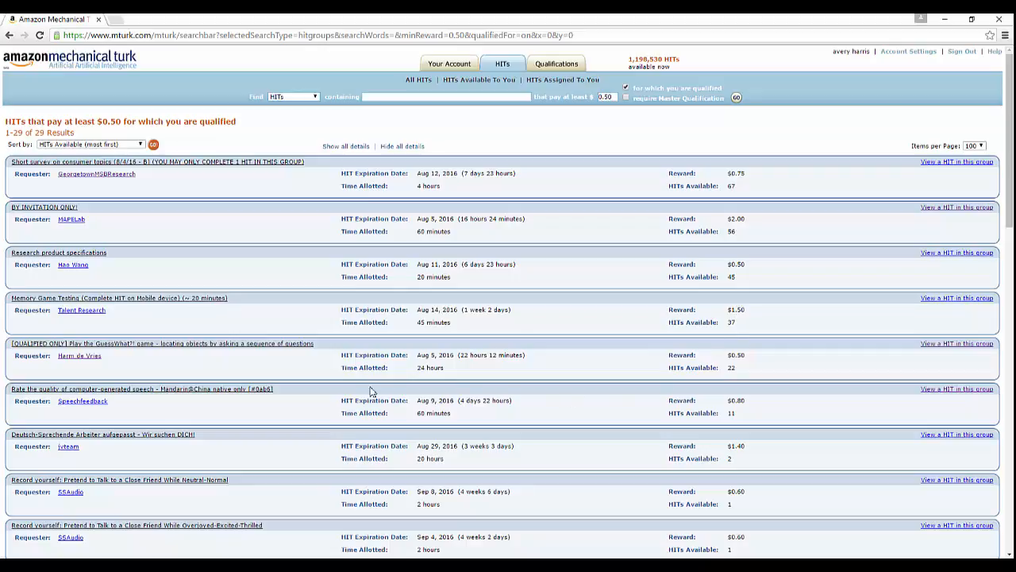
Step: Scroll the qualified results to the Sexual and Relationship Differences in Emerging Adulthood survey and view it
scroll("down", 3)
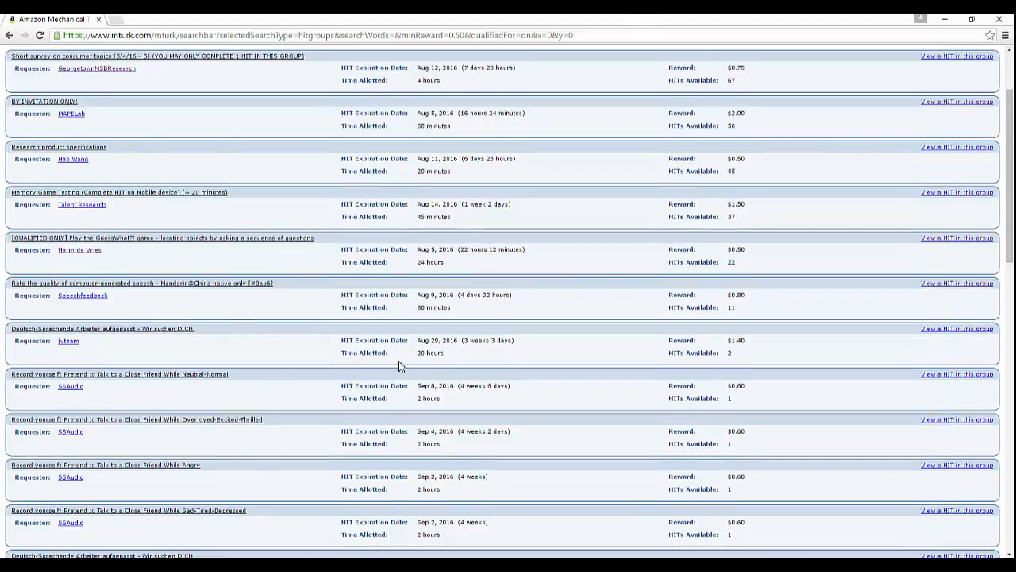
scroll("down", 3)
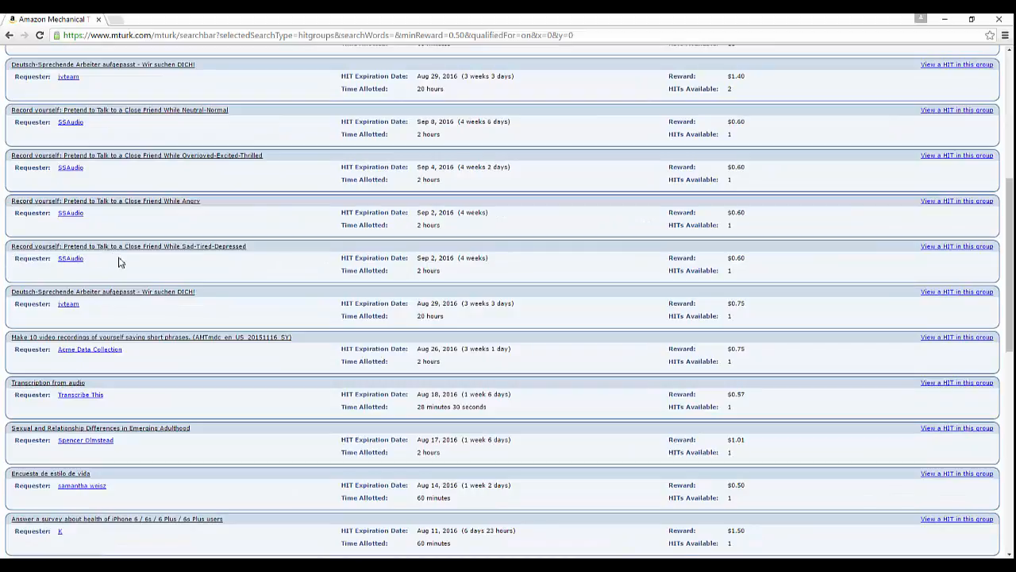
mouse_move(187, 262)
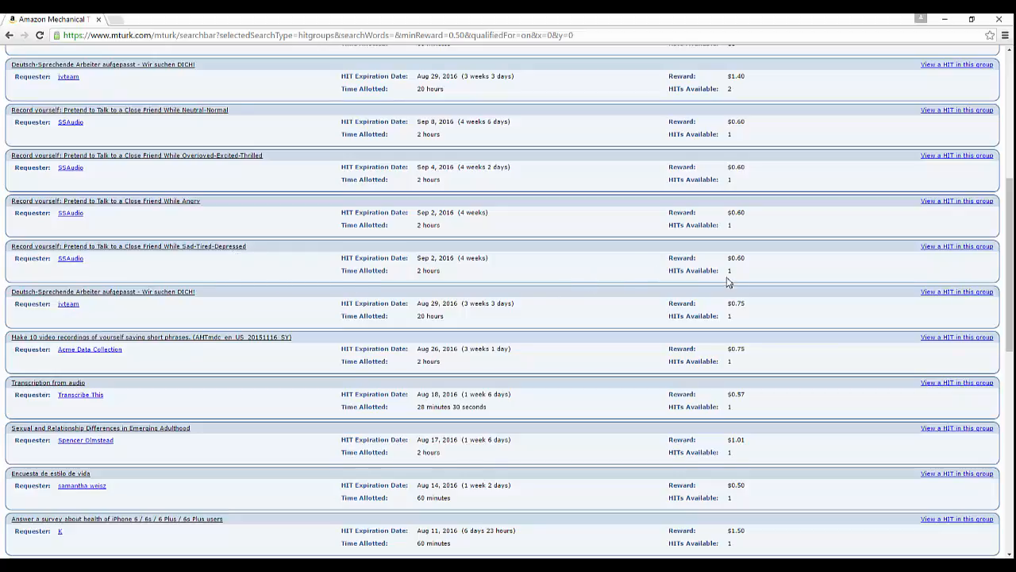
mouse_move(724, 296)
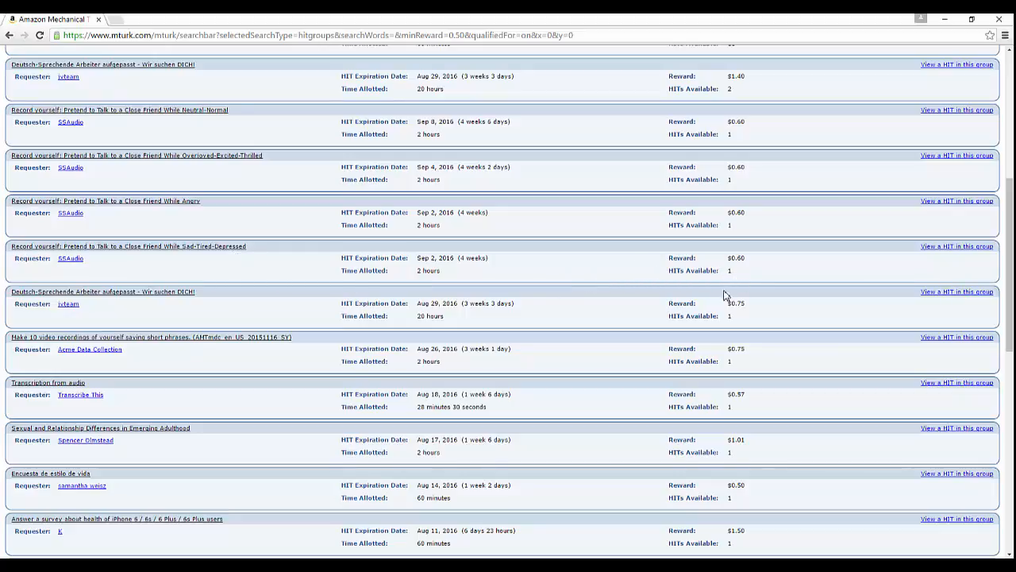
mouse_move(632, 378)
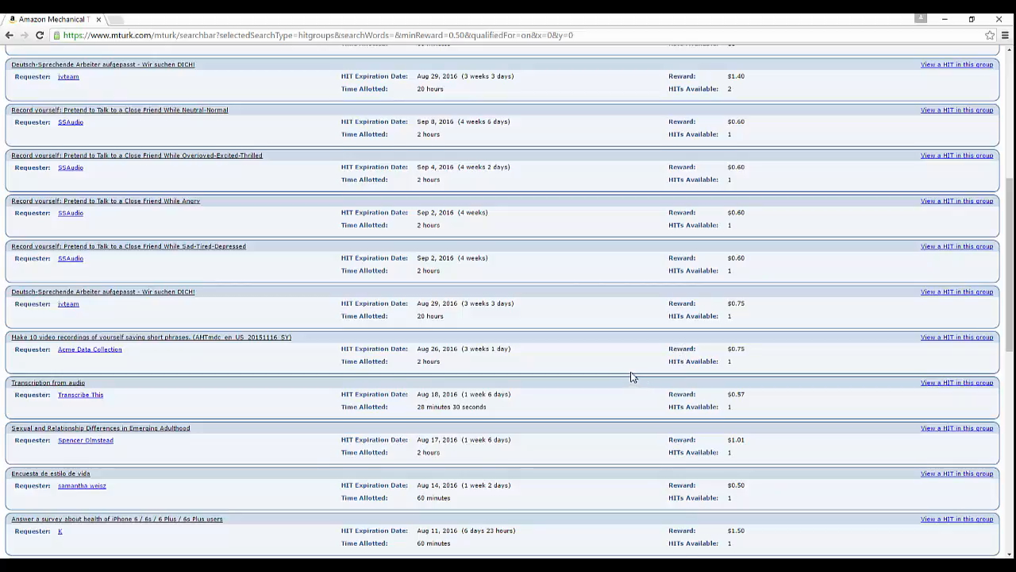
scroll("down", 3)
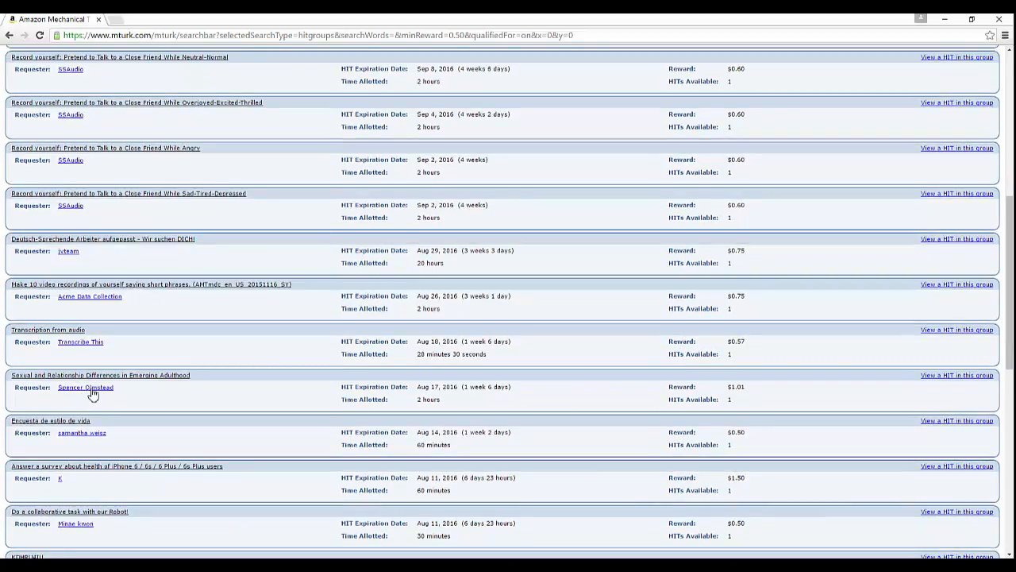
mouse_move(671, 397)
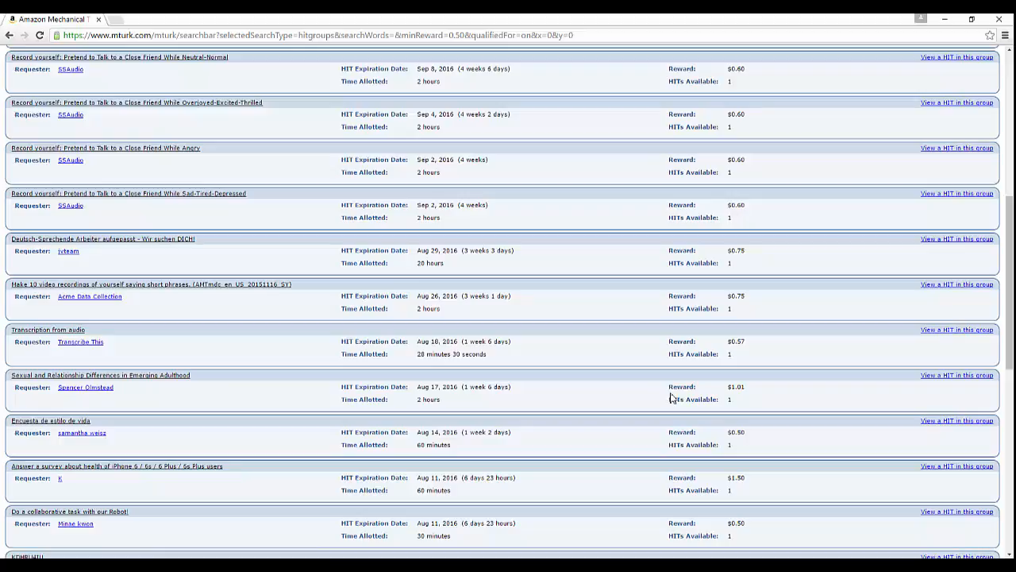
mouse_move(767, 394)
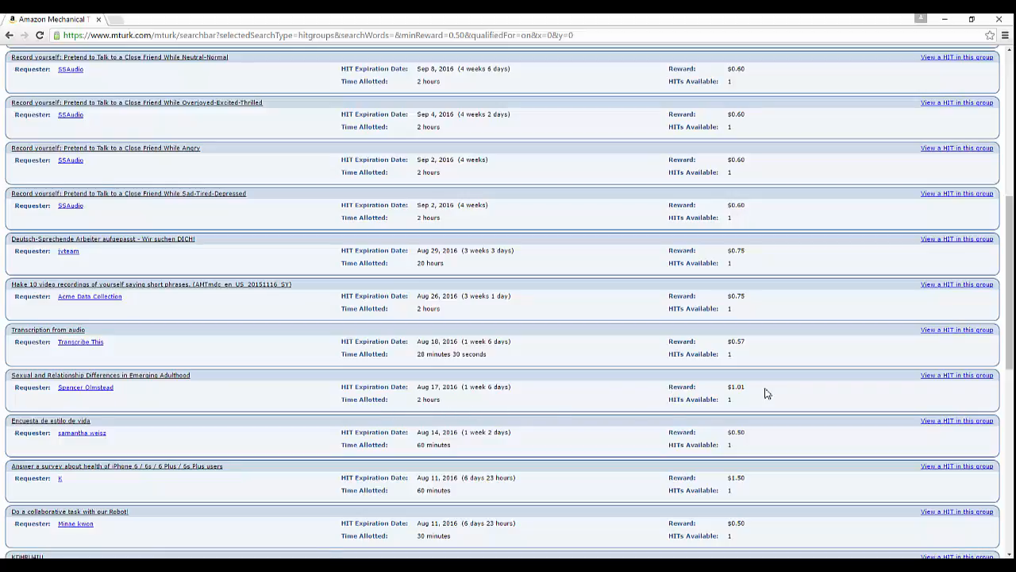
mouse_move(945, 375)
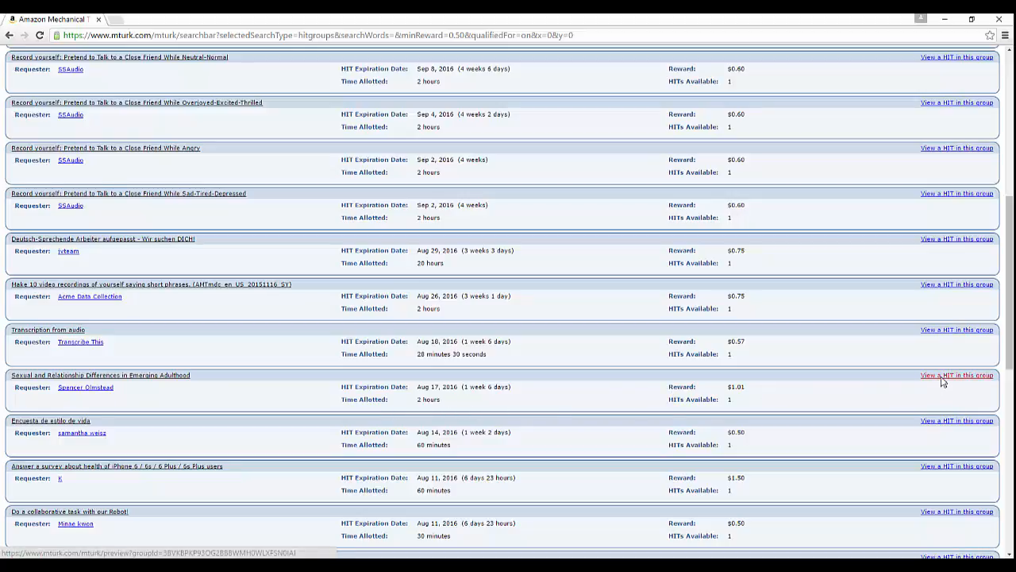
left_click(953, 375)
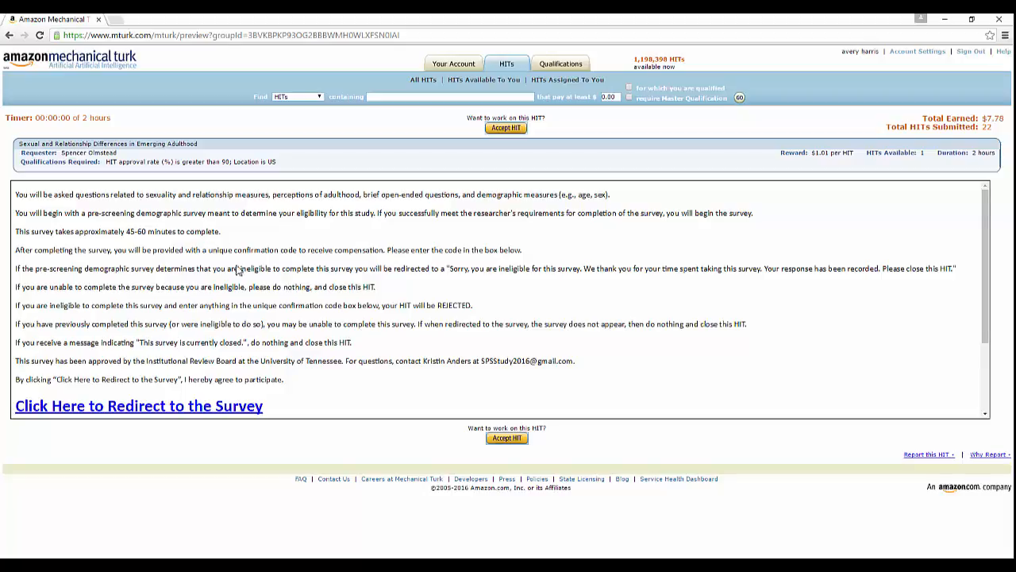
Step: Follow the HIT's redirect to the external eligibility questionnaire, then come back to the confirmation-code field on Mechanical Turk
scroll("down", 3)
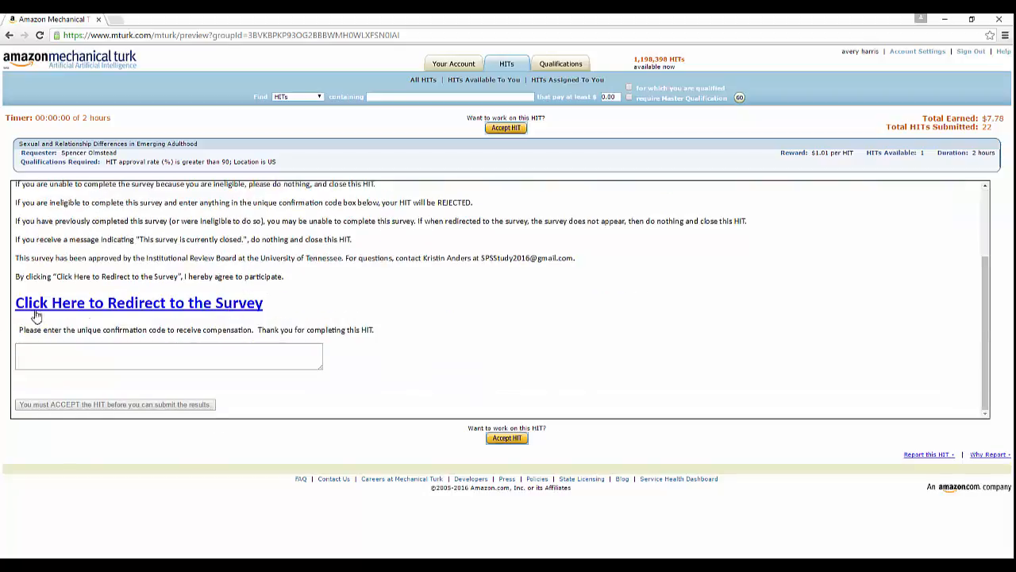
mouse_move(149, 308)
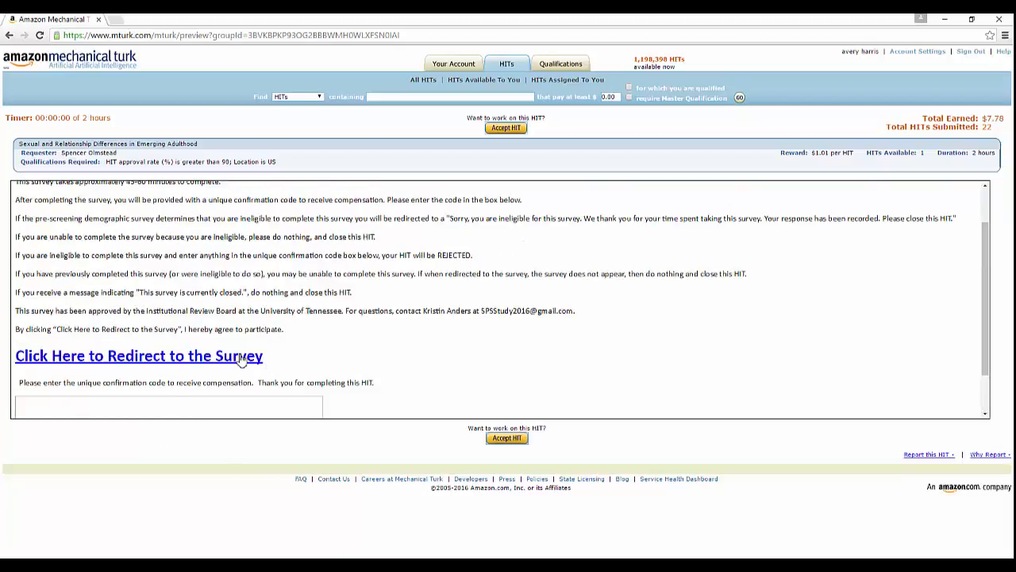
left_click(139, 356)
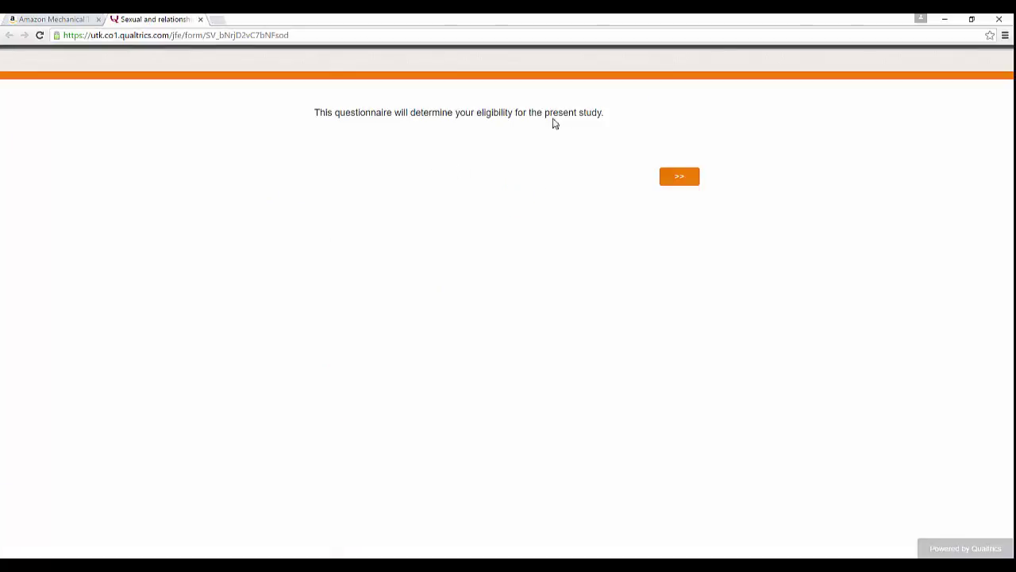
mouse_move(586, 133)
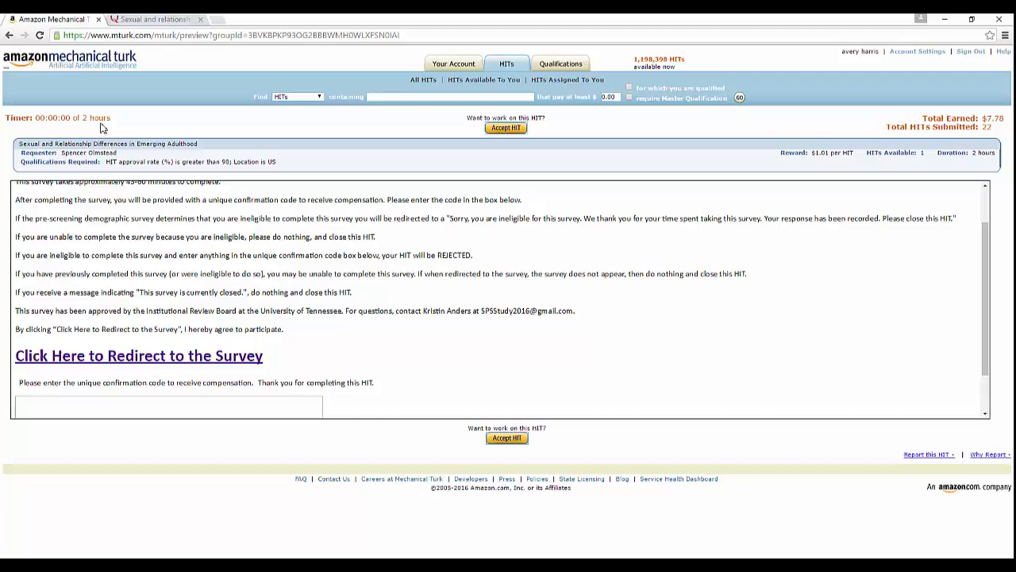
scroll("down", 3)
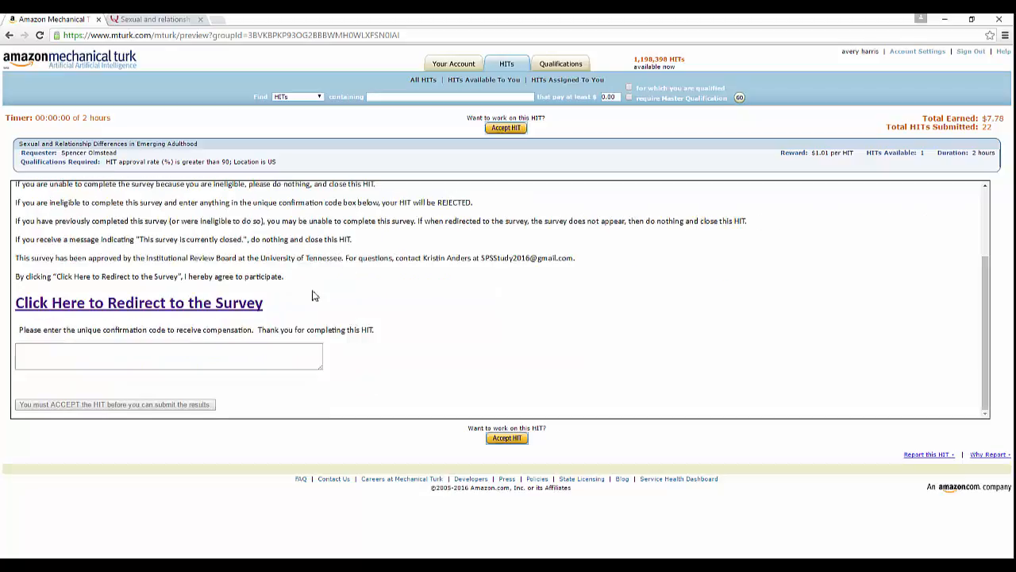
left_click(140, 302)
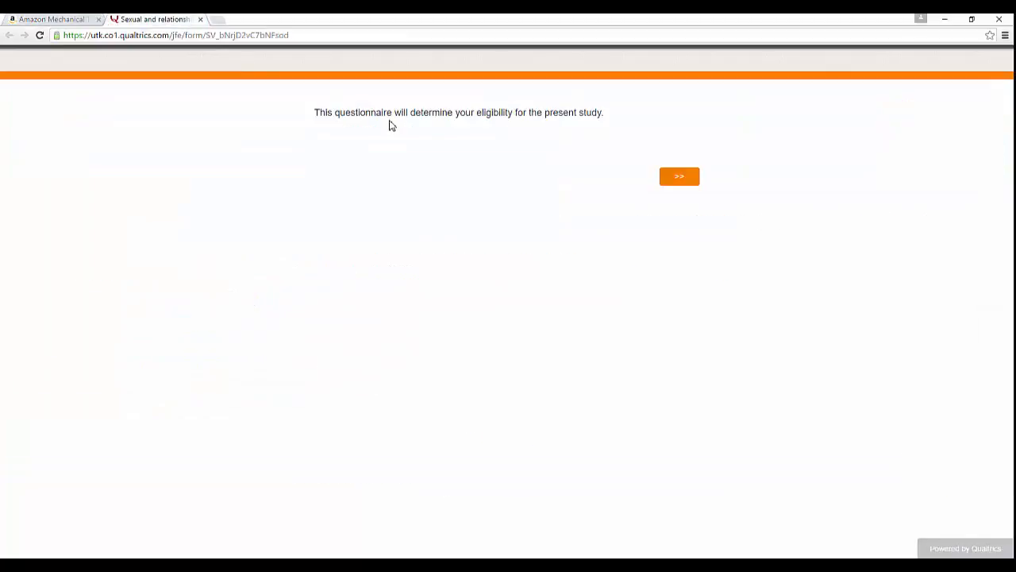
left_click(51, 19)
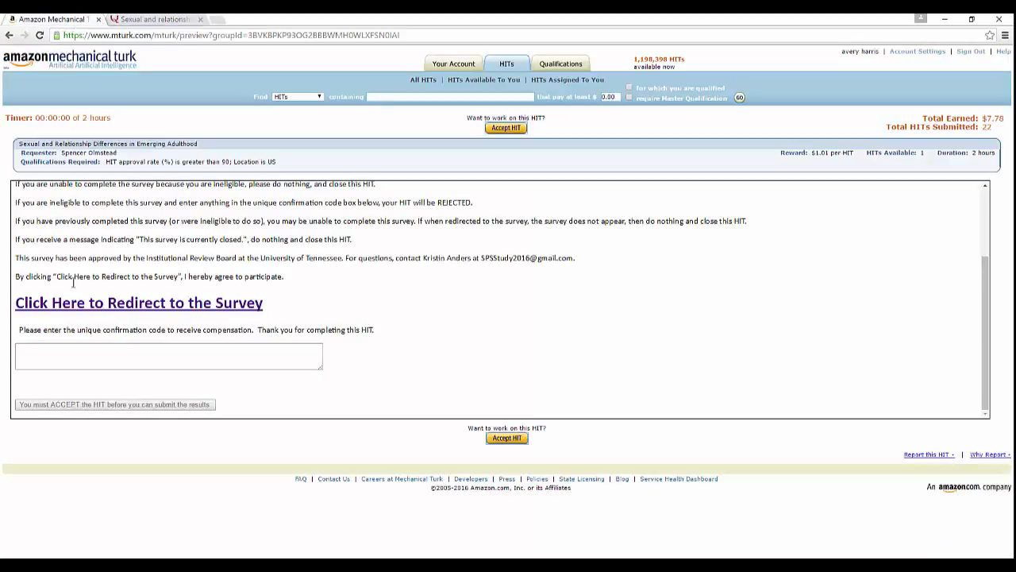
mouse_move(101, 320)
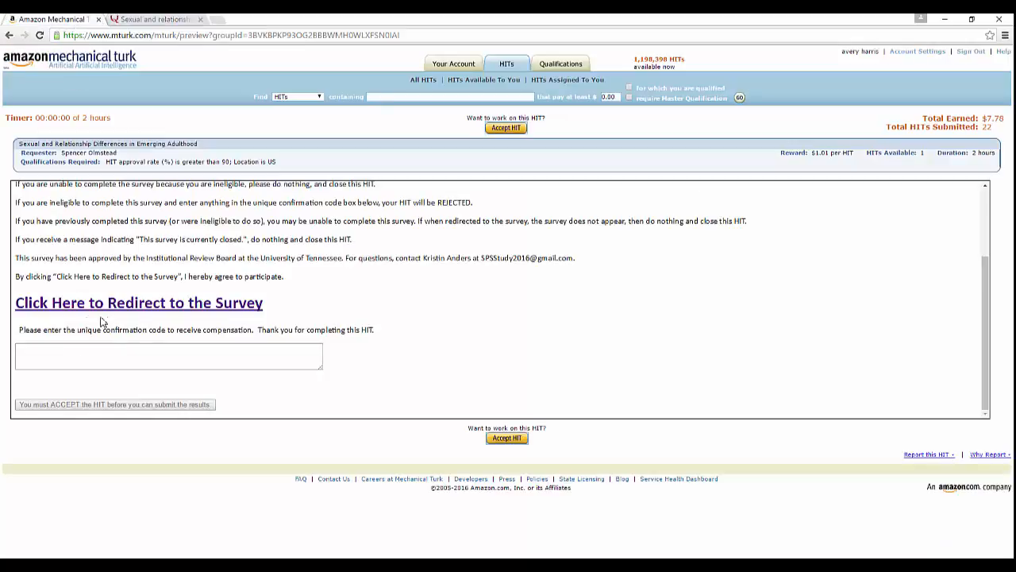
mouse_move(63, 347)
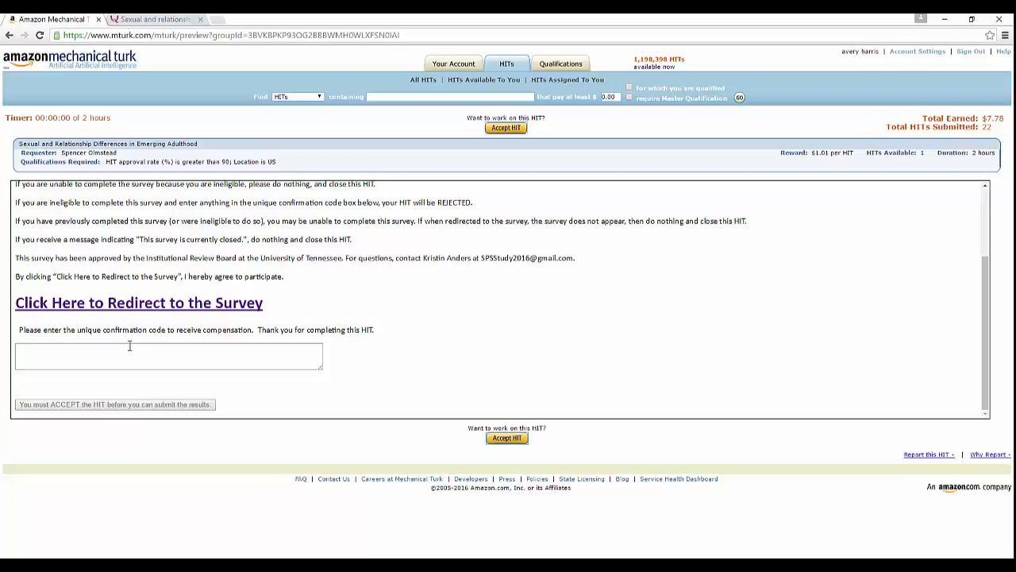
left_click(159, 356)
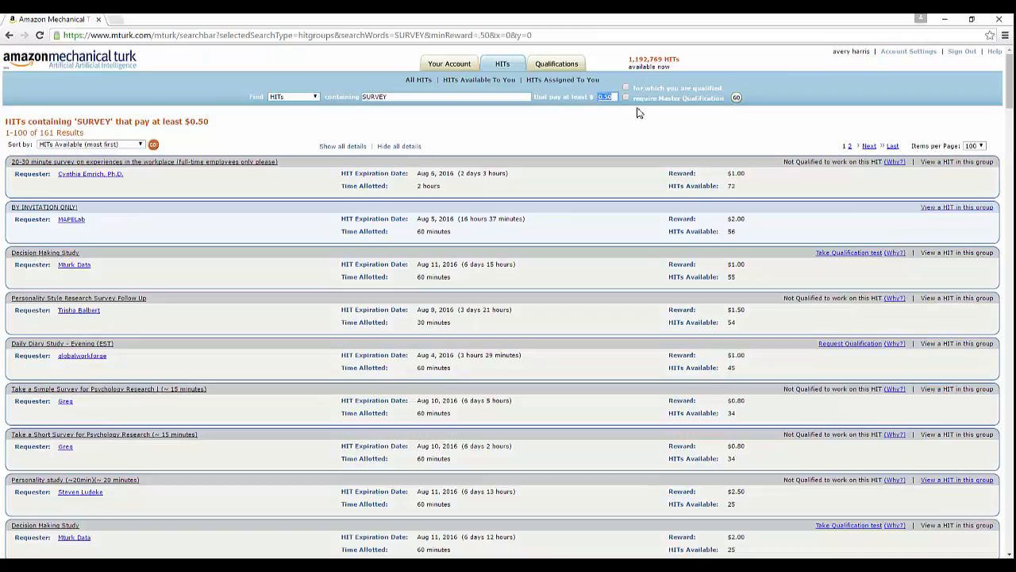
type("3.00")
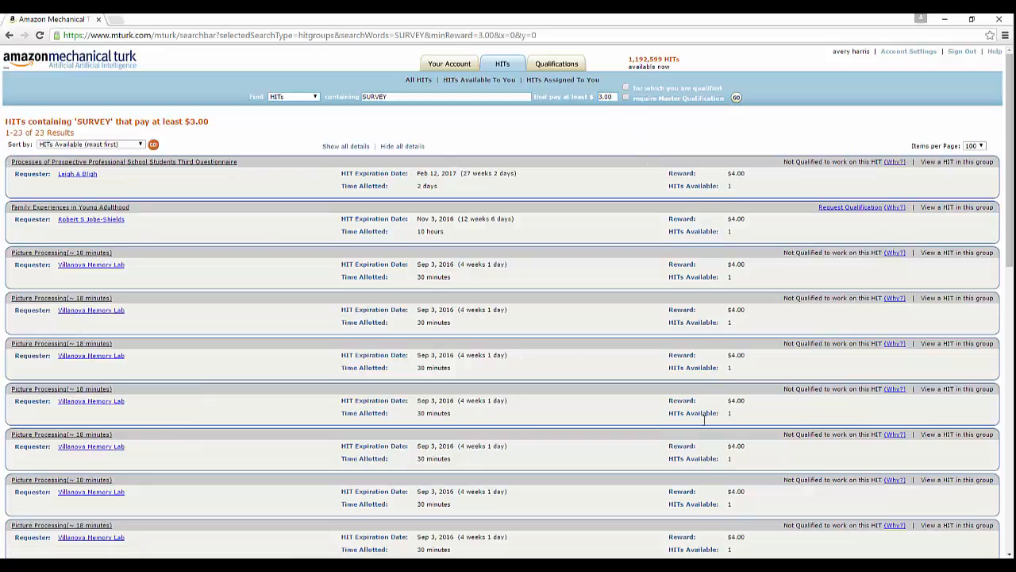
scroll("down", 3)
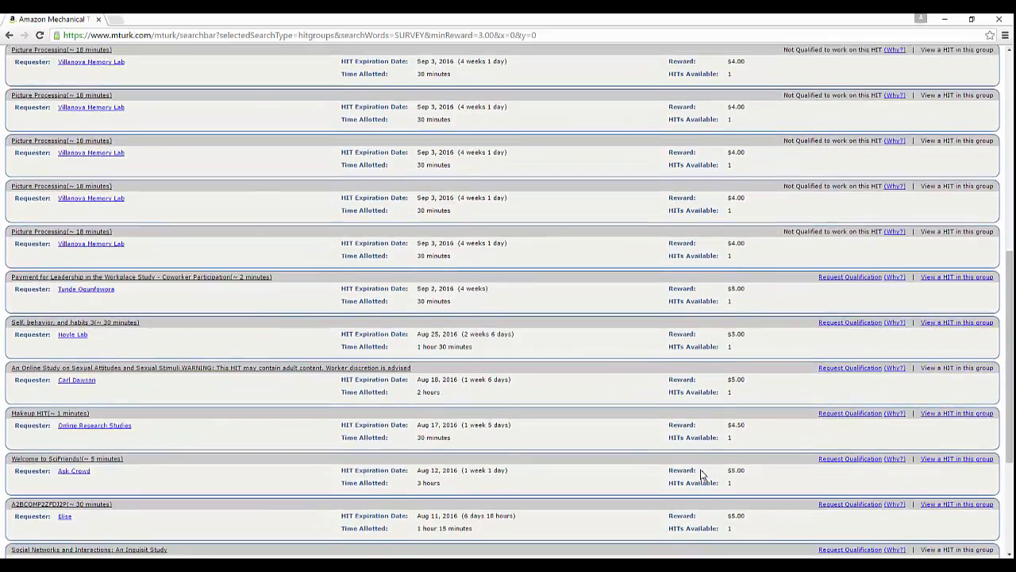
mouse_move(740, 397)
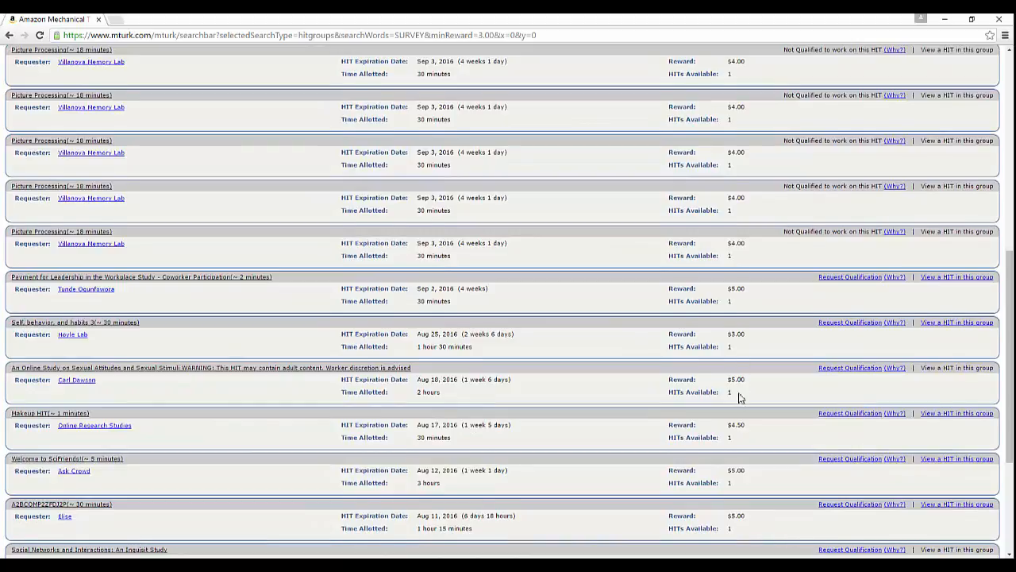
scroll("down", 3)
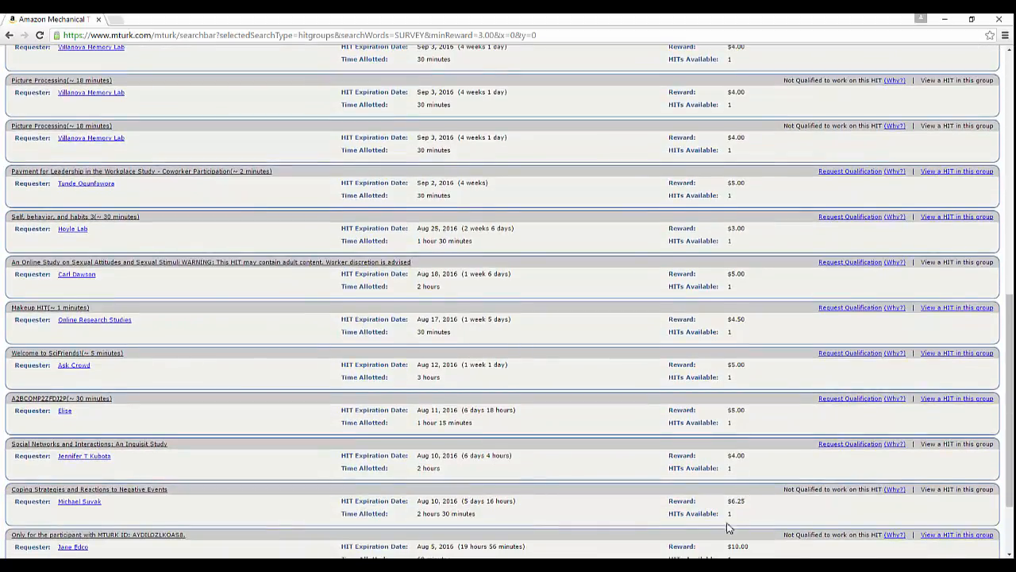
scroll("up", 3)
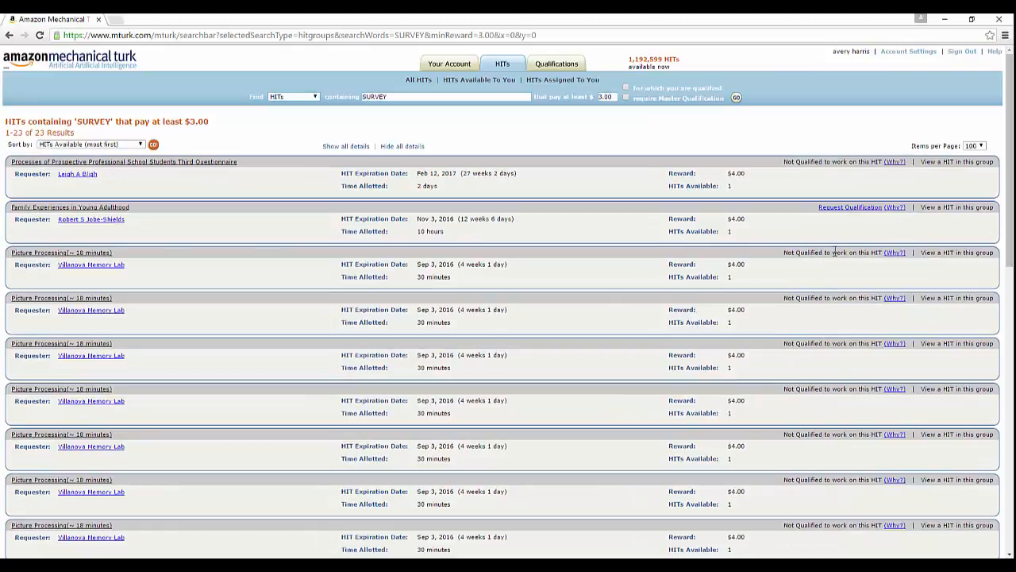
mouse_move(866, 300)
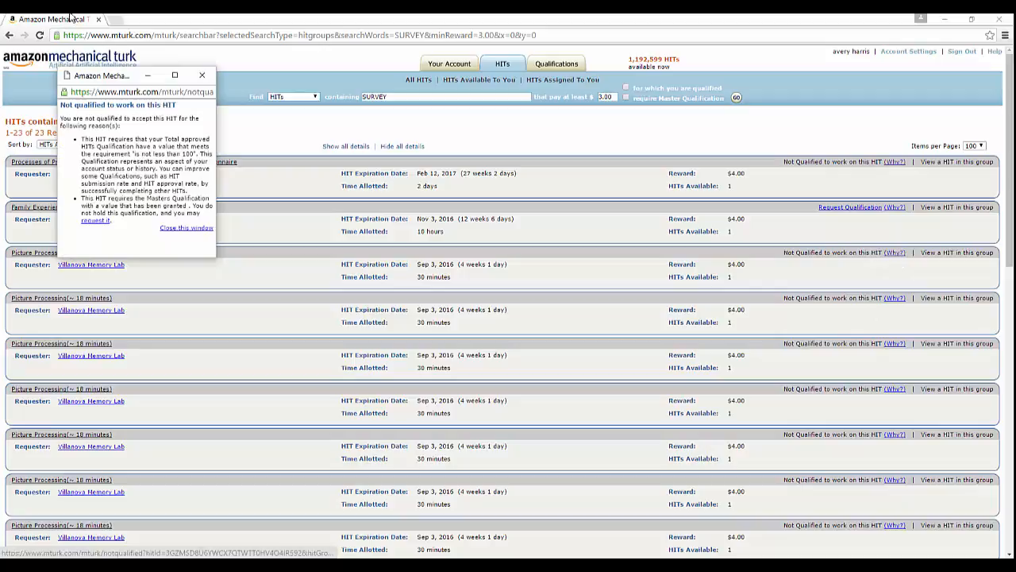
mouse_move(65, 174)
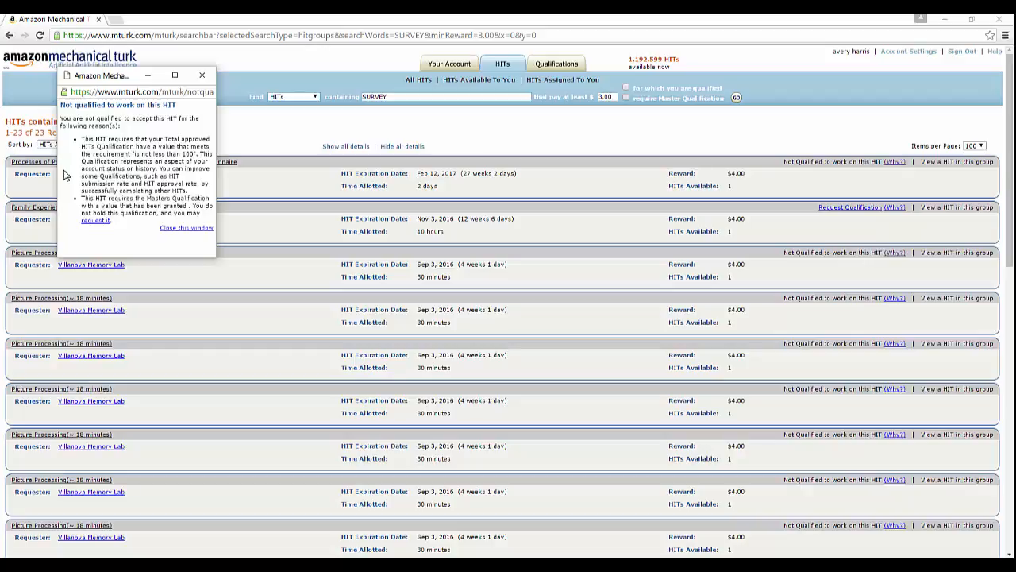
mouse_move(143, 138)
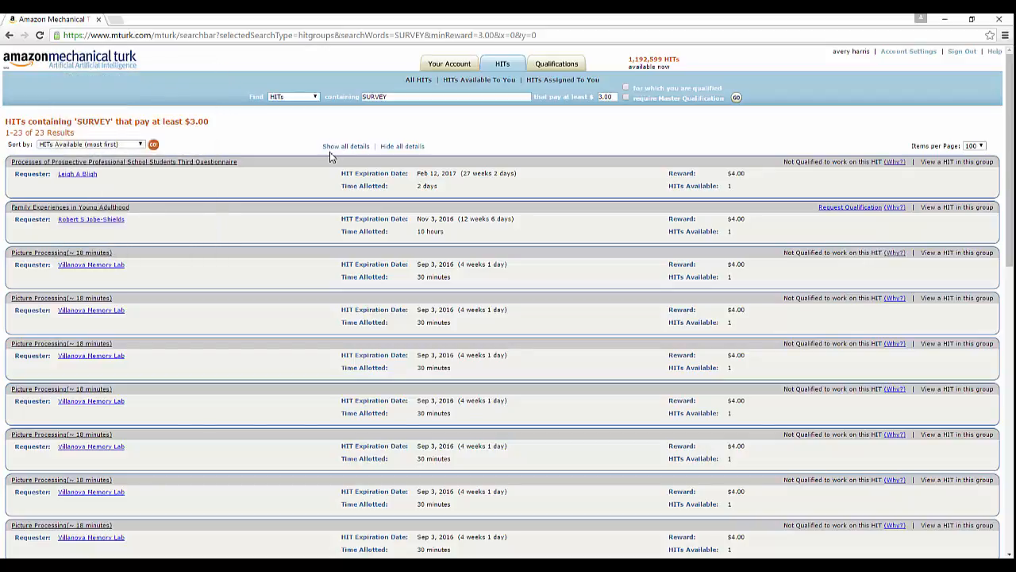
mouse_move(686, 312)
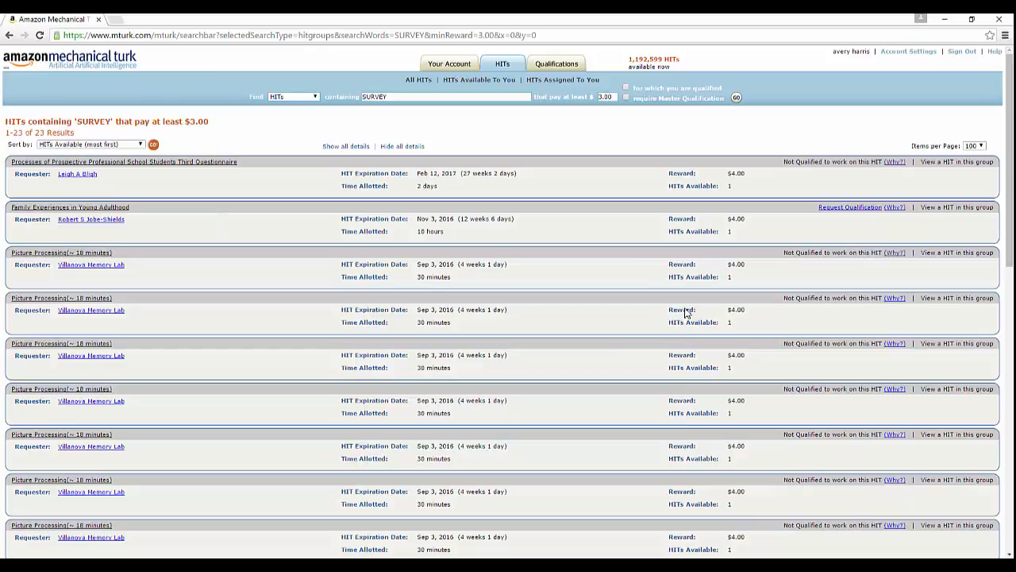
scroll("down", 3)
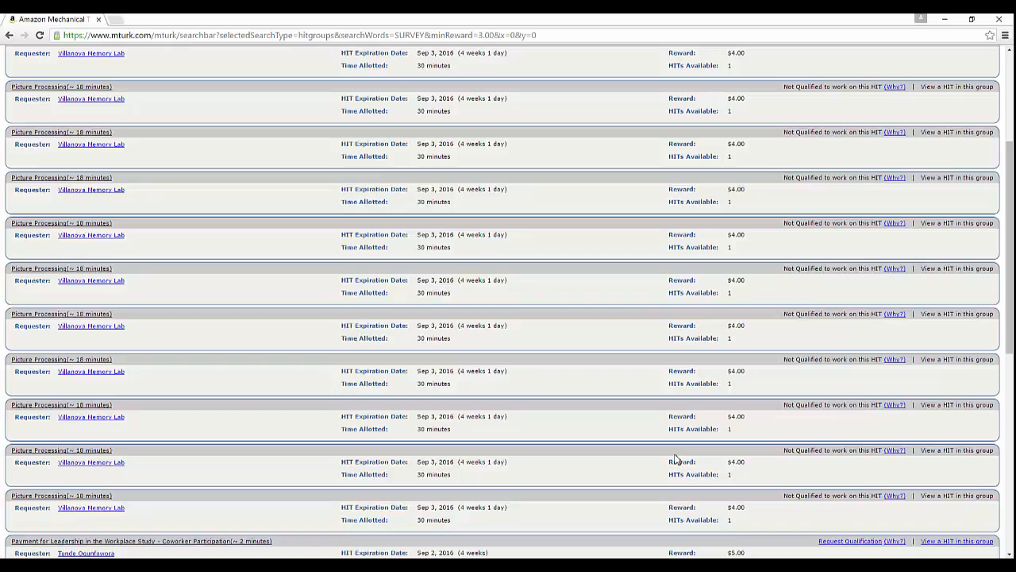
scroll("up", 3)
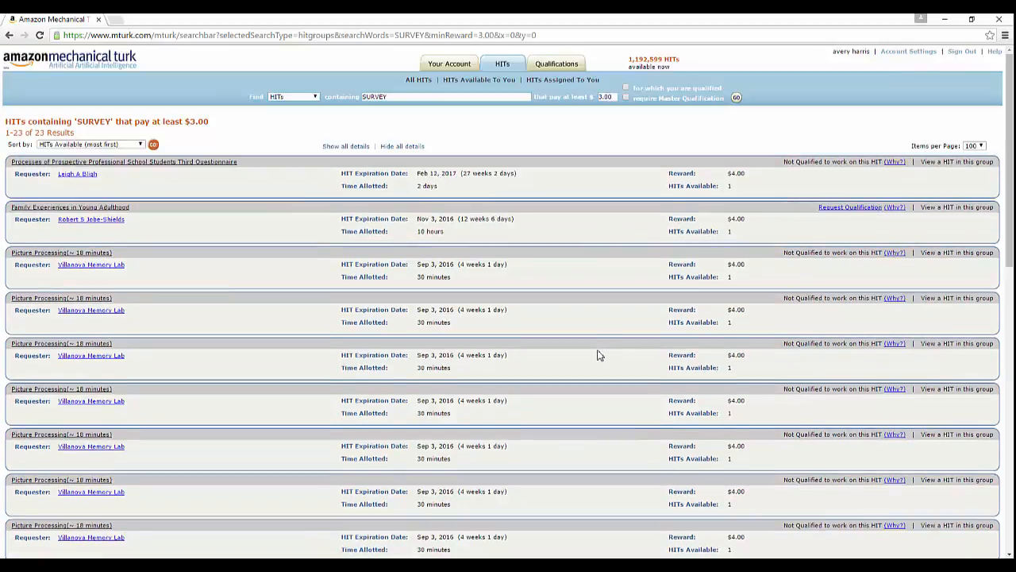
Step: Browse the All HITs list again, then bring up the account dashboard with $7.78 total earnings
left_click(501, 63)
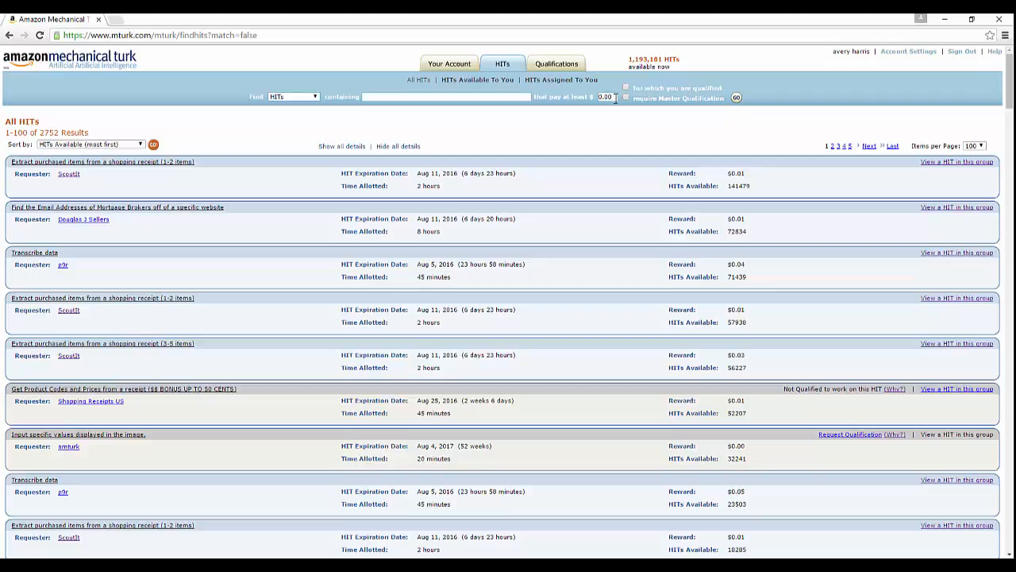
scroll("down", 3)
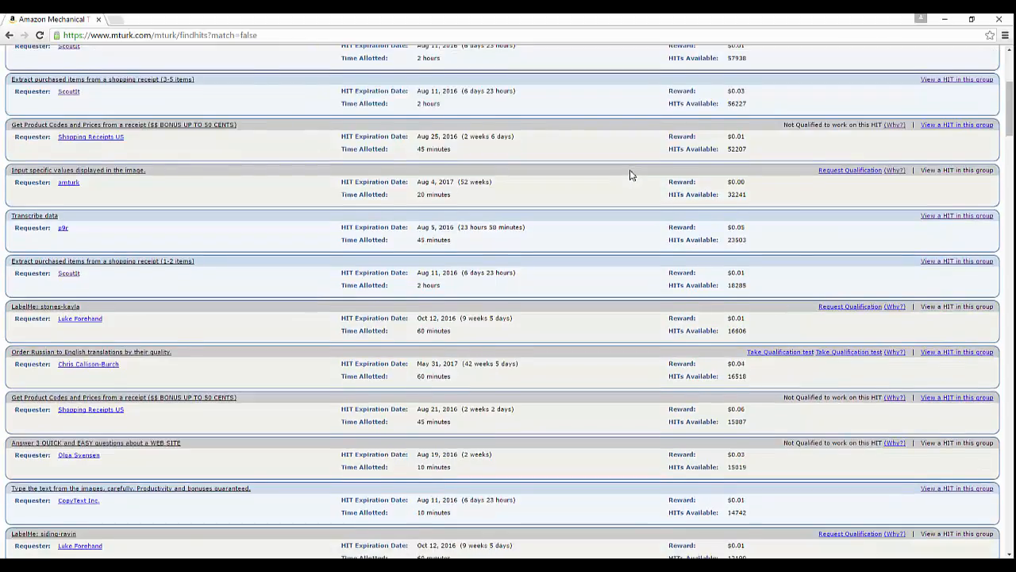
scroll("down", 3)
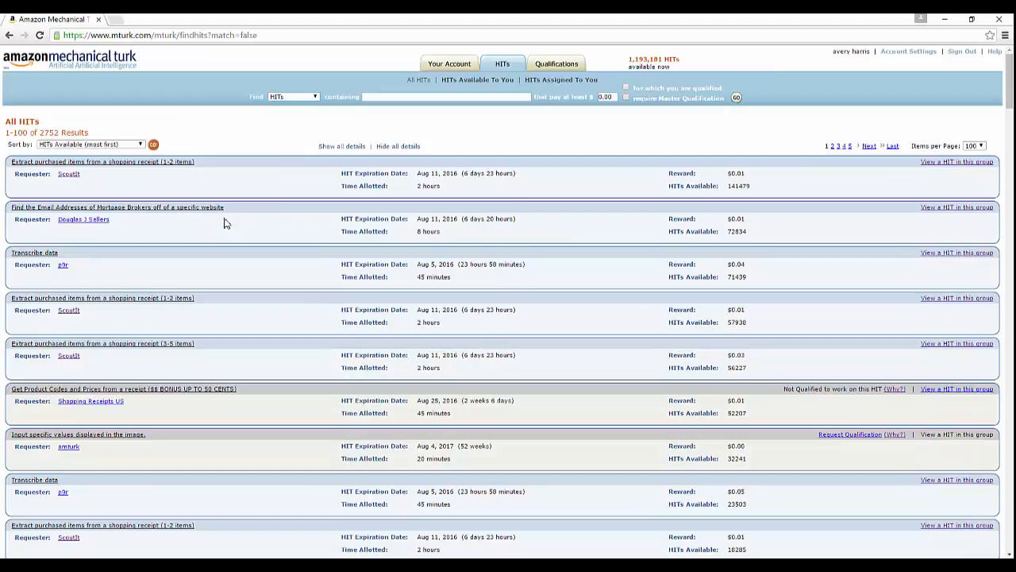
mouse_move(82, 171)
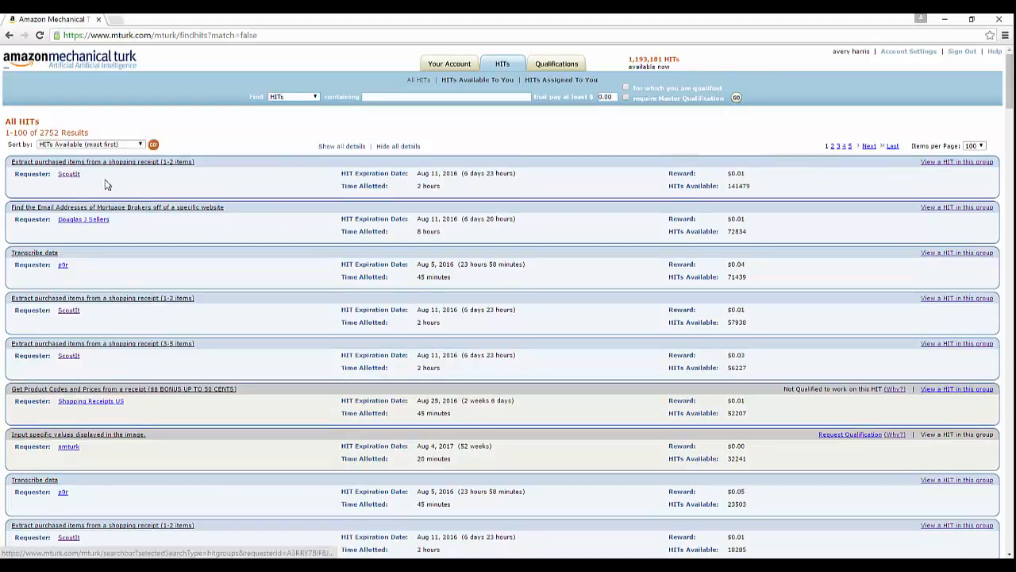
left_click(368, 97)
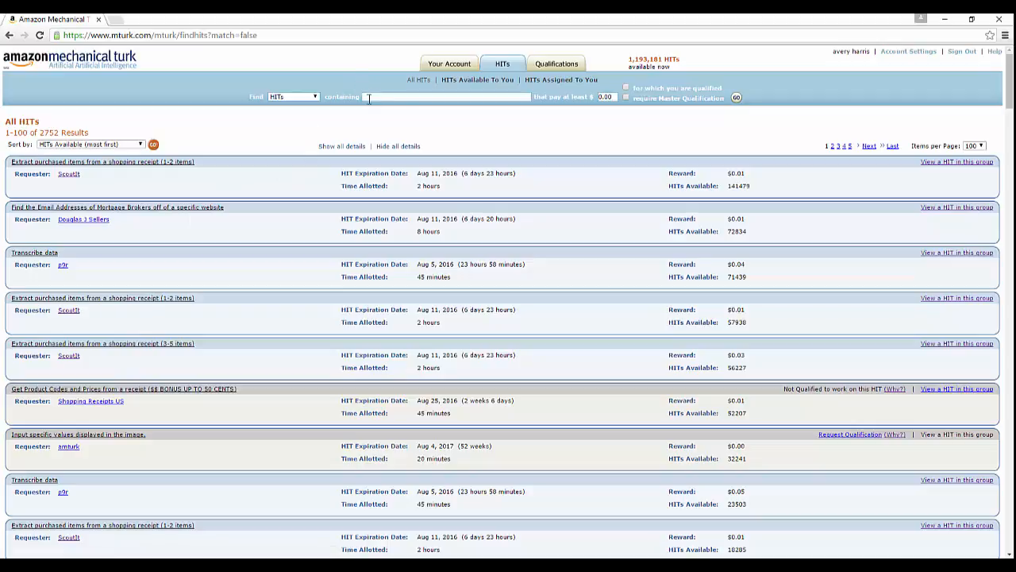
left_click(462, 80)
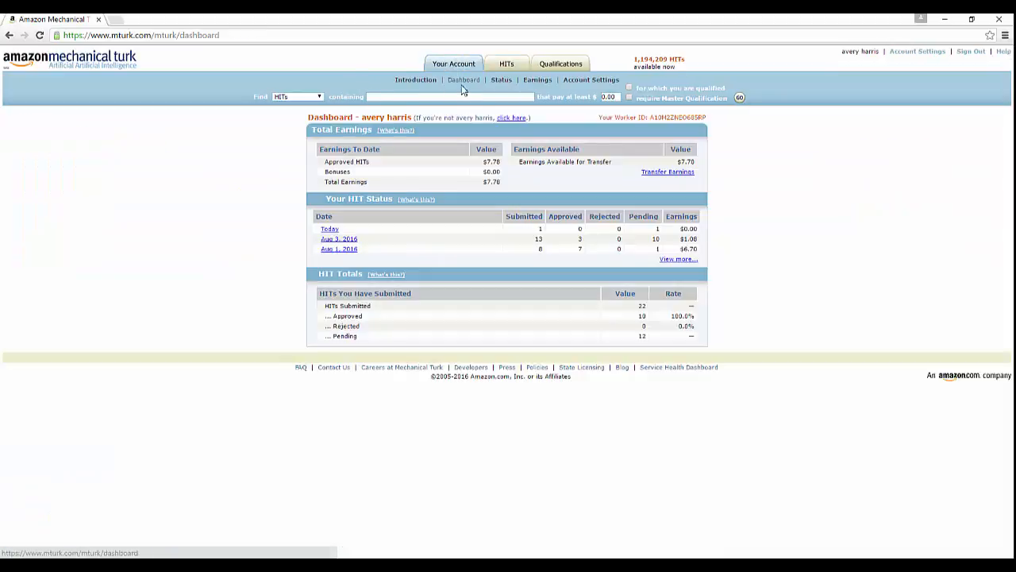
mouse_move(632, 166)
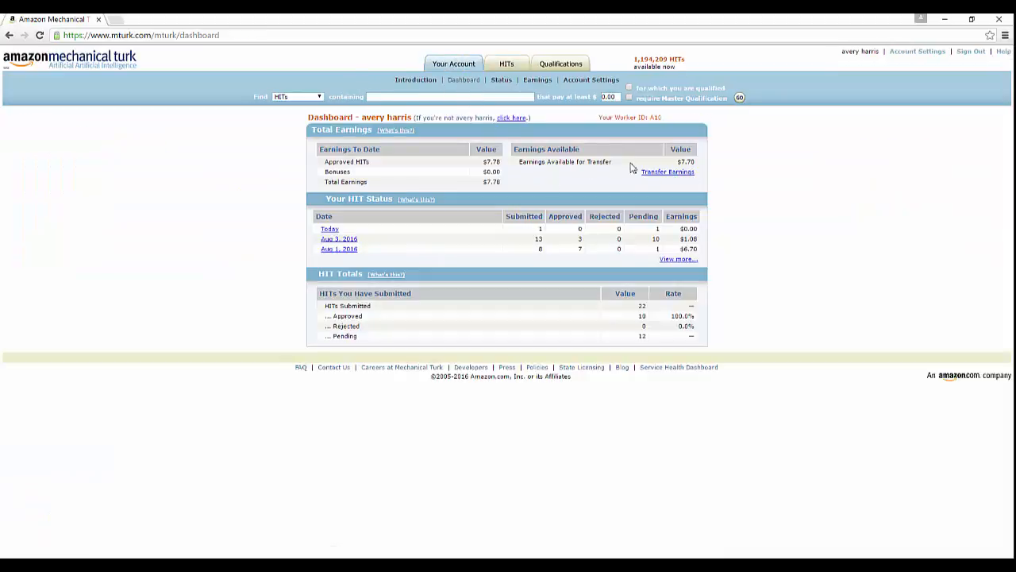
mouse_move(578, 171)
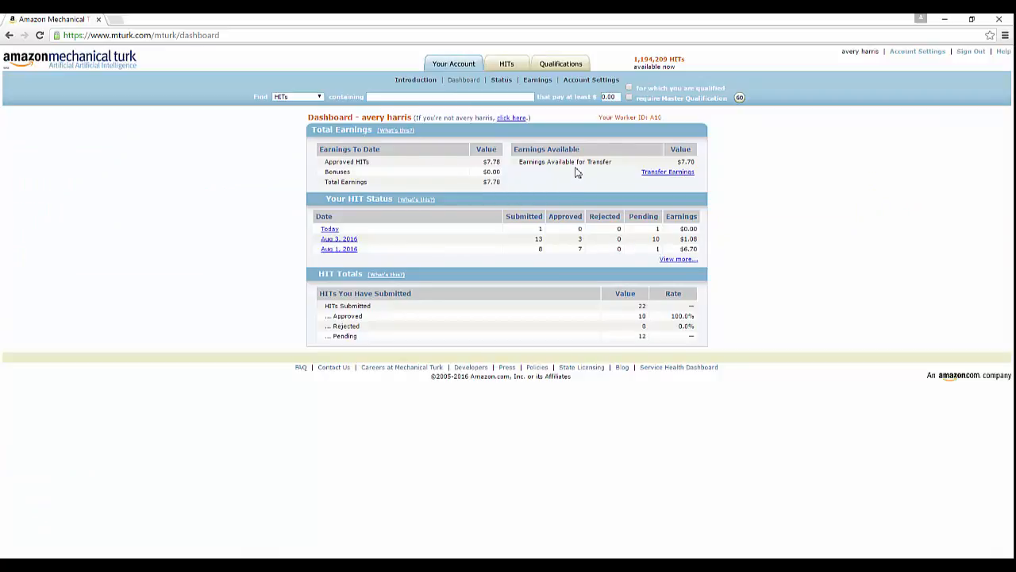
mouse_move(583, 273)
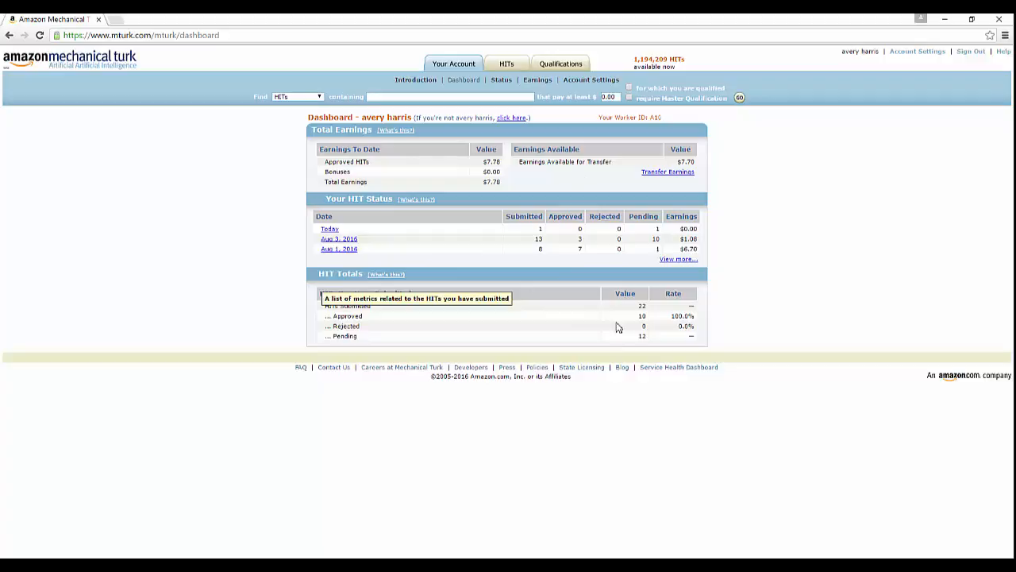
Step: Return to the All HITs listing from the earnings dashboard
left_click(502, 64)
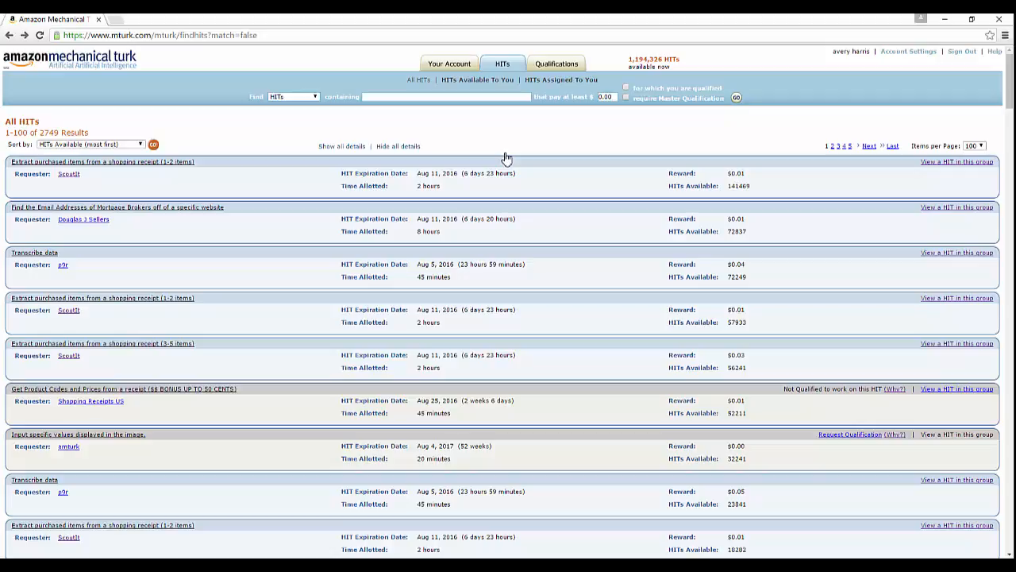
mouse_move(512, 129)
type("20.")
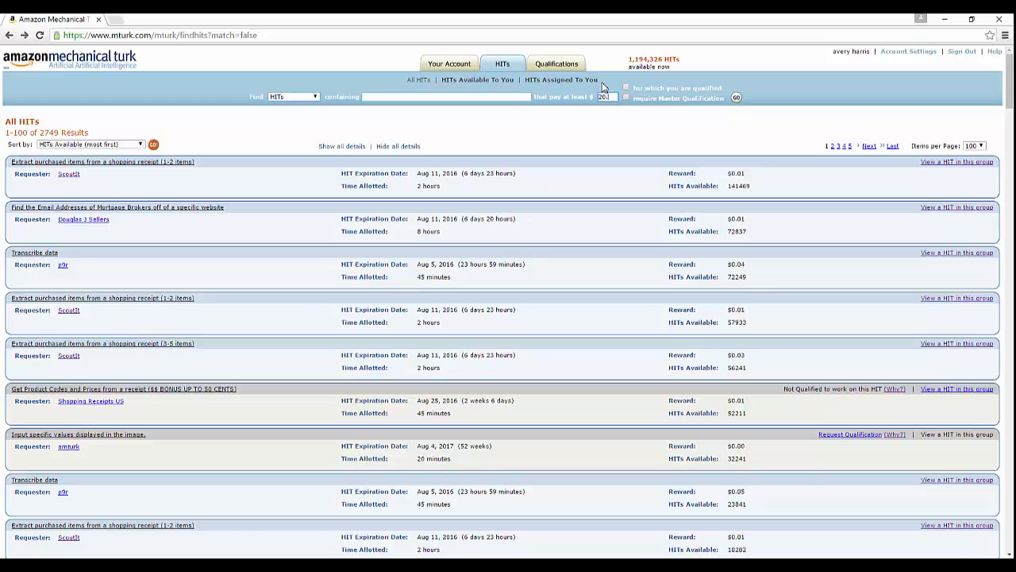
left_click(736, 97)
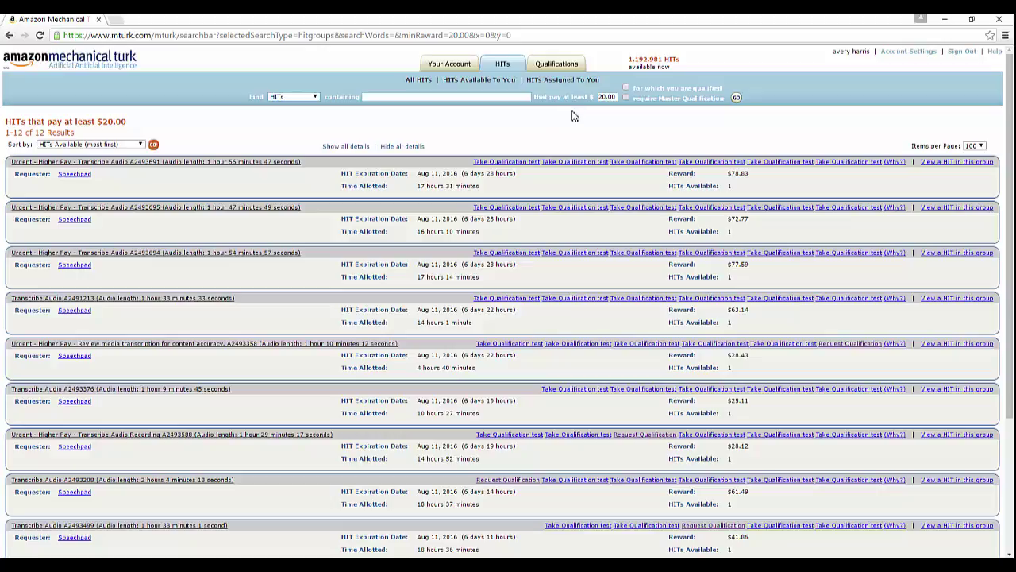
mouse_move(76, 178)
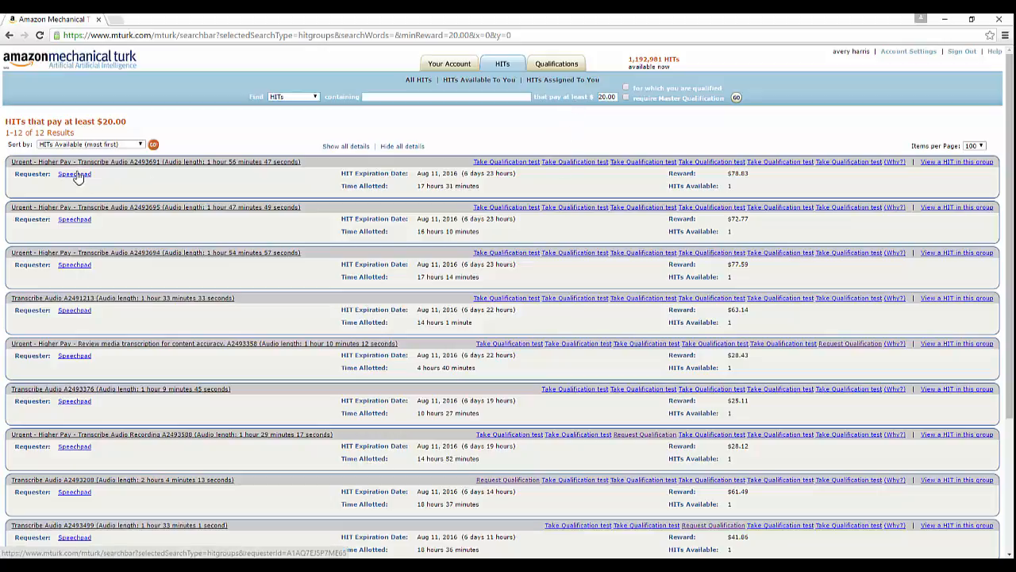
mouse_move(76, 185)
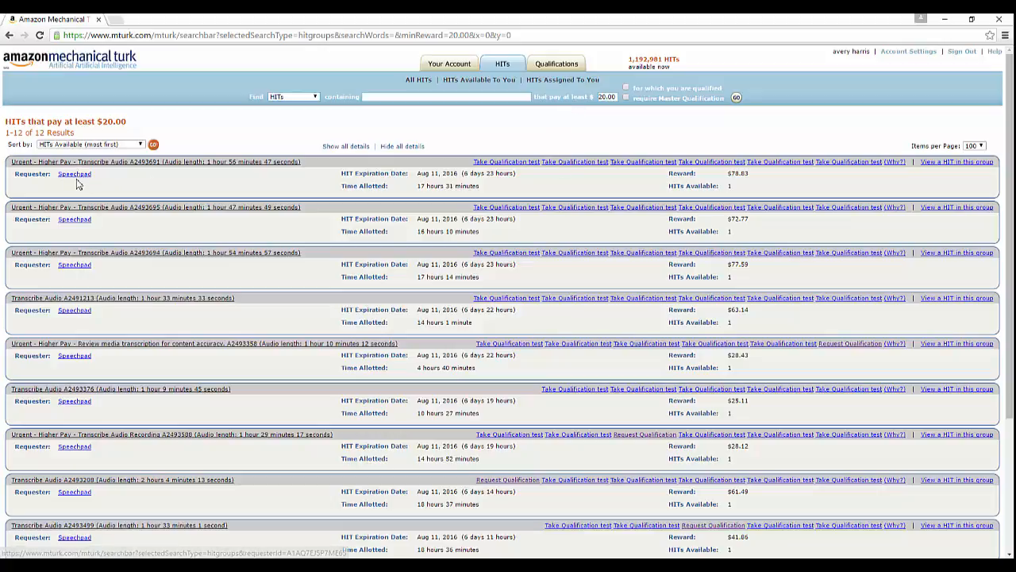
mouse_move(102, 173)
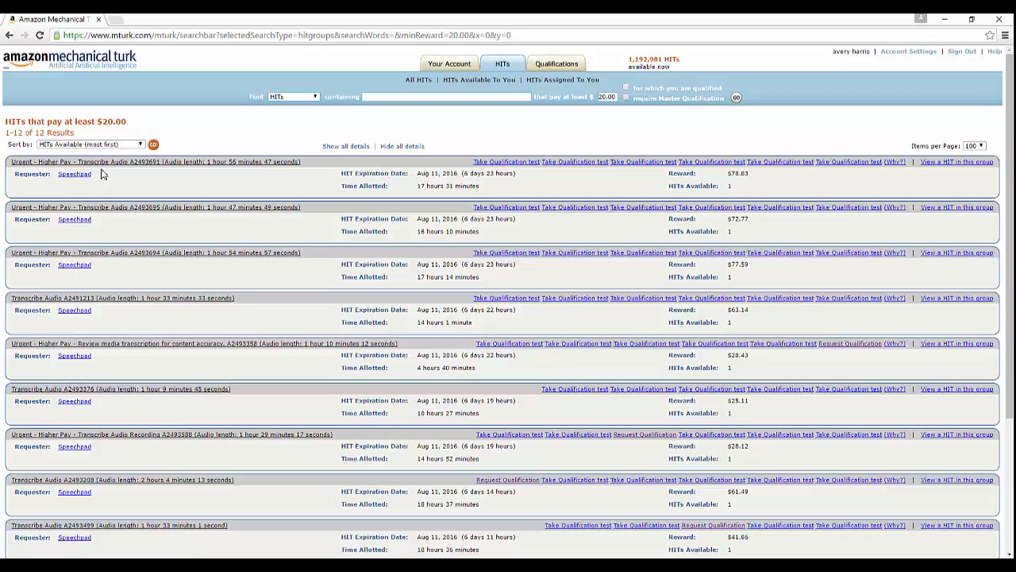
mouse_move(220, 178)
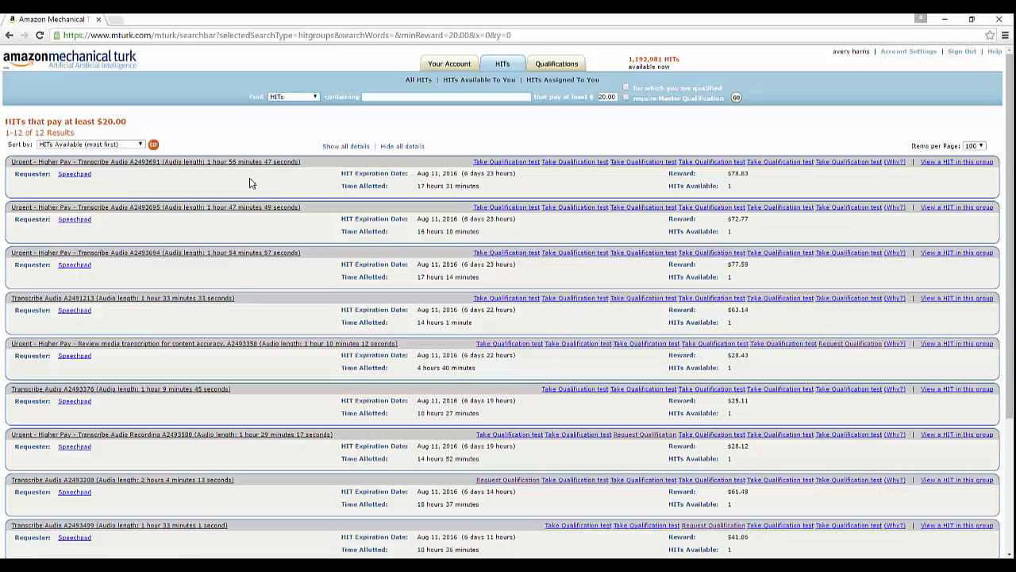
mouse_move(349, 169)
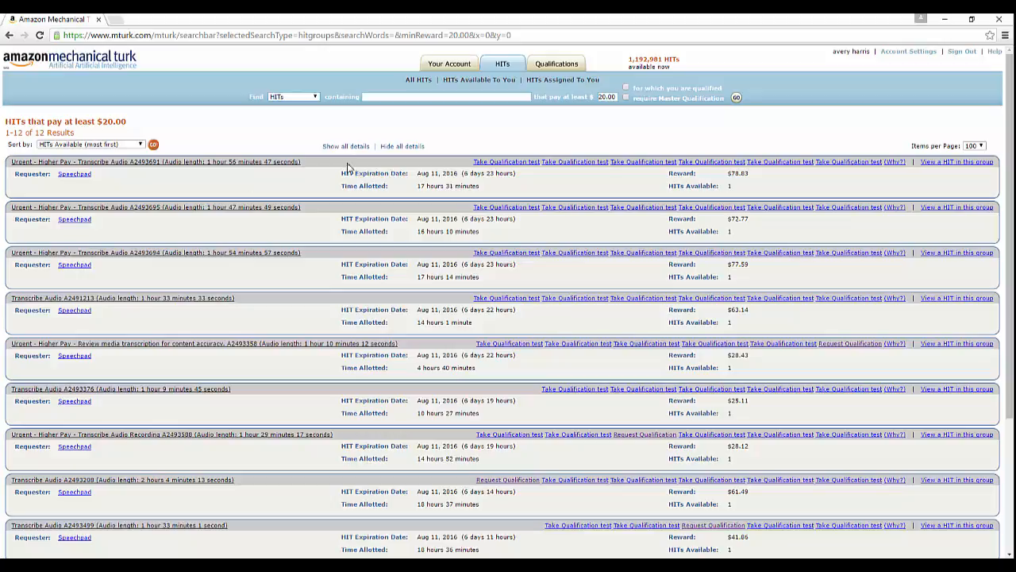
mouse_move(246, 273)
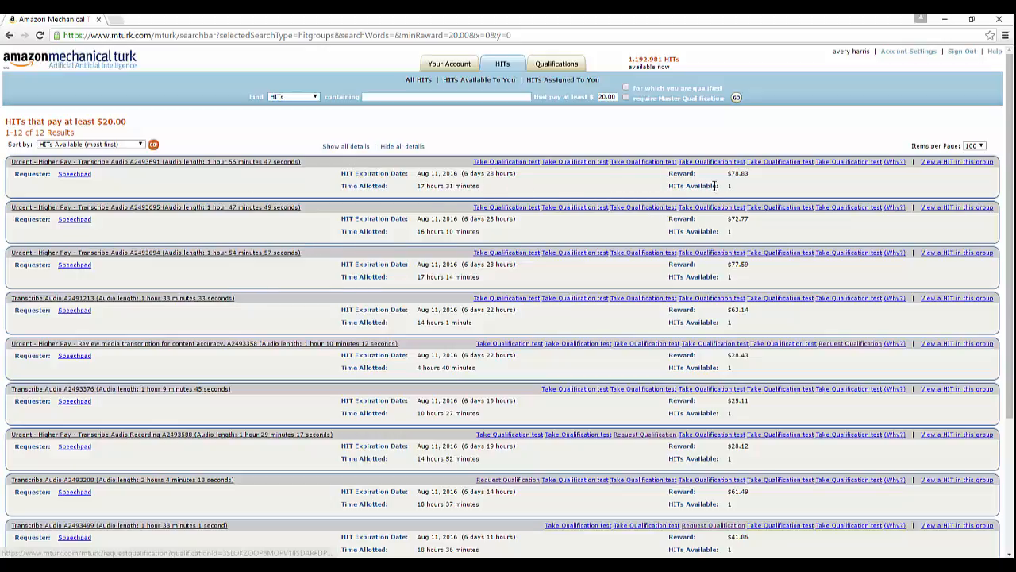
mouse_move(744, 195)
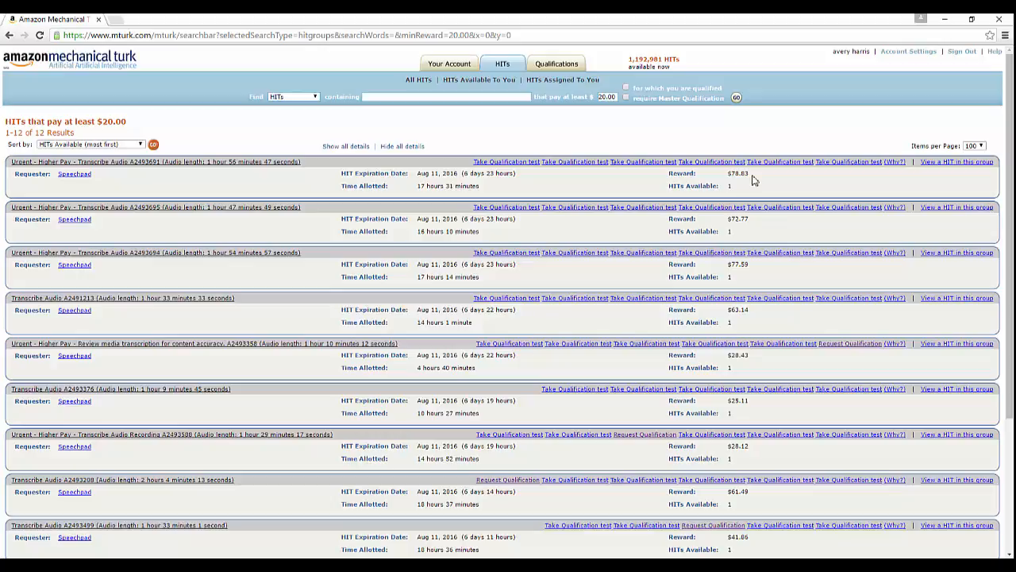
mouse_move(759, 180)
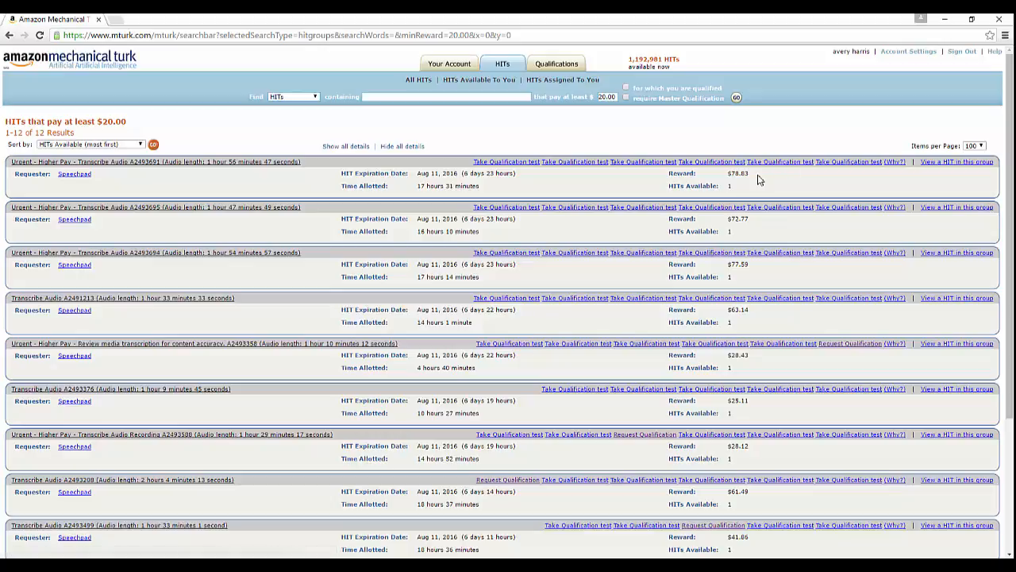
mouse_move(776, 197)
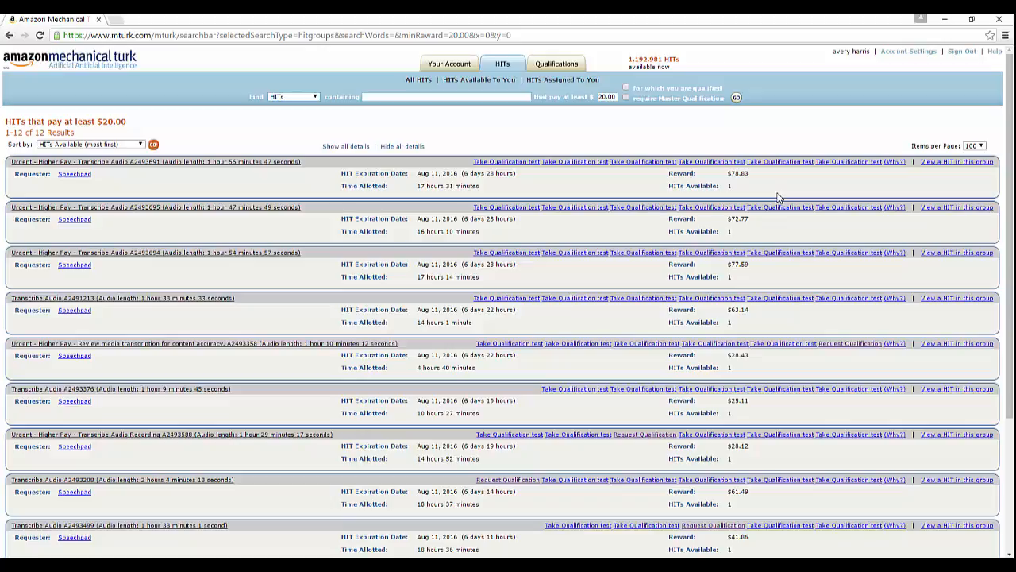
mouse_move(729, 276)
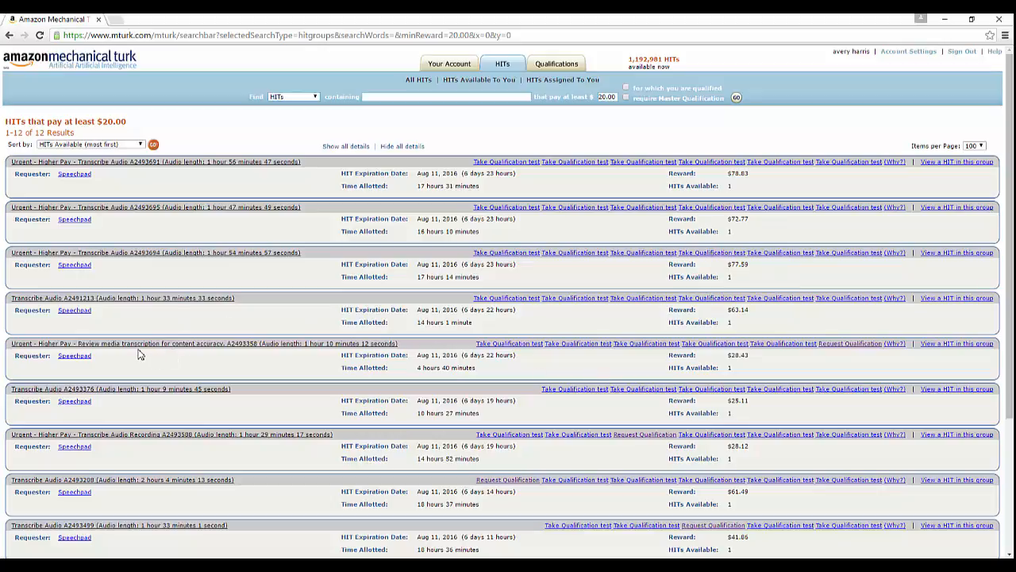
mouse_move(92, 299)
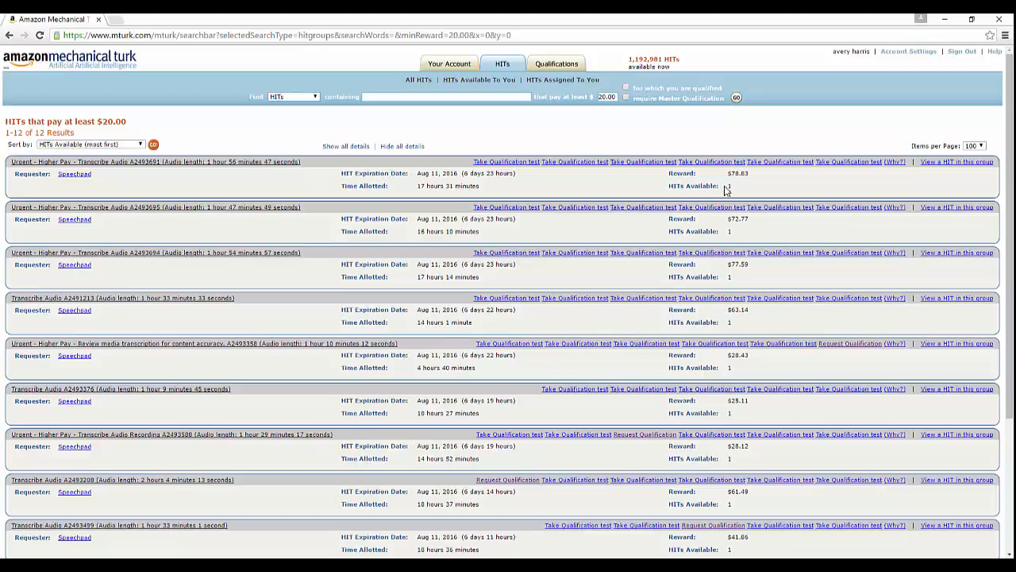
mouse_move(733, 193)
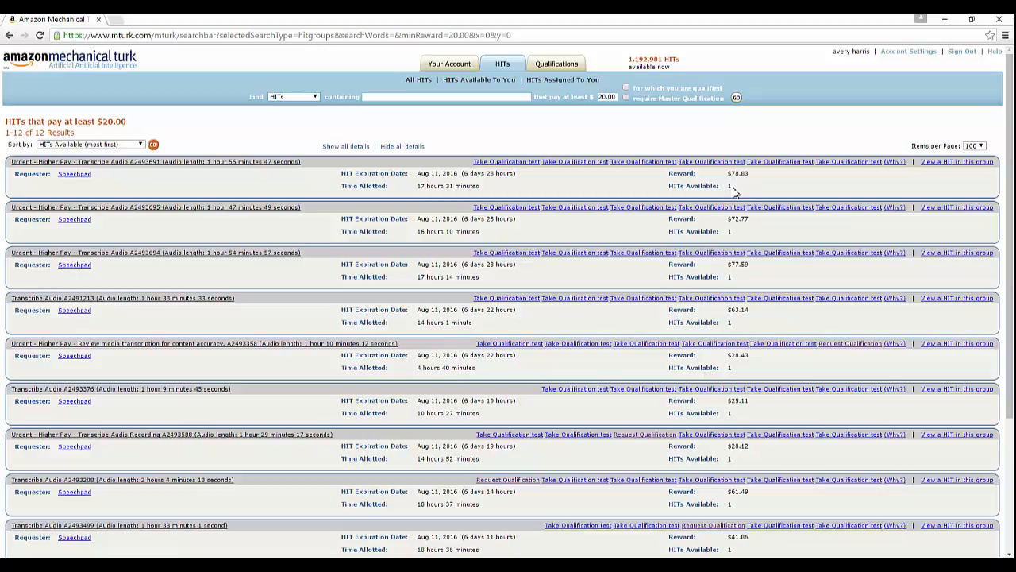
mouse_move(734, 193)
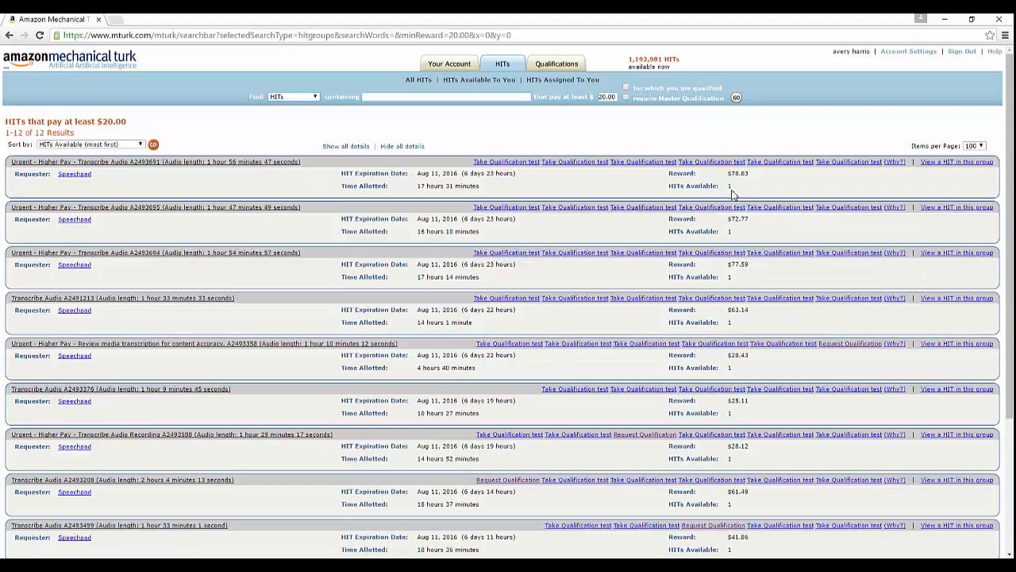
scroll("down", 3)
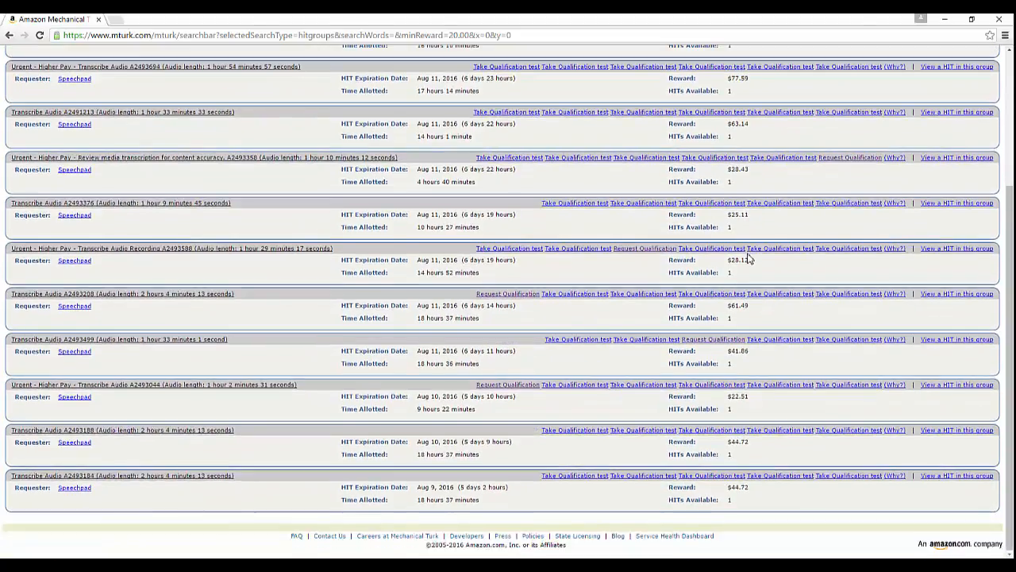
mouse_move(750, 480)
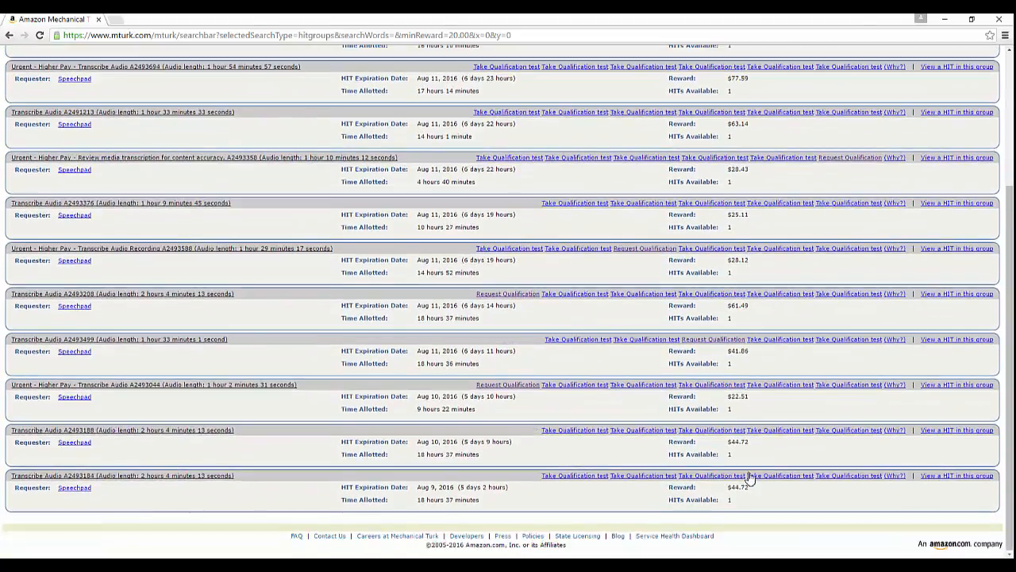
mouse_move(753, 409)
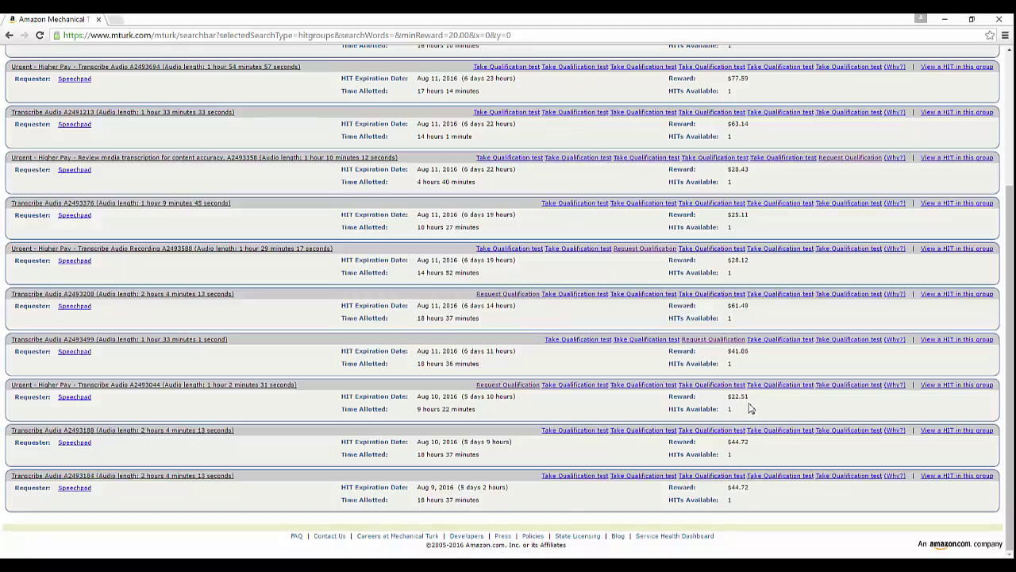
mouse_move(762, 422)
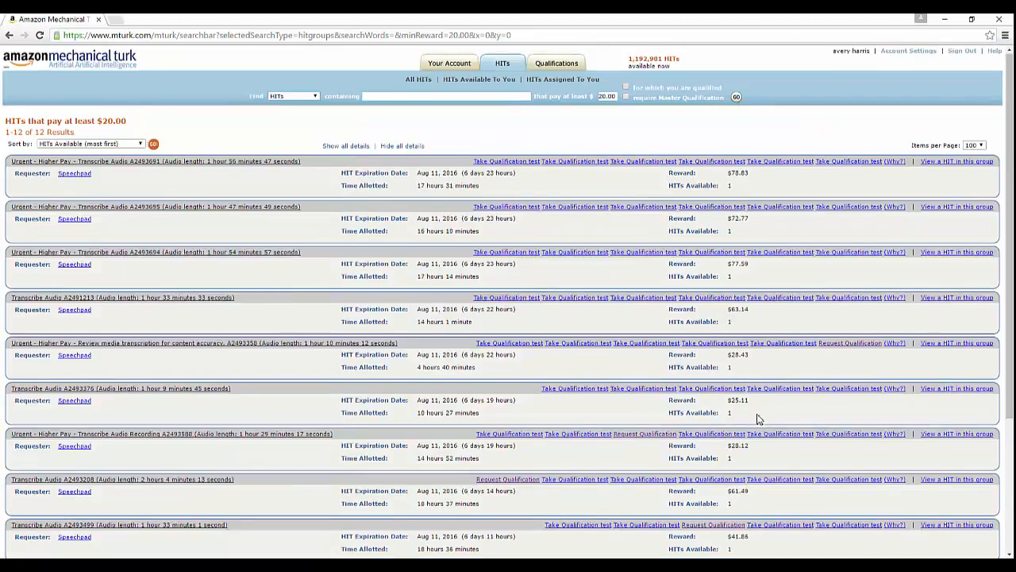
Step: Dismiss the qualification-restricted notice and return to the full list of 2749 HITs
scroll("down", 3)
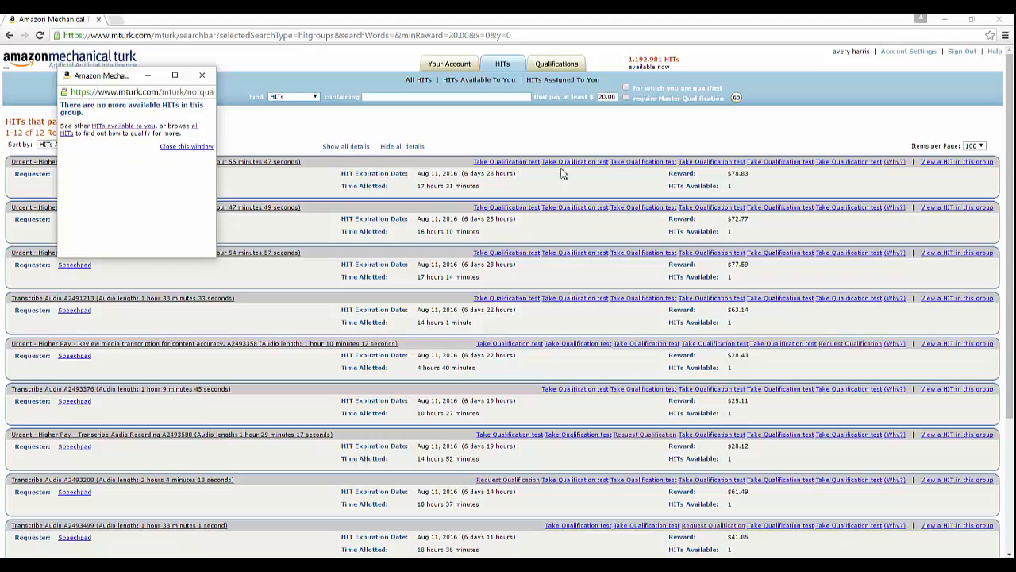
mouse_move(637, 171)
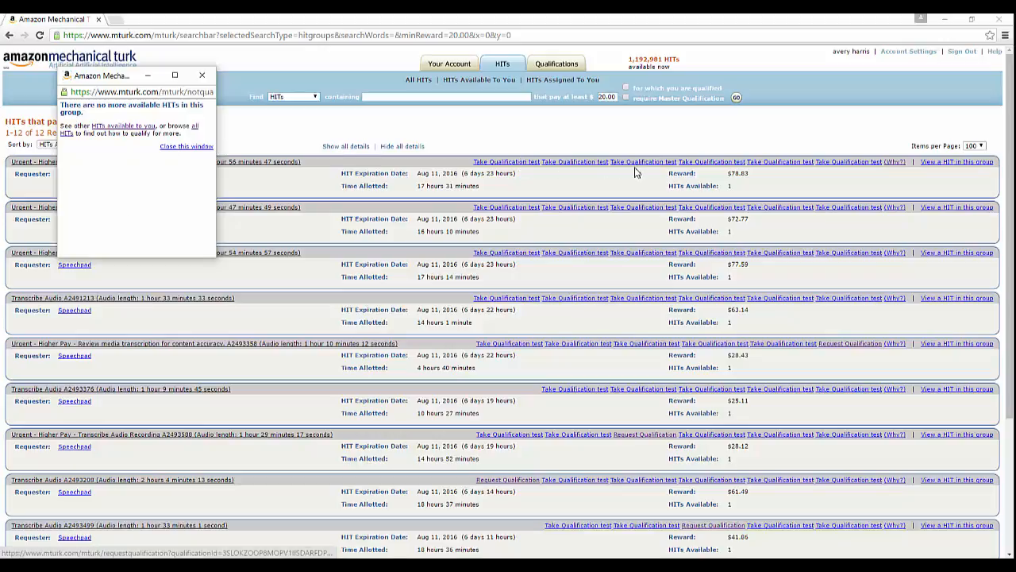
mouse_move(616, 188)
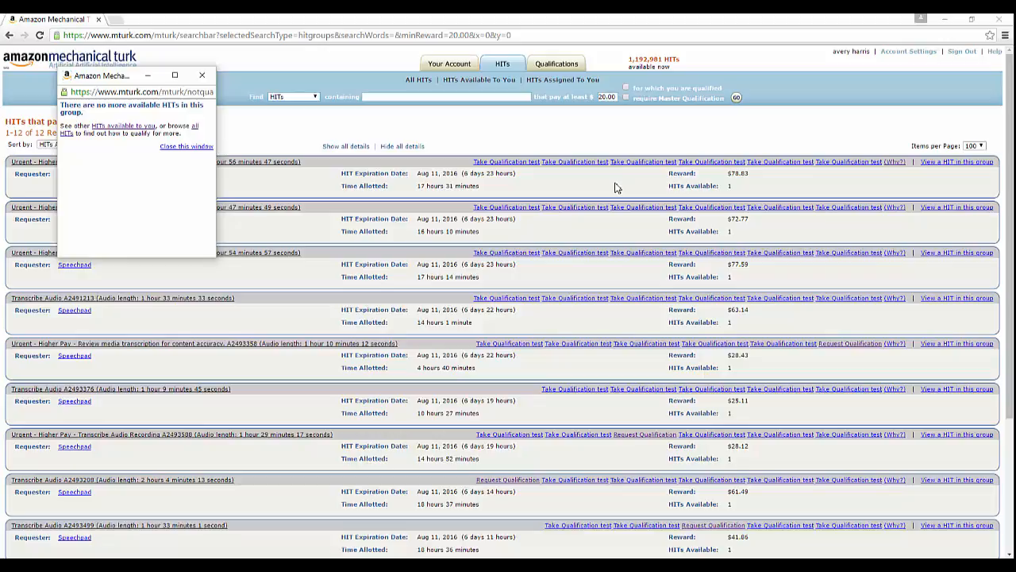
mouse_move(581, 206)
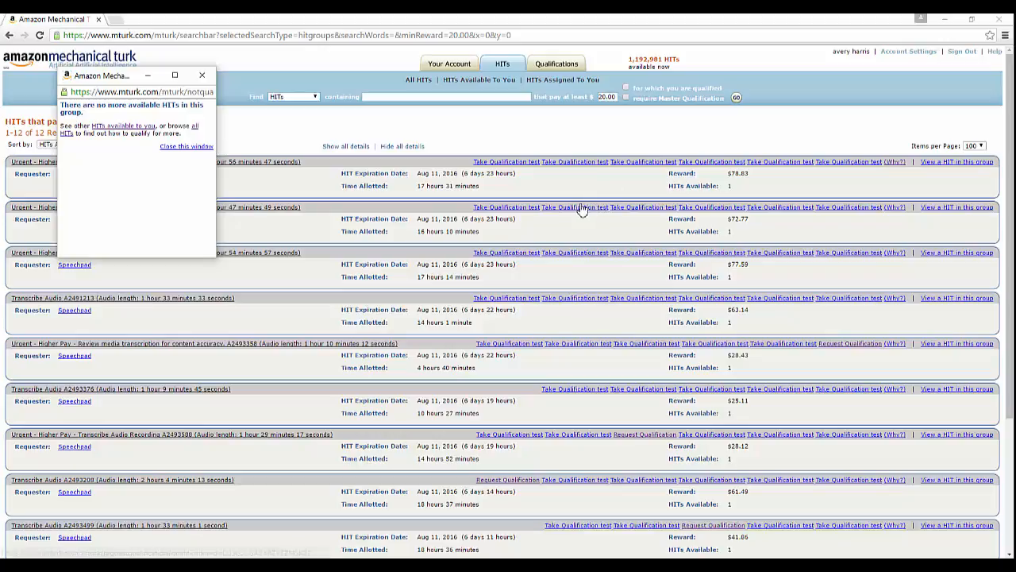
left_click(605, 98)
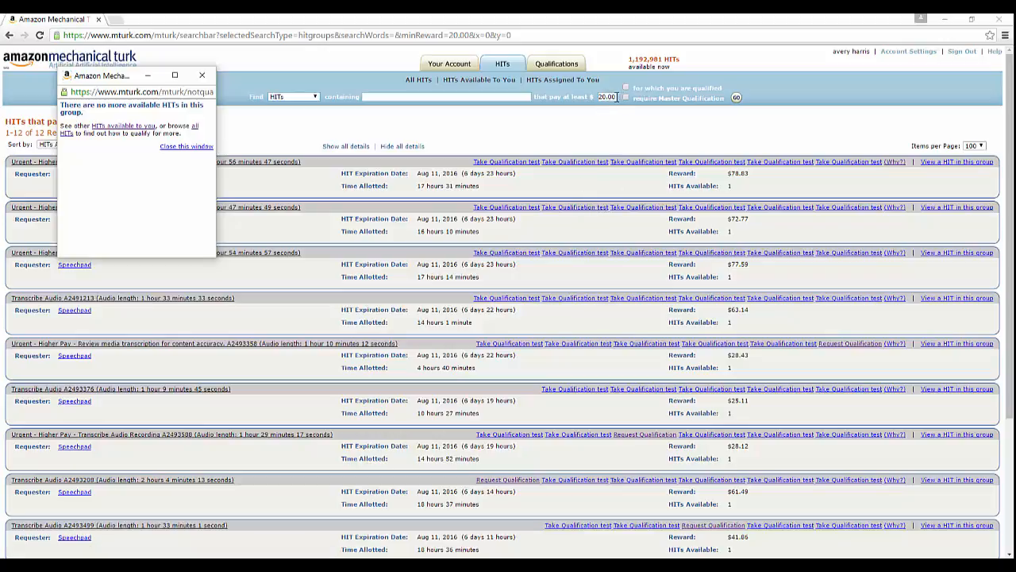
left_click(178, 135)
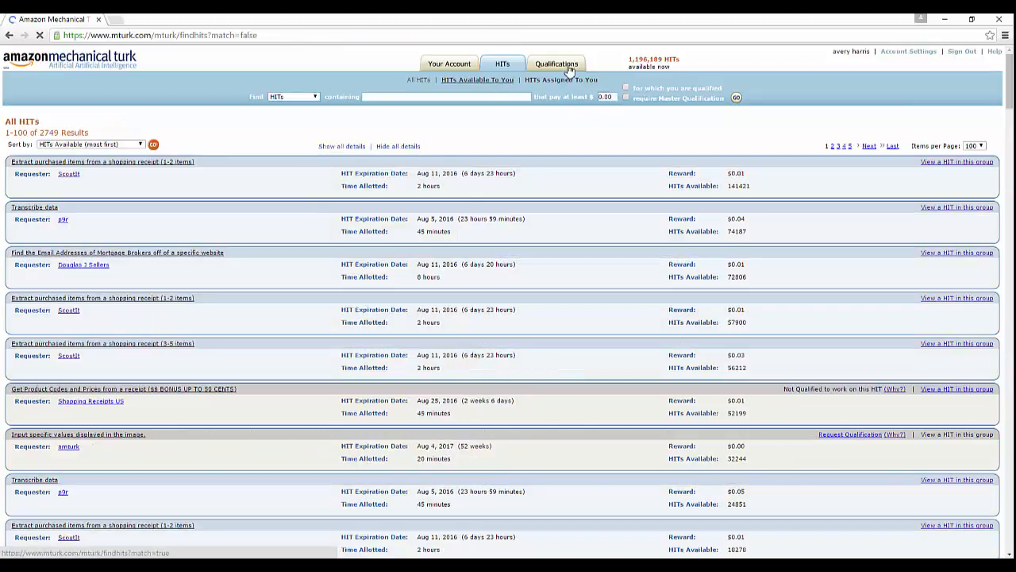
Step: Review both pages of assigned qualifications, then list qualified HITs paying at least $0.50
left_click(556, 63)
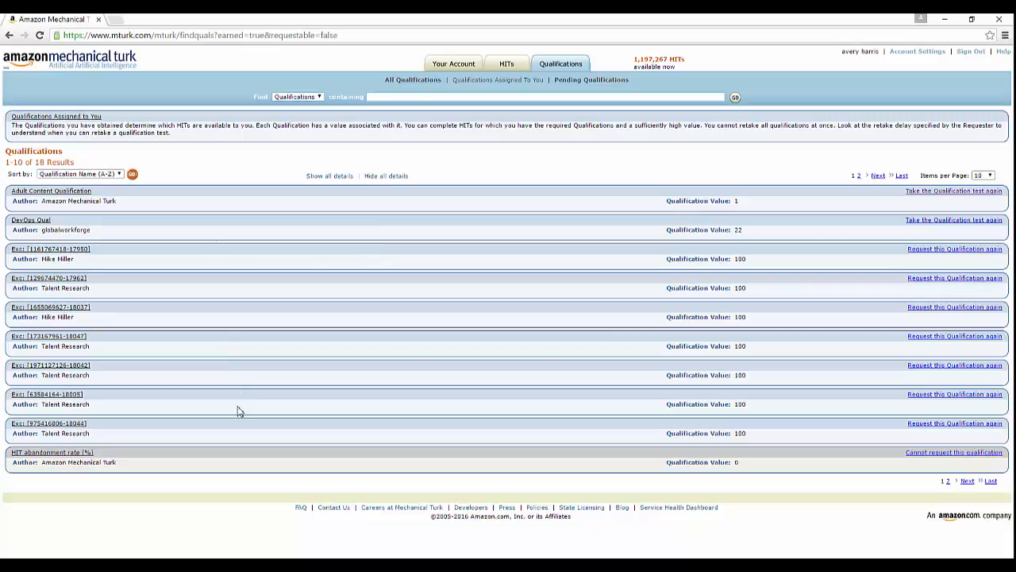
mouse_move(130, 273)
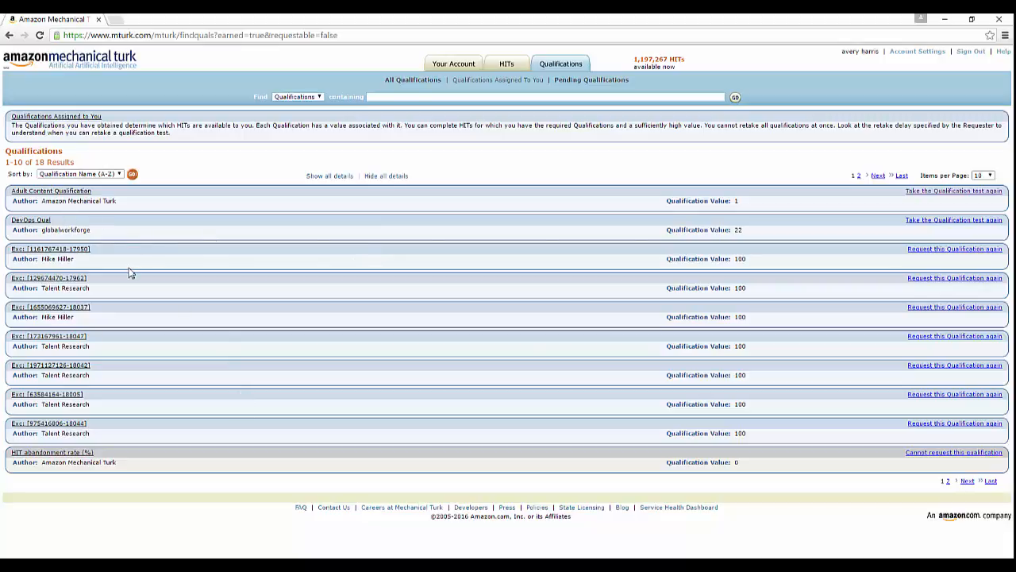
mouse_move(134, 234)
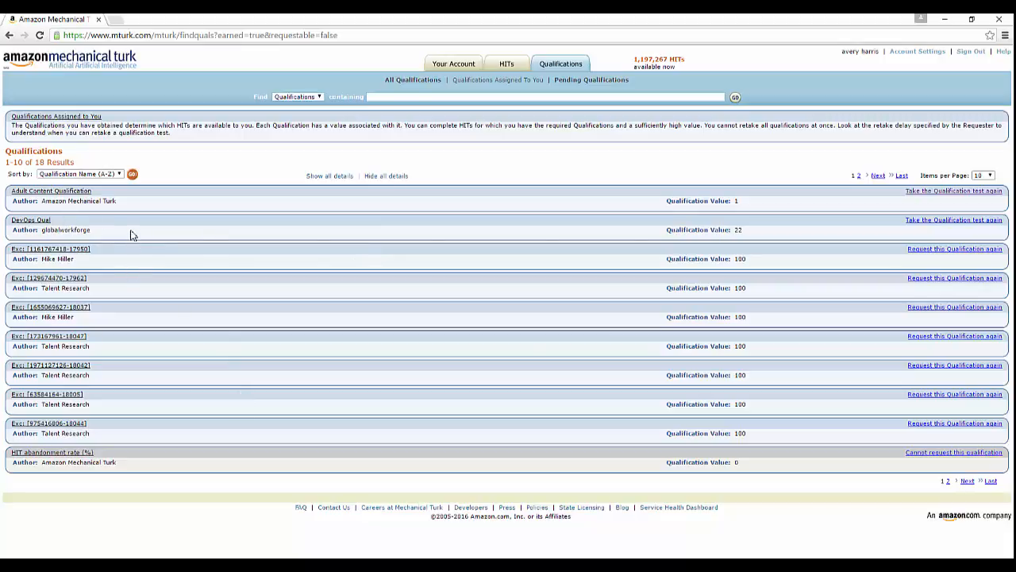
mouse_move(127, 331)
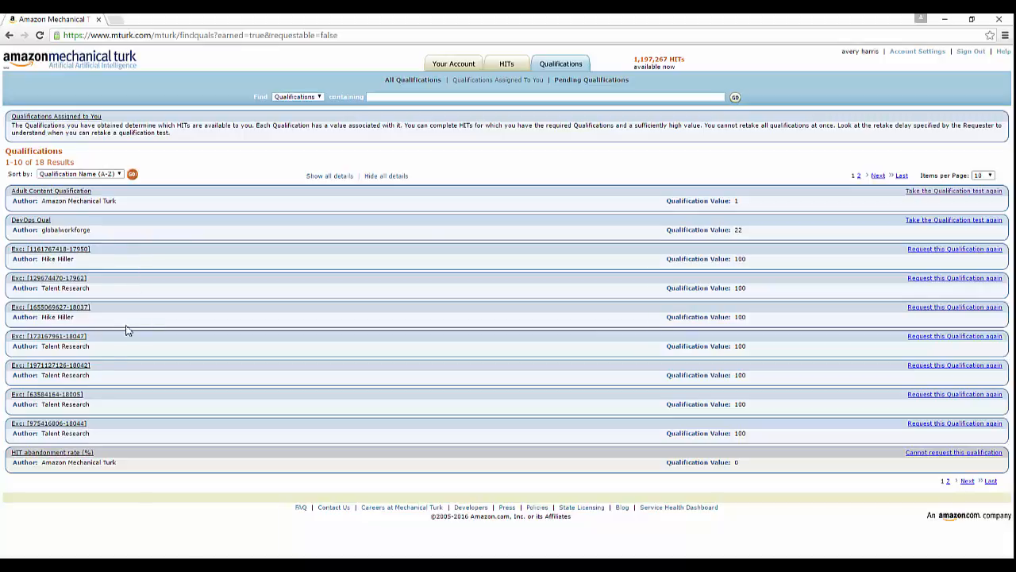
mouse_move(126, 344)
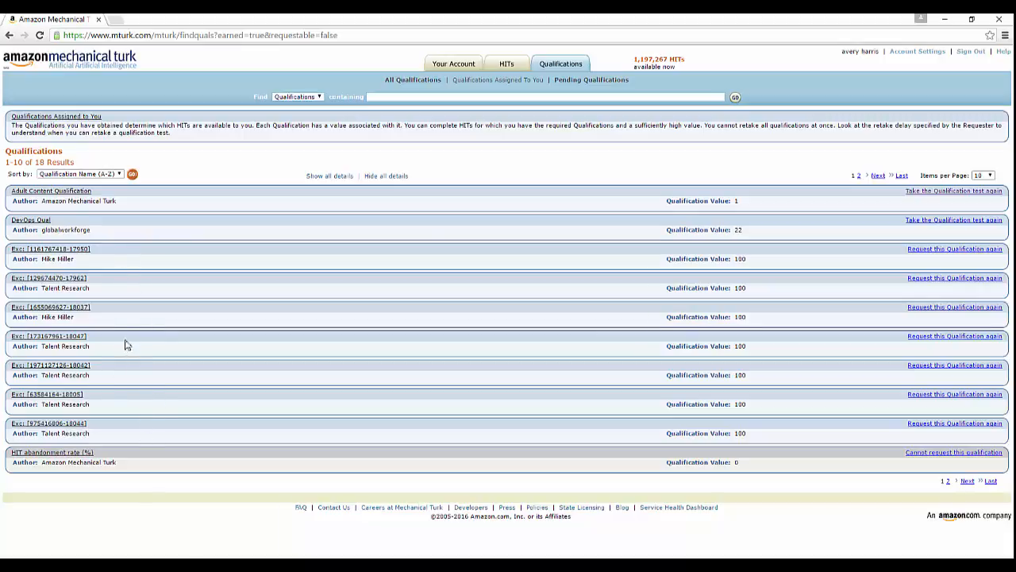
mouse_move(619, 285)
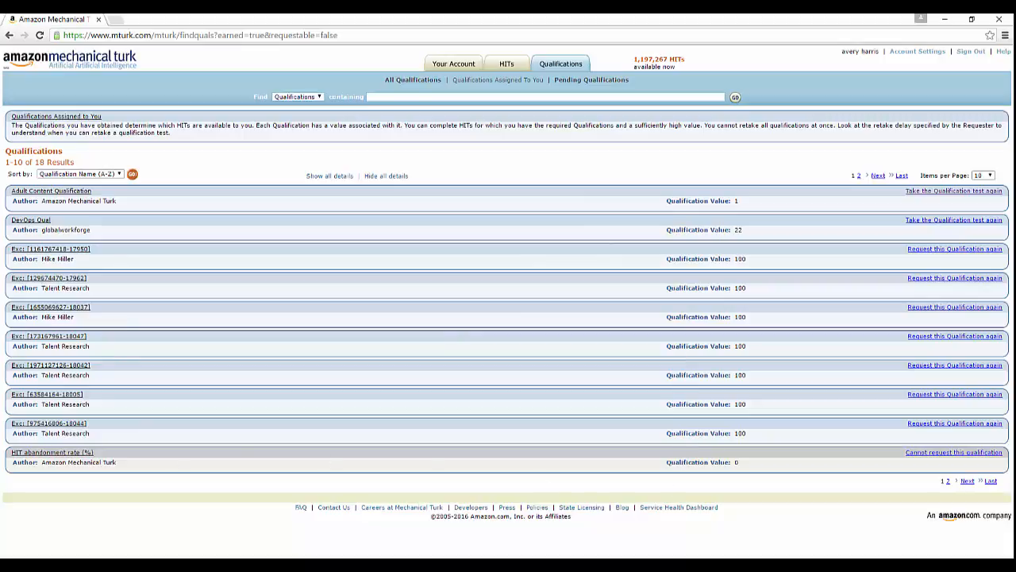
mouse_move(834, 428)
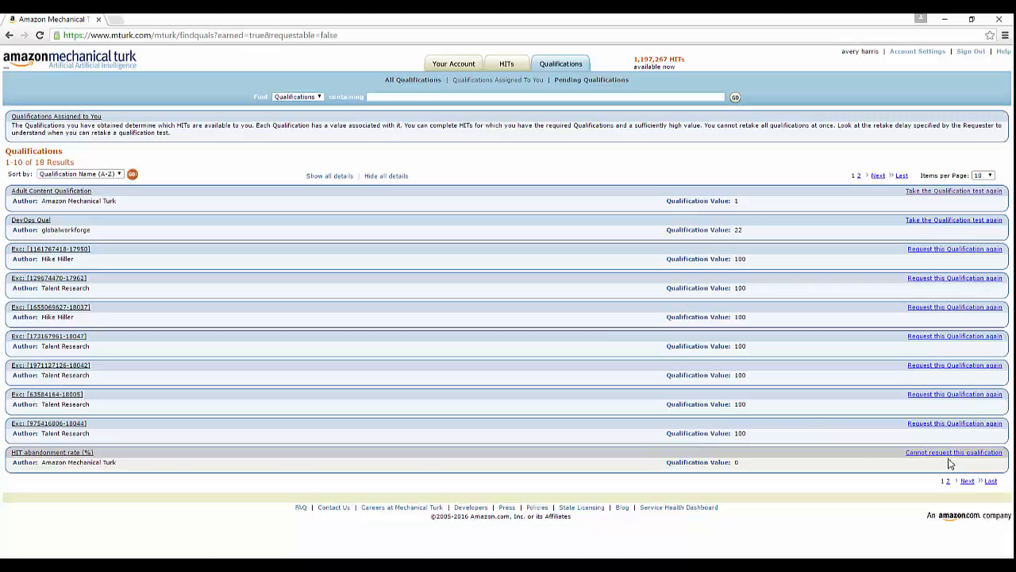
mouse_move(950, 482)
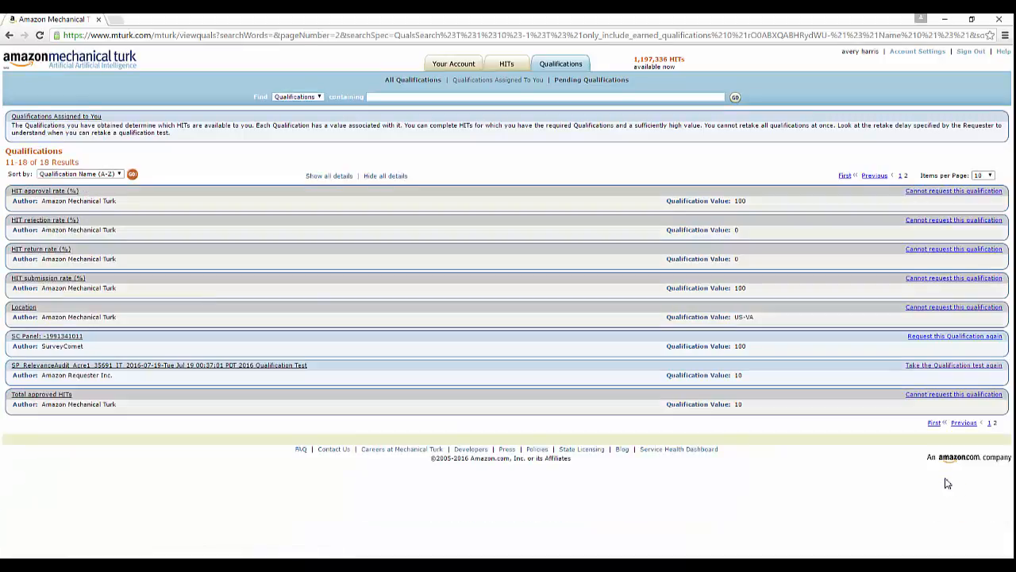
mouse_move(391, 118)
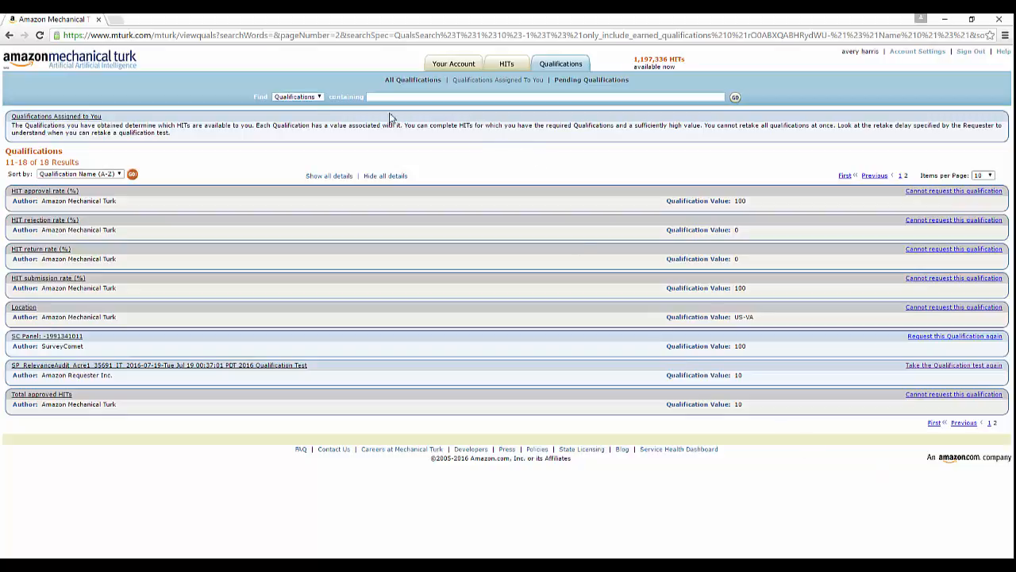
mouse_move(73, 306)
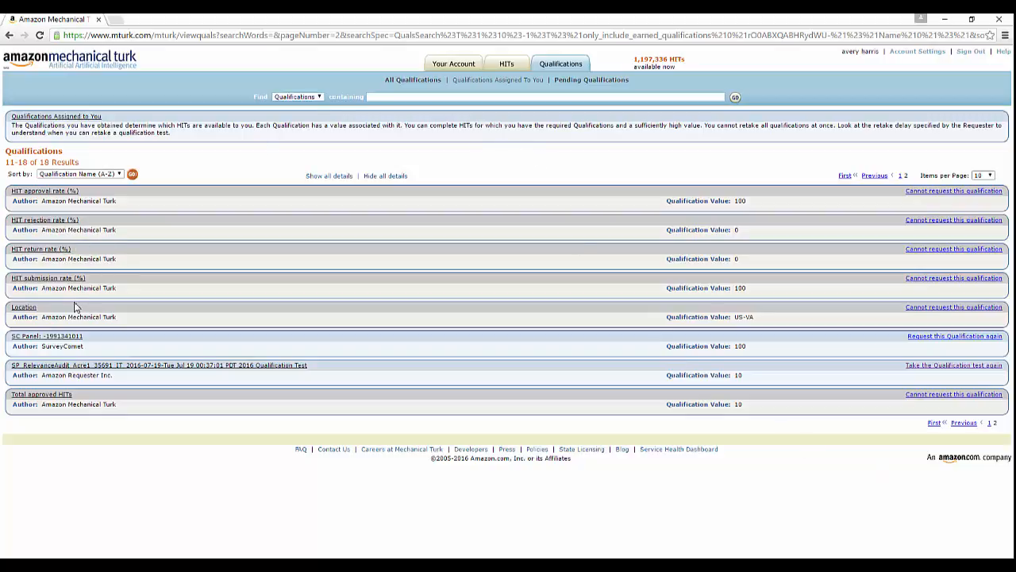
mouse_move(113, 371)
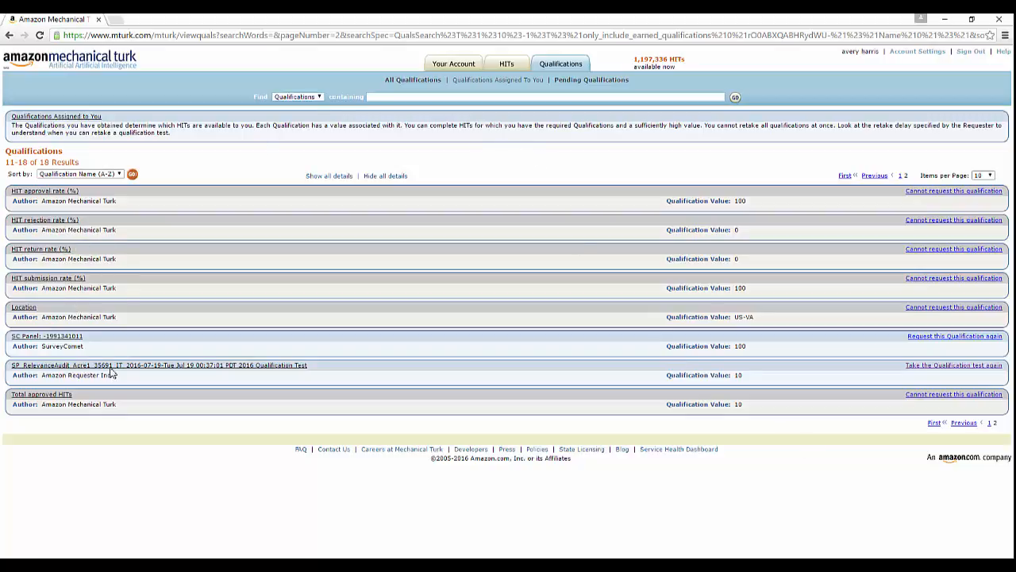
mouse_move(509, 64)
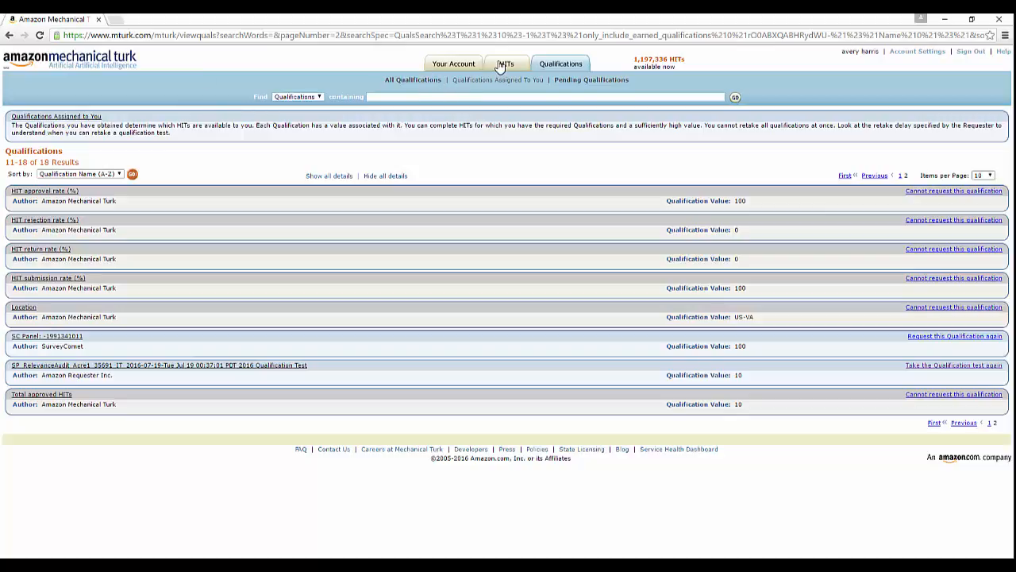
left_click(504, 64)
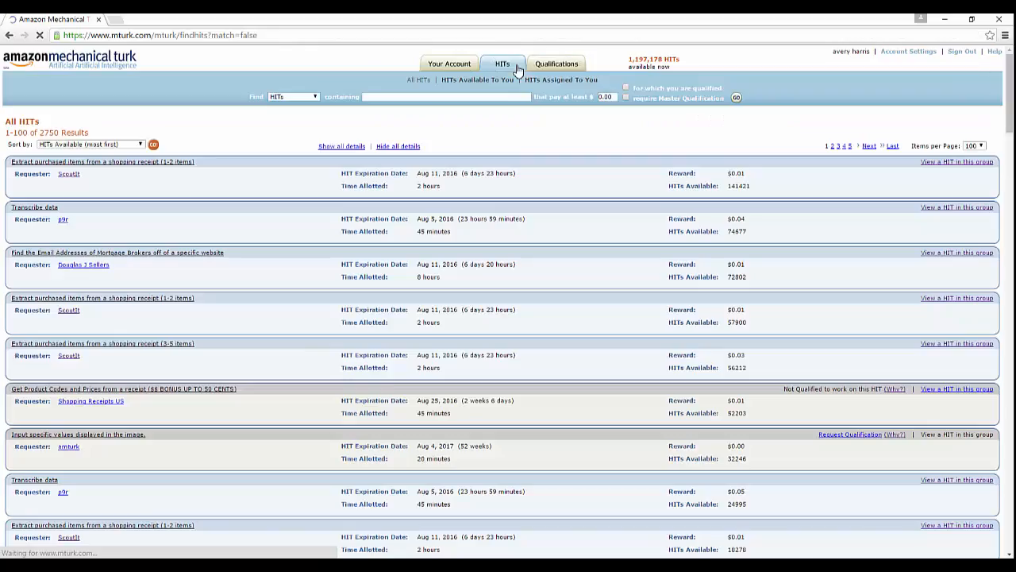
left_click(735, 97)
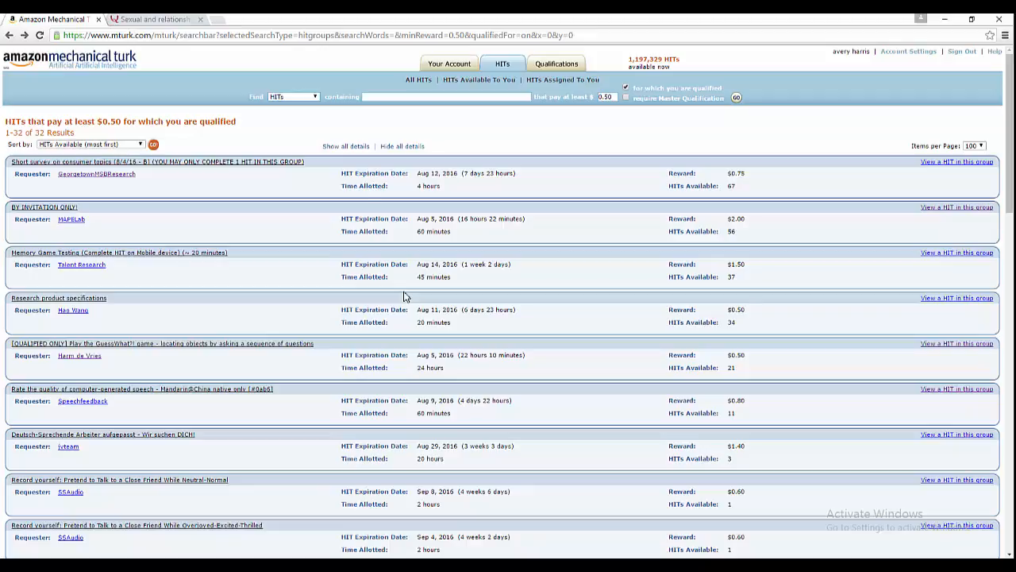